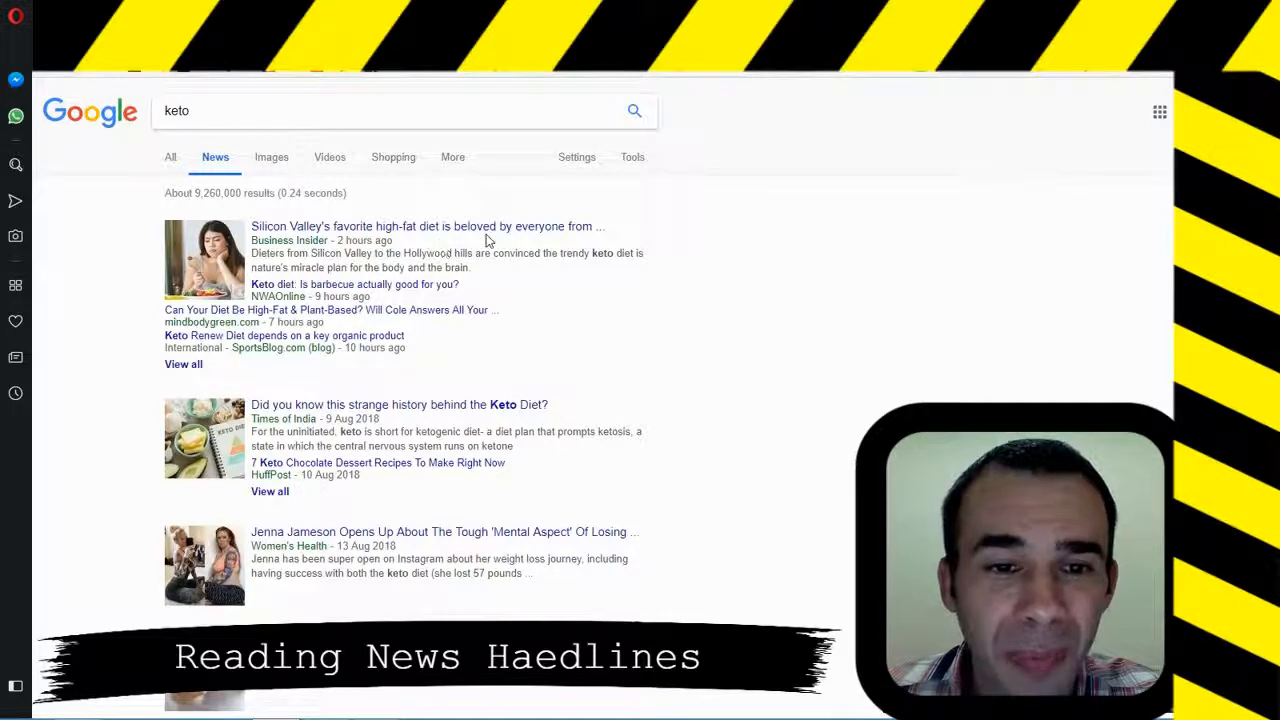
mouse_move(575, 247)
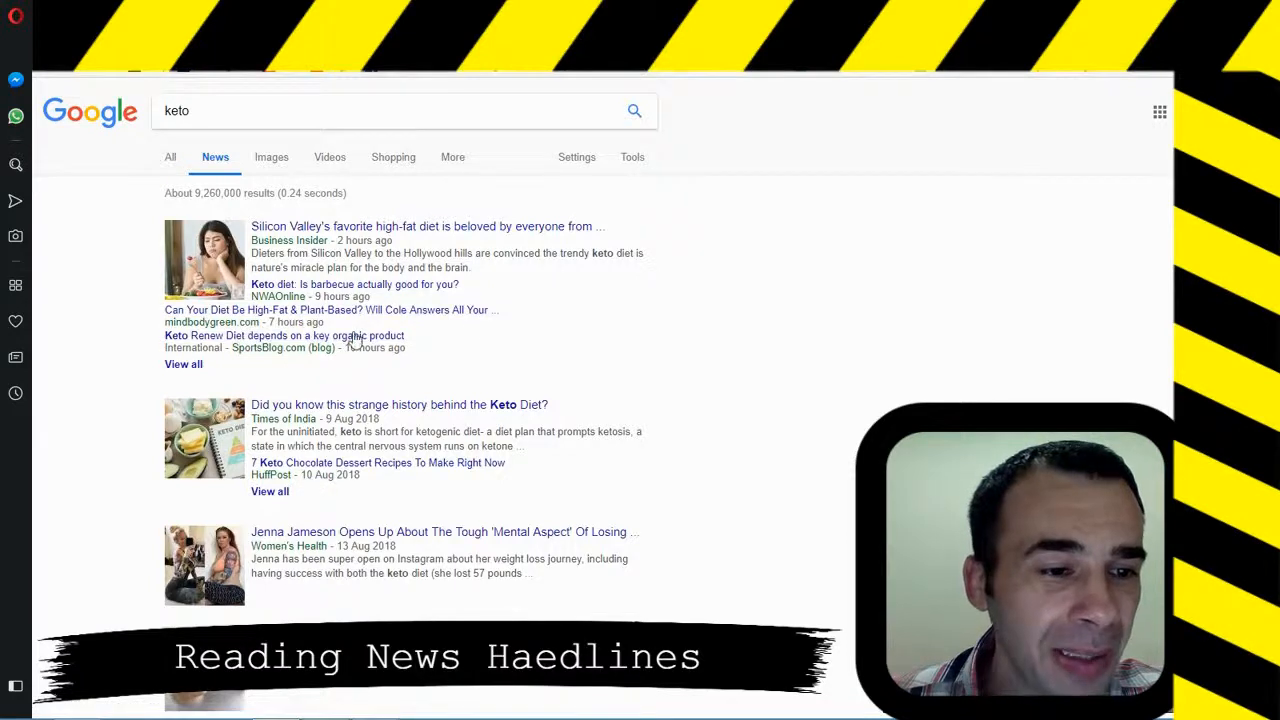
mouse_move(533, 323)
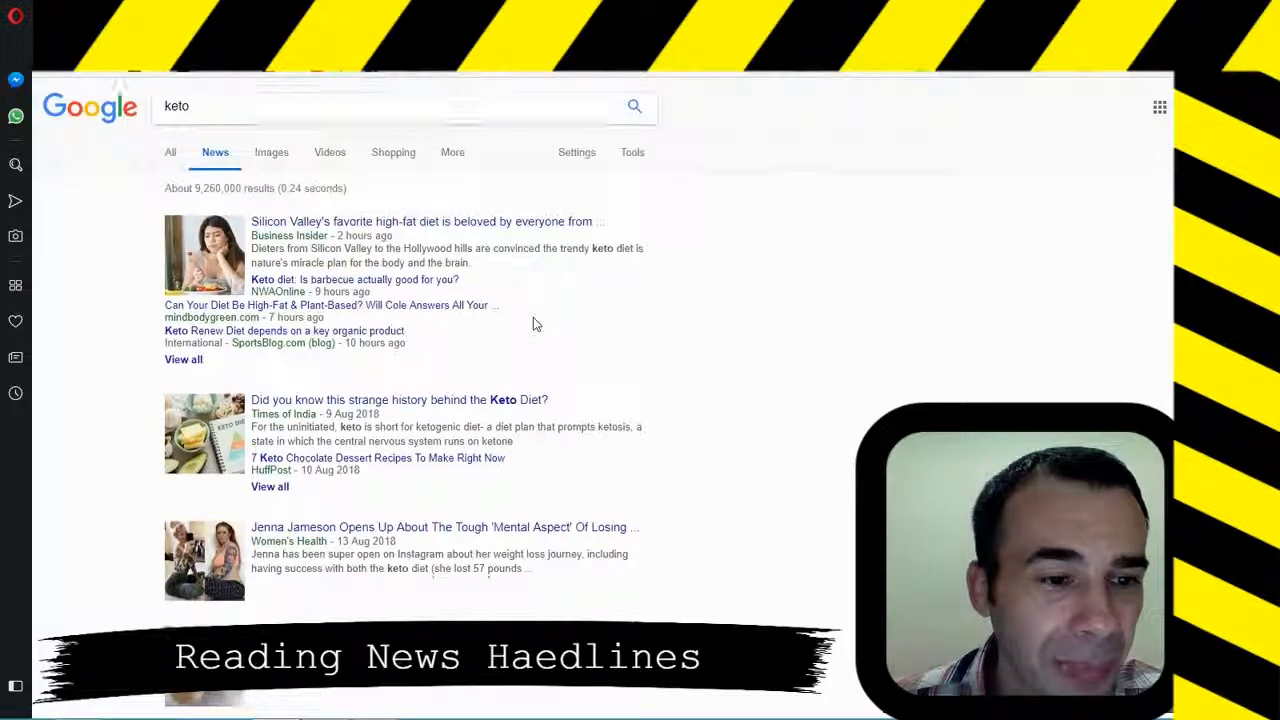
scroll(down, 3)
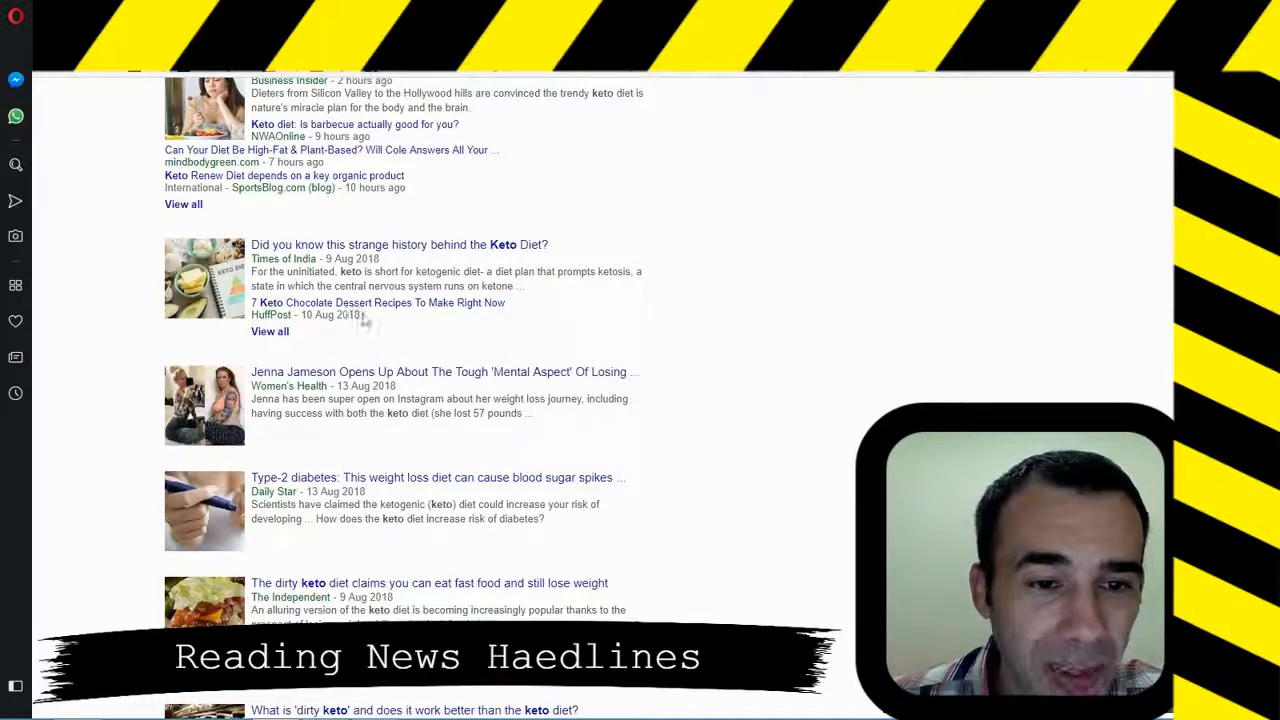
mouse_move(449, 309)
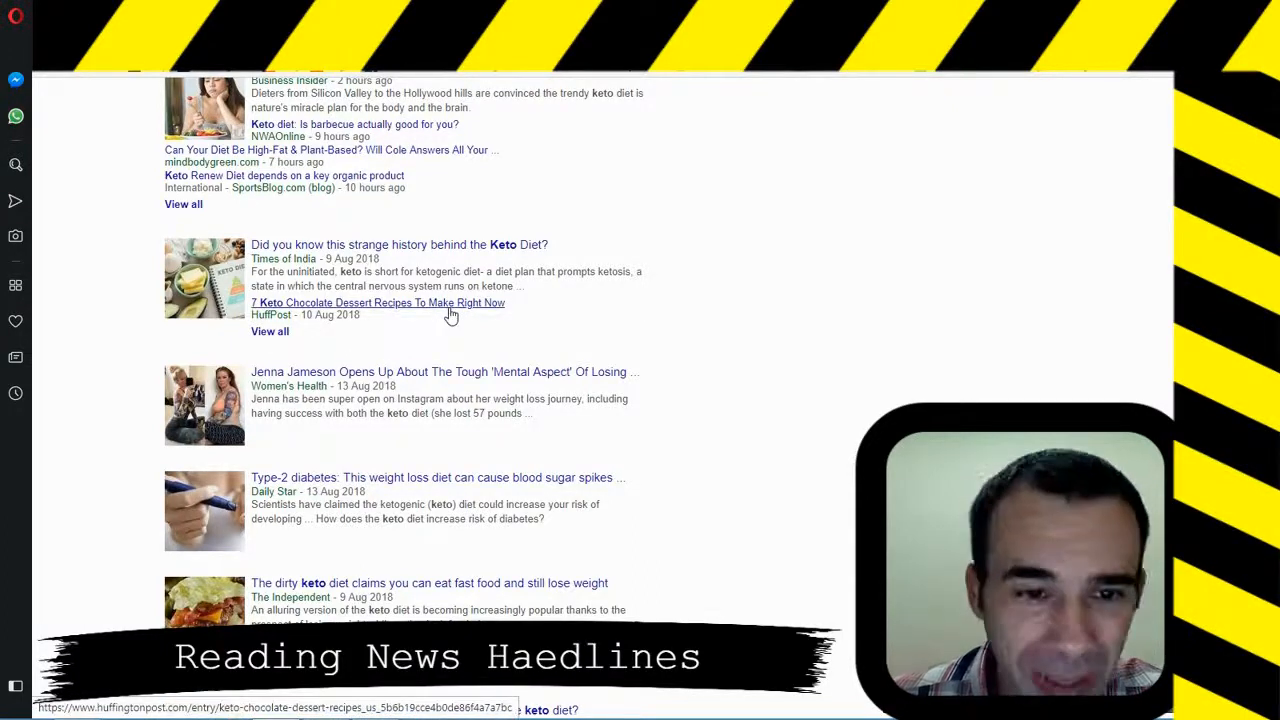
mouse_move(685, 350)
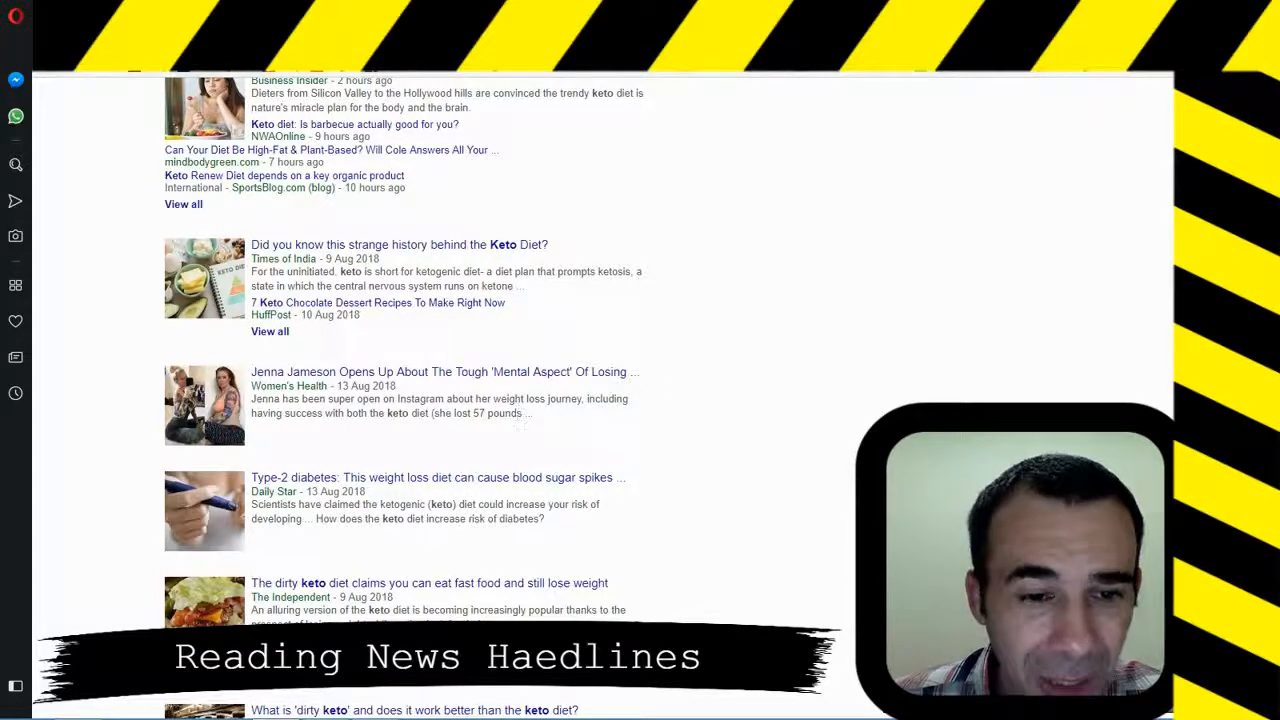
mouse_move(560, 424)
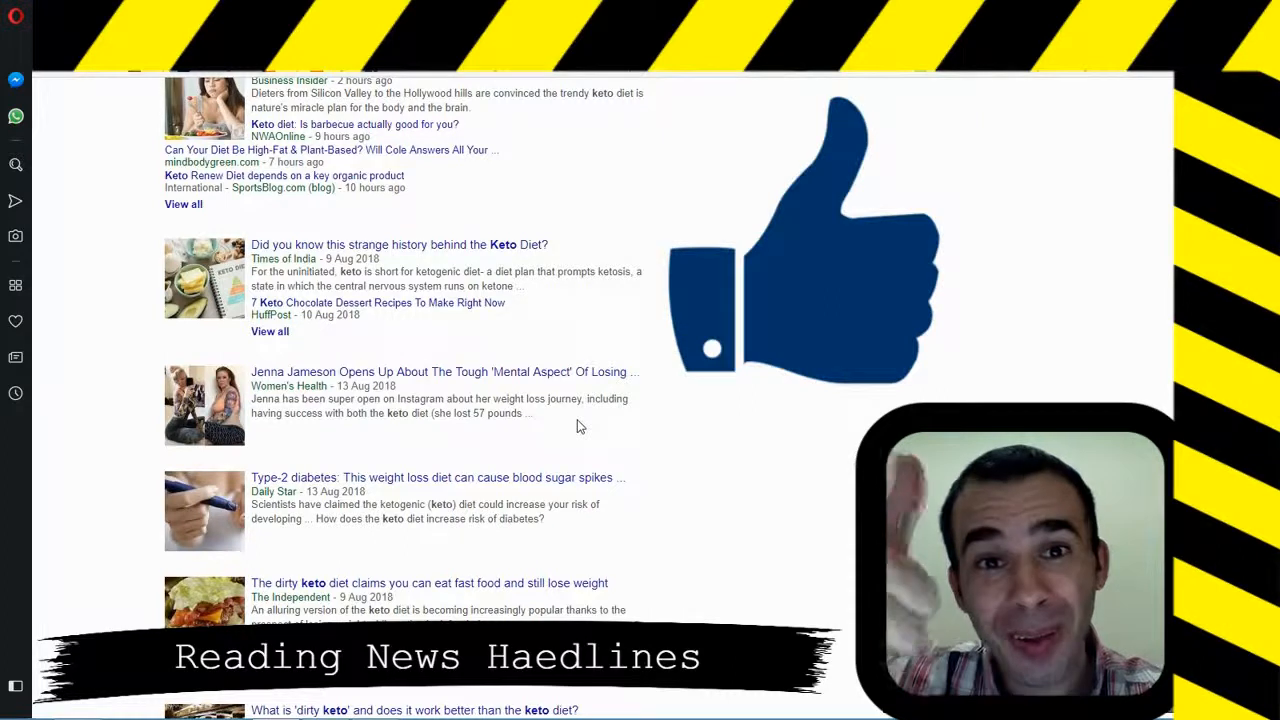
scroll(down, 3)
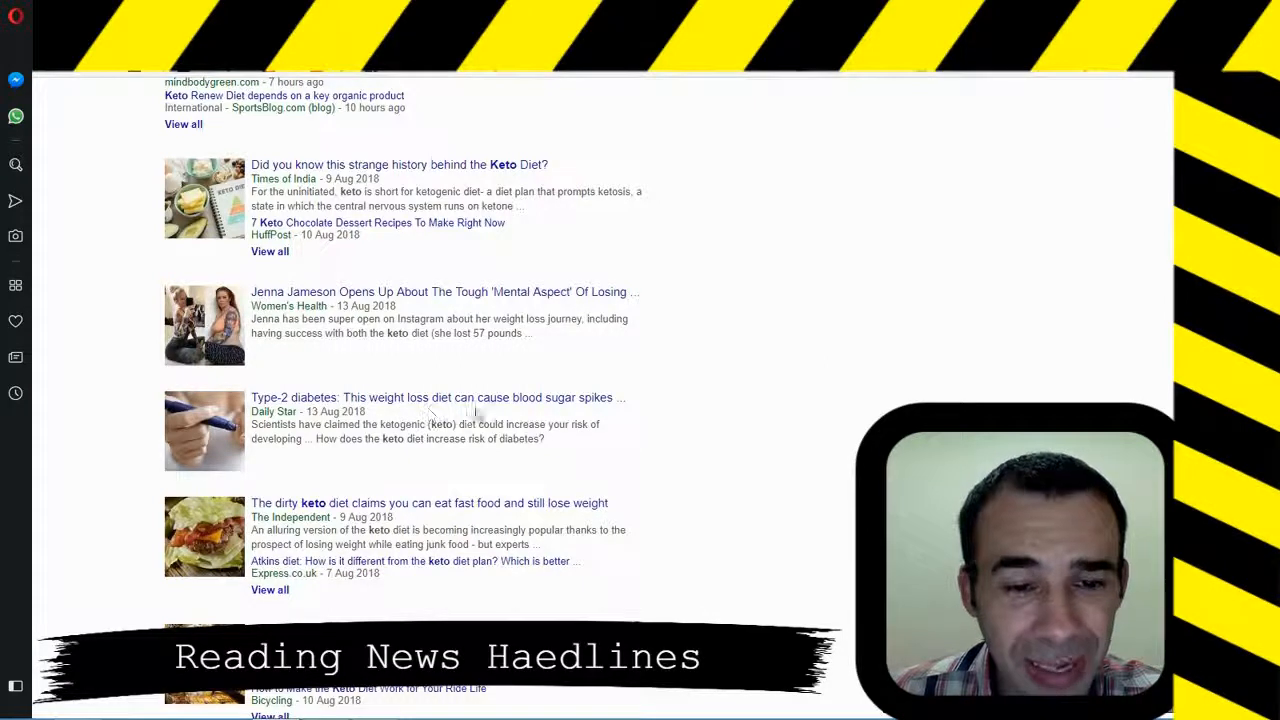
mouse_move(560, 412)
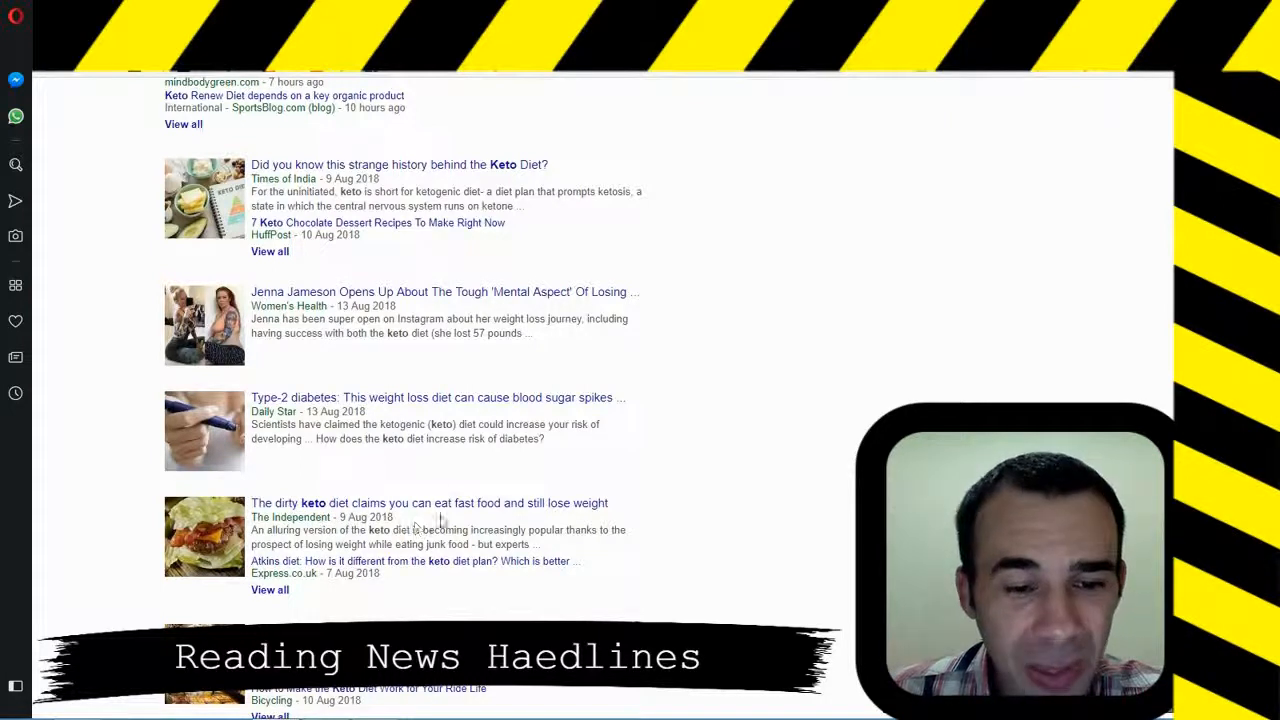
mouse_move(550, 518)
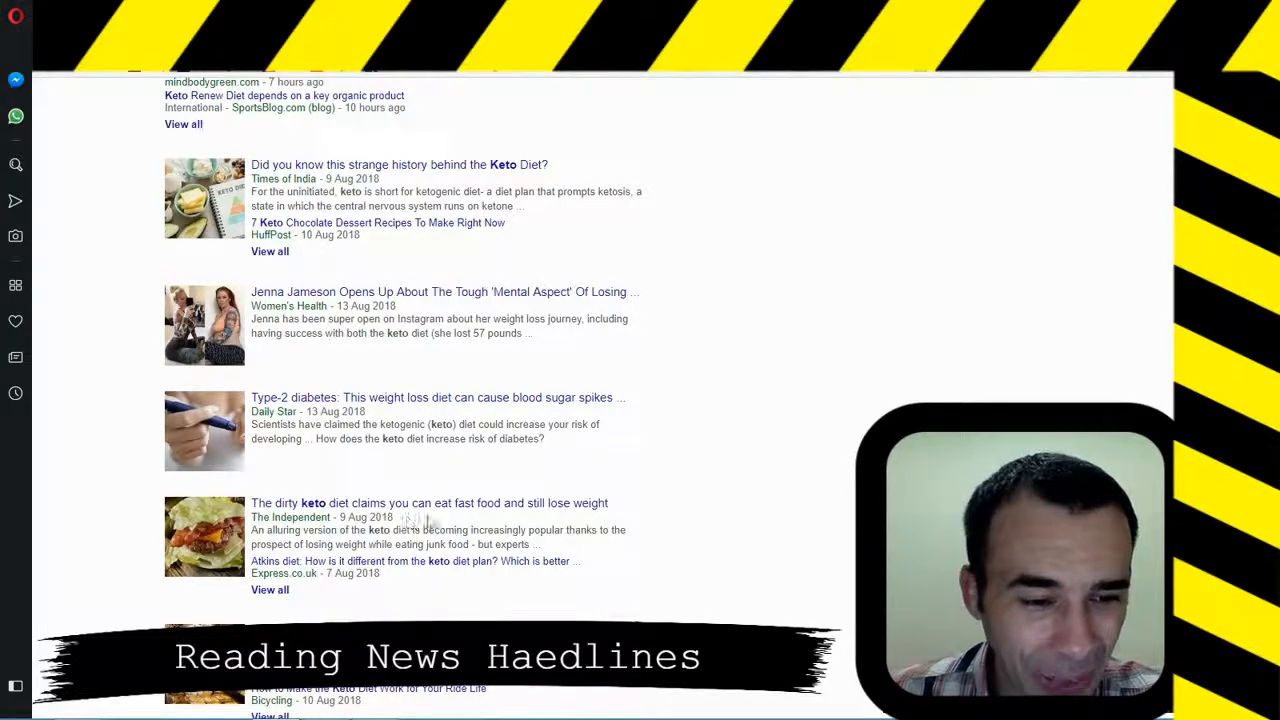
scroll(down, 3)
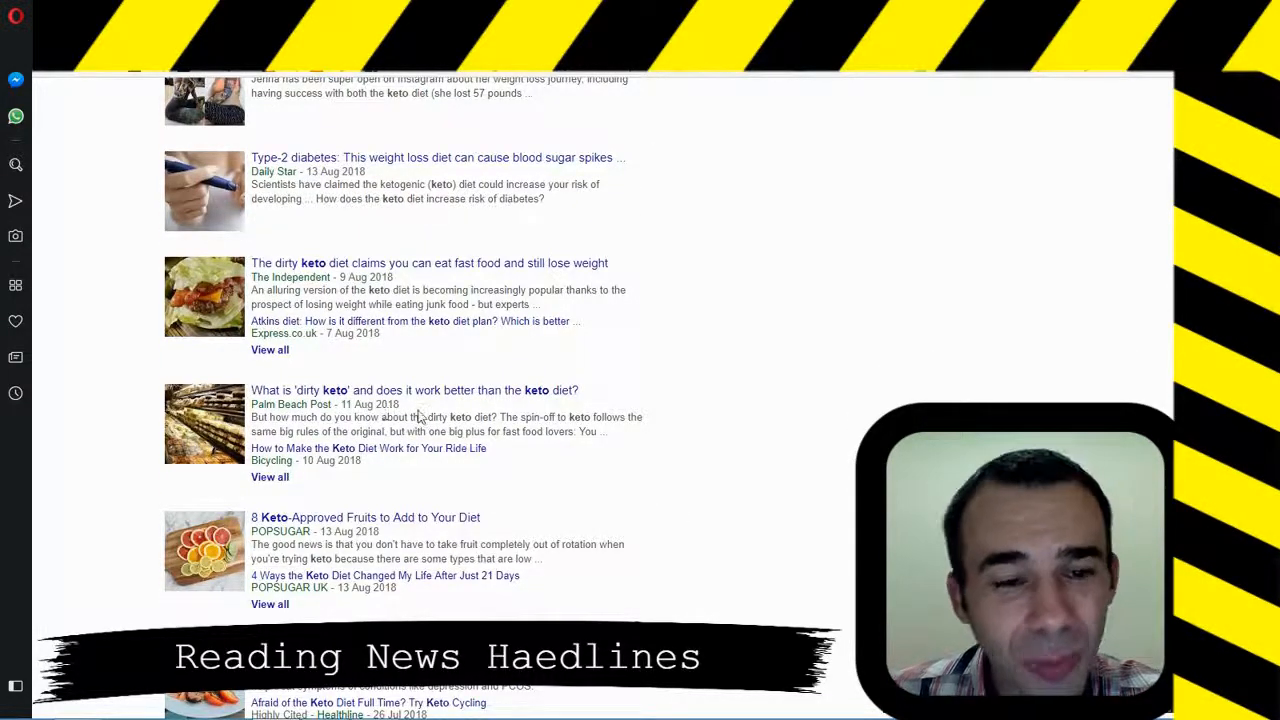
mouse_move(610, 407)
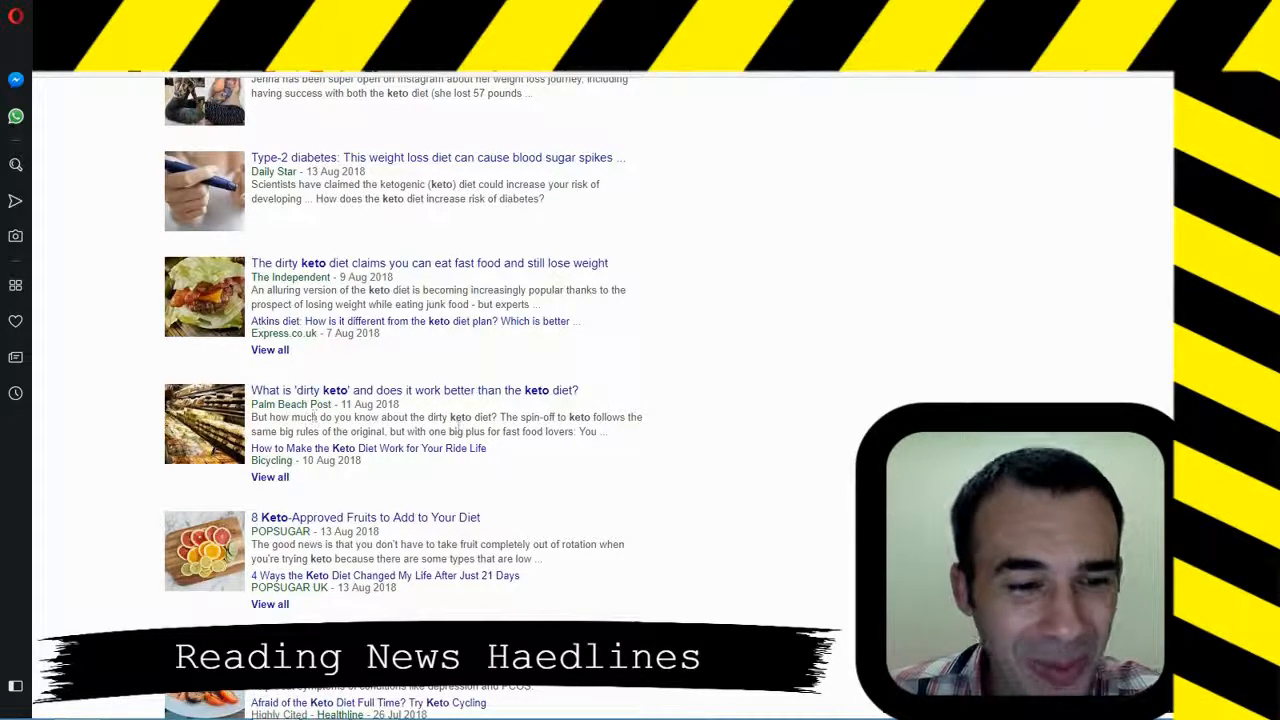
mouse_move(375, 477)
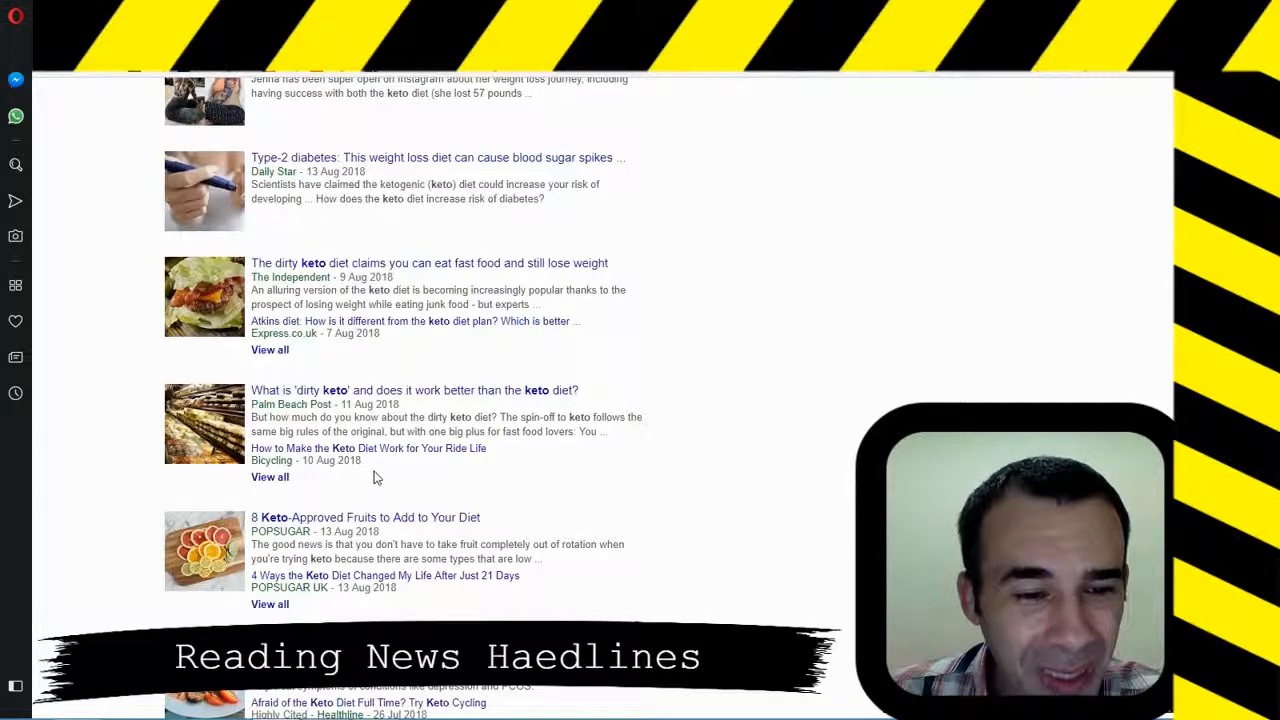
mouse_move(444, 462)
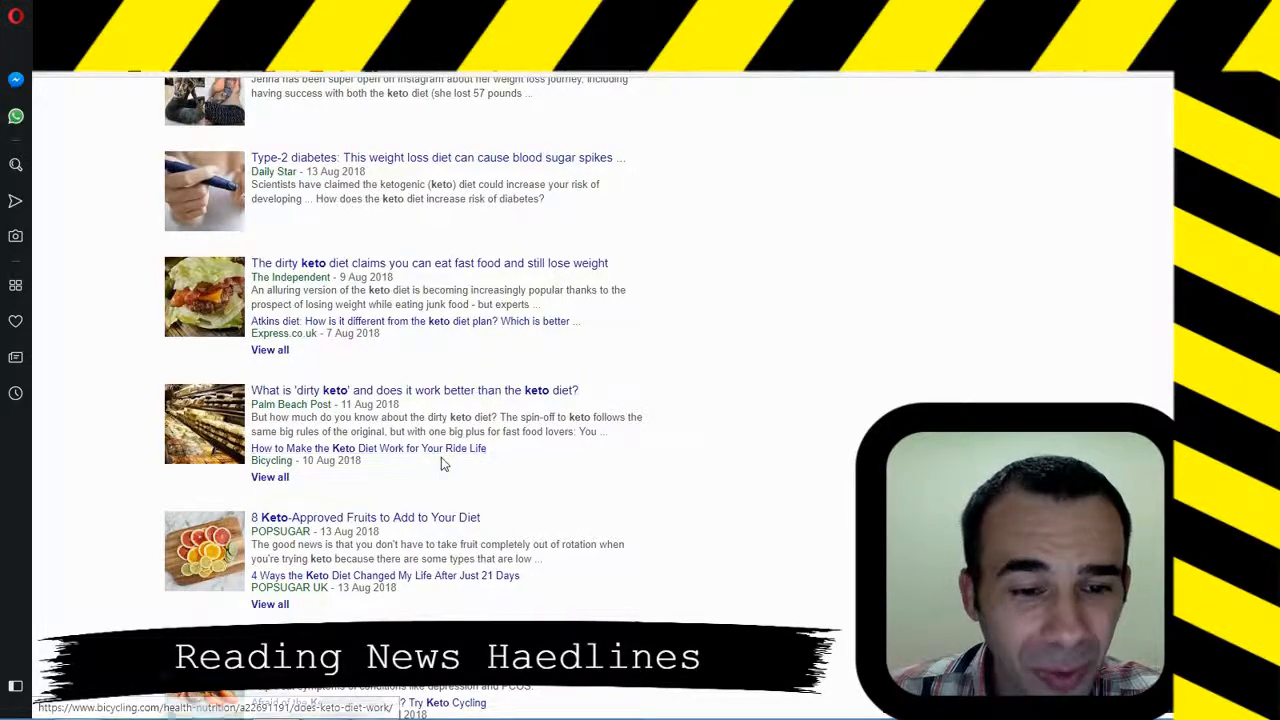
mouse_move(640, 481)
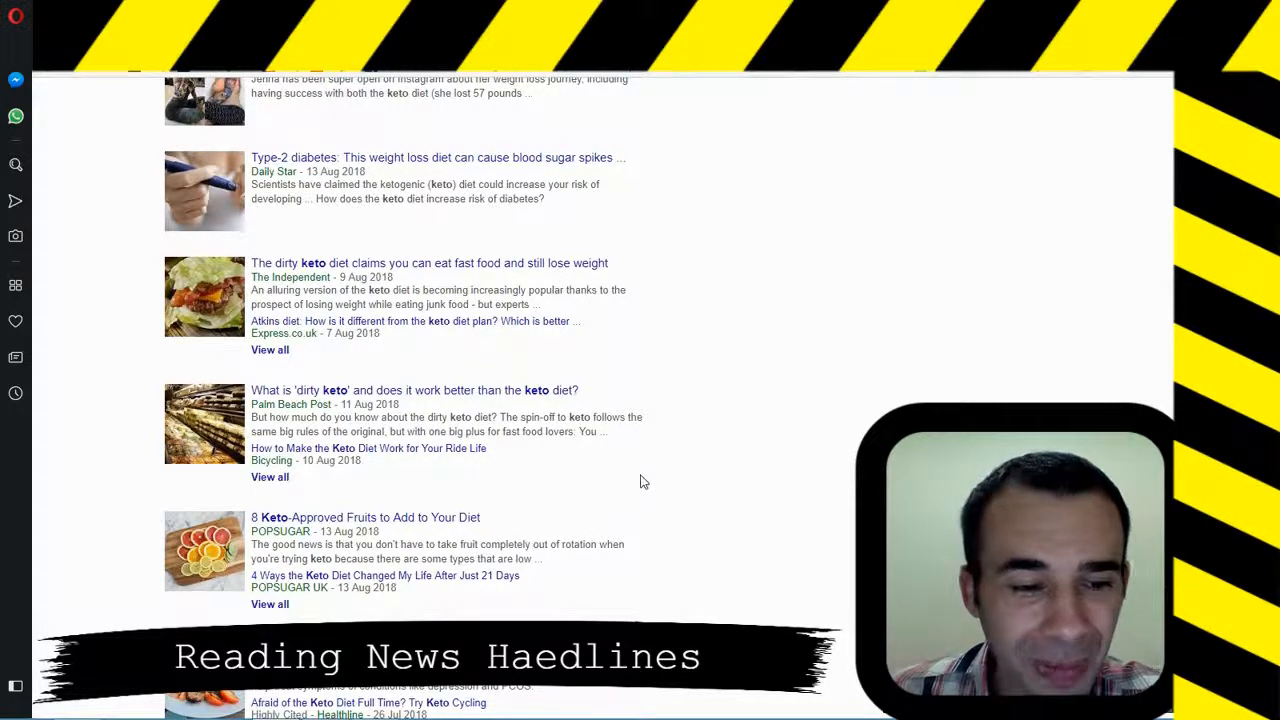
scroll(down, 3)
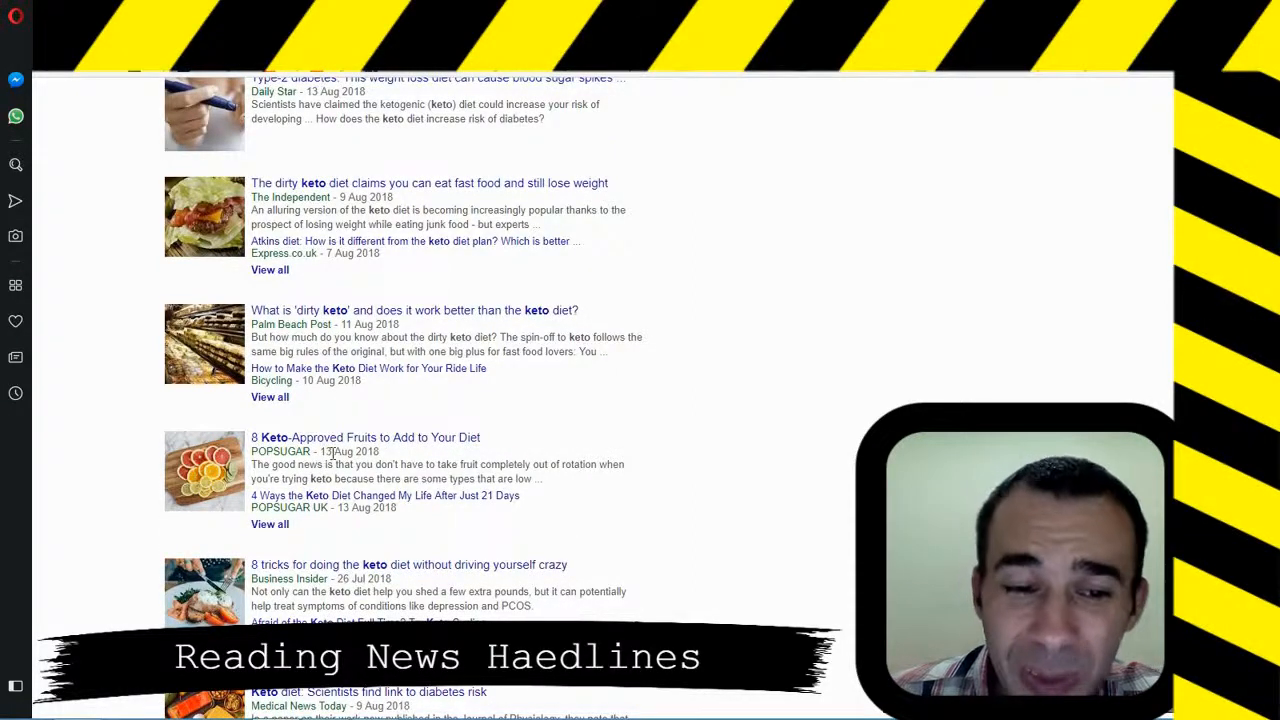
mouse_move(586, 491)
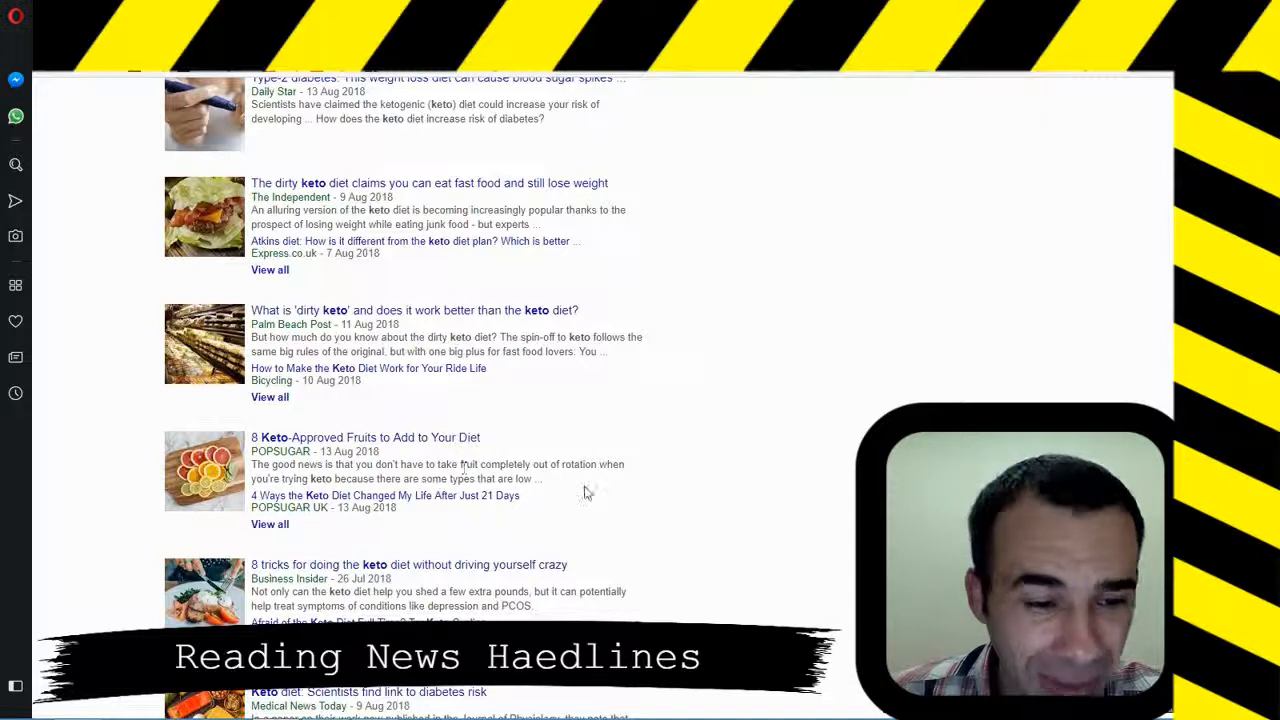
scroll(down, 3)
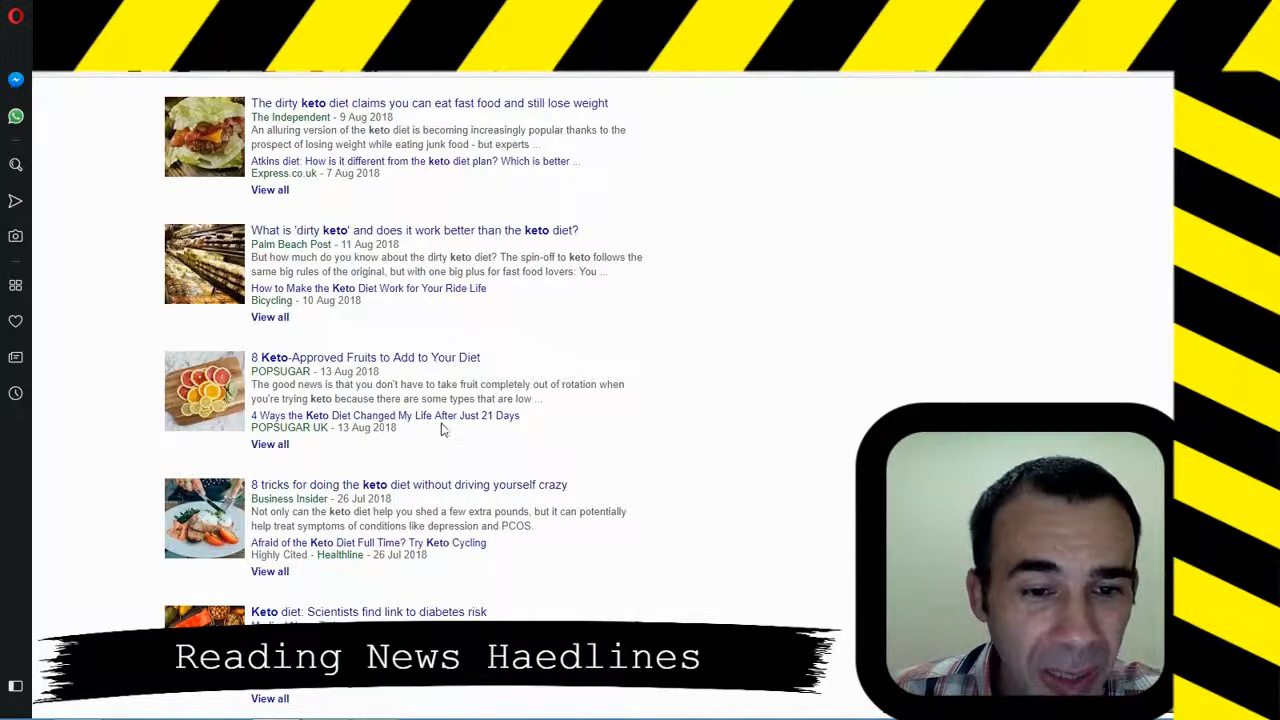
mouse_move(498, 420)
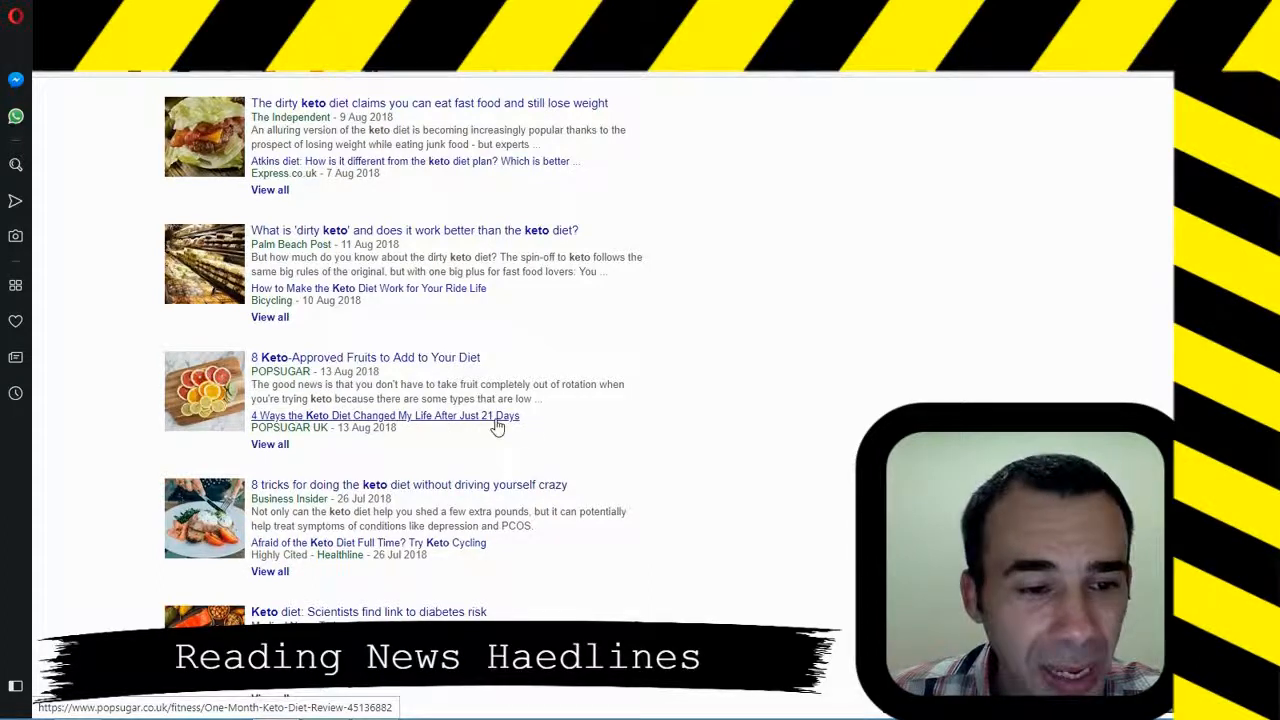
scroll(down, 3)
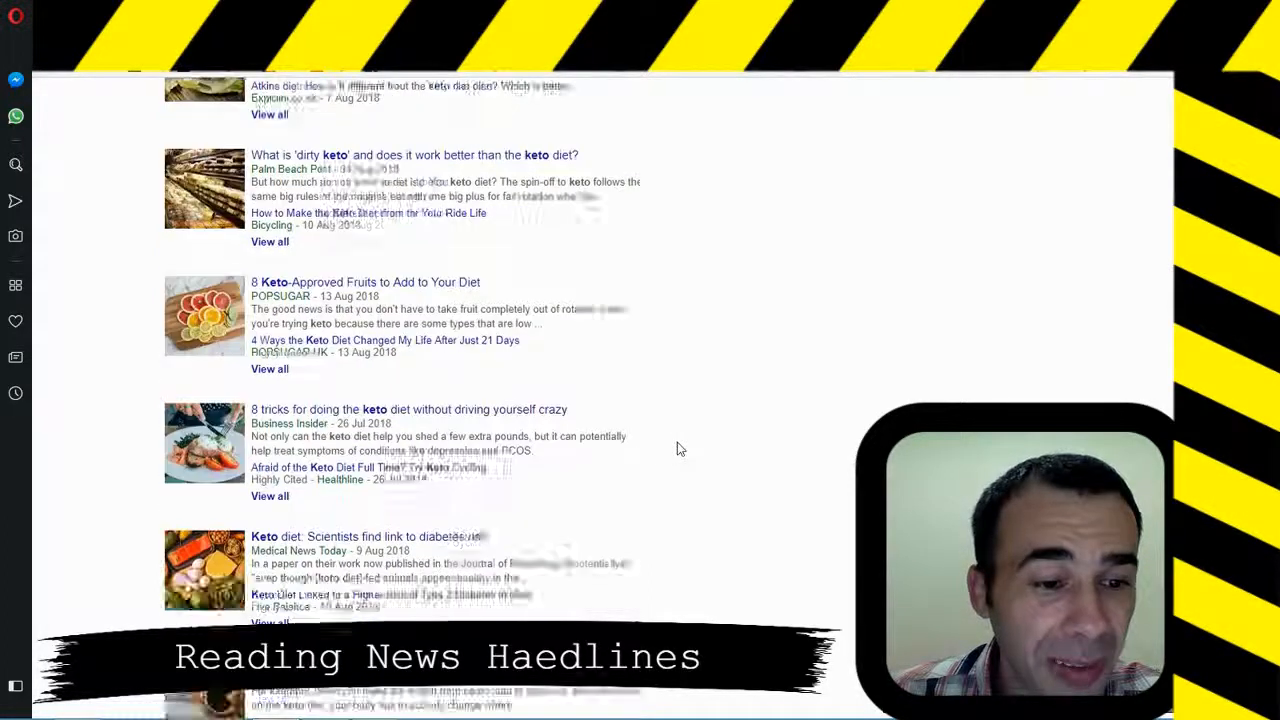
scroll(down, 3)
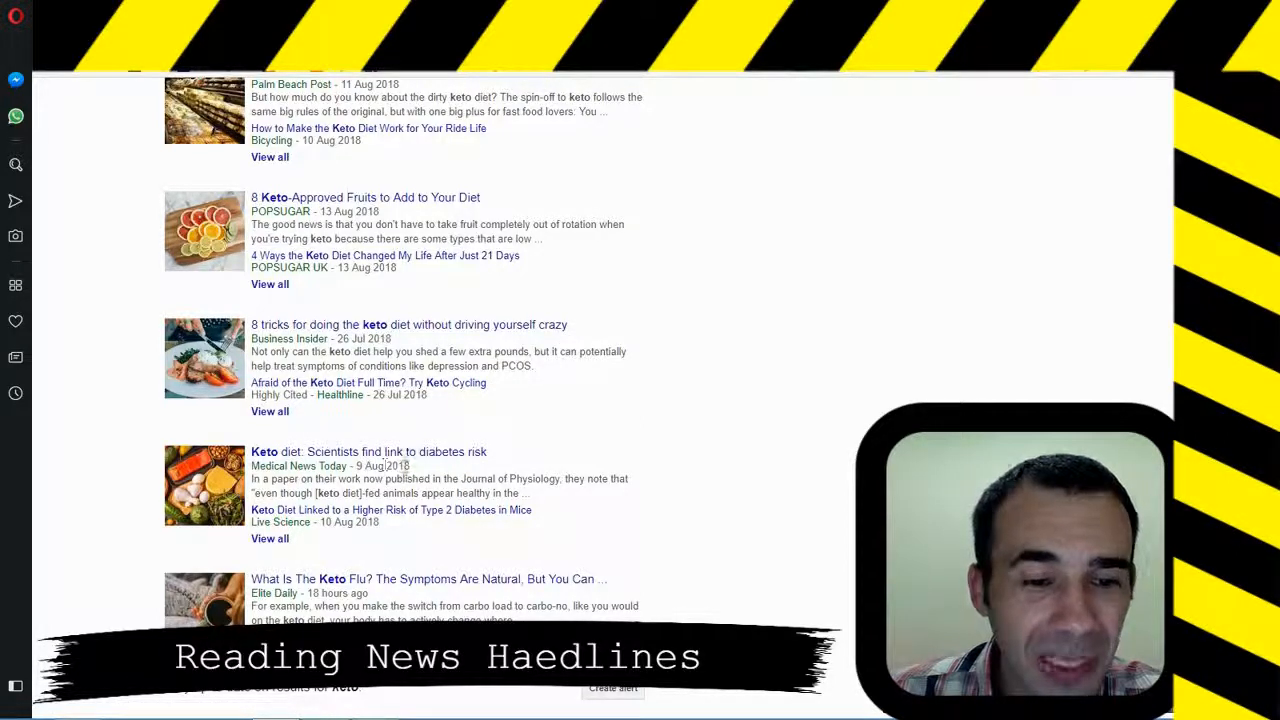
mouse_move(310, 480)
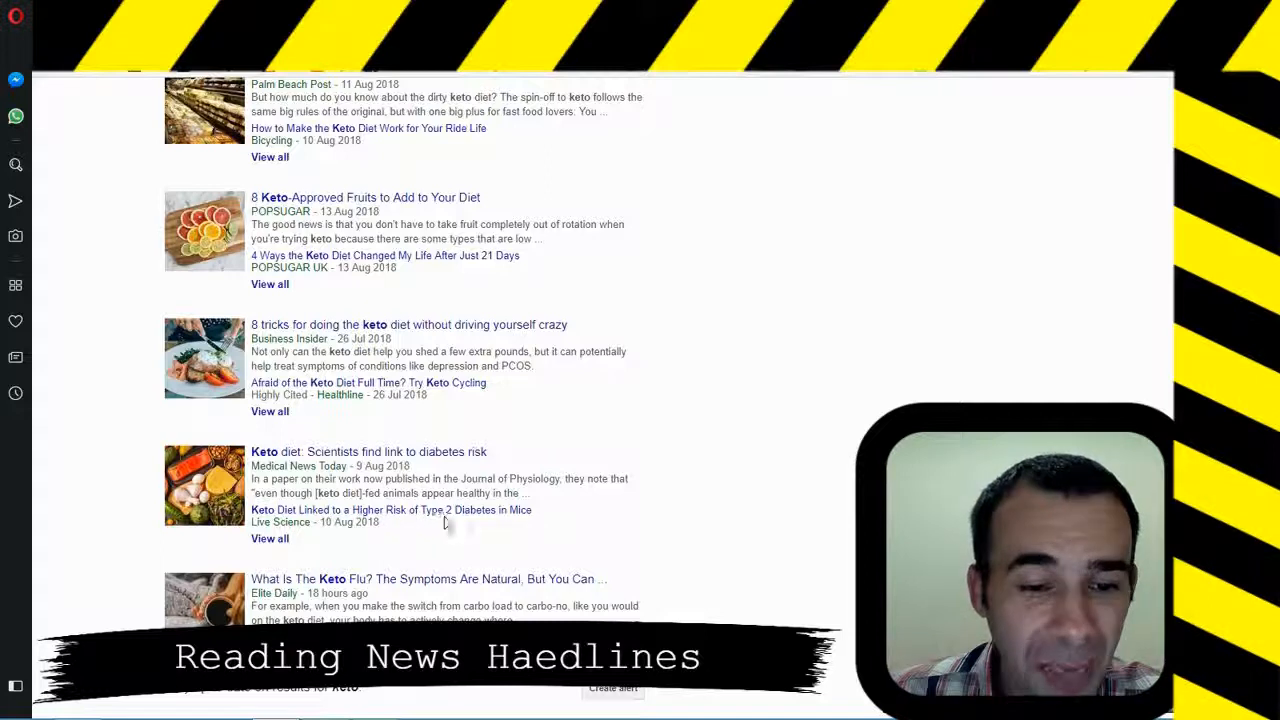
mouse_move(628, 518)
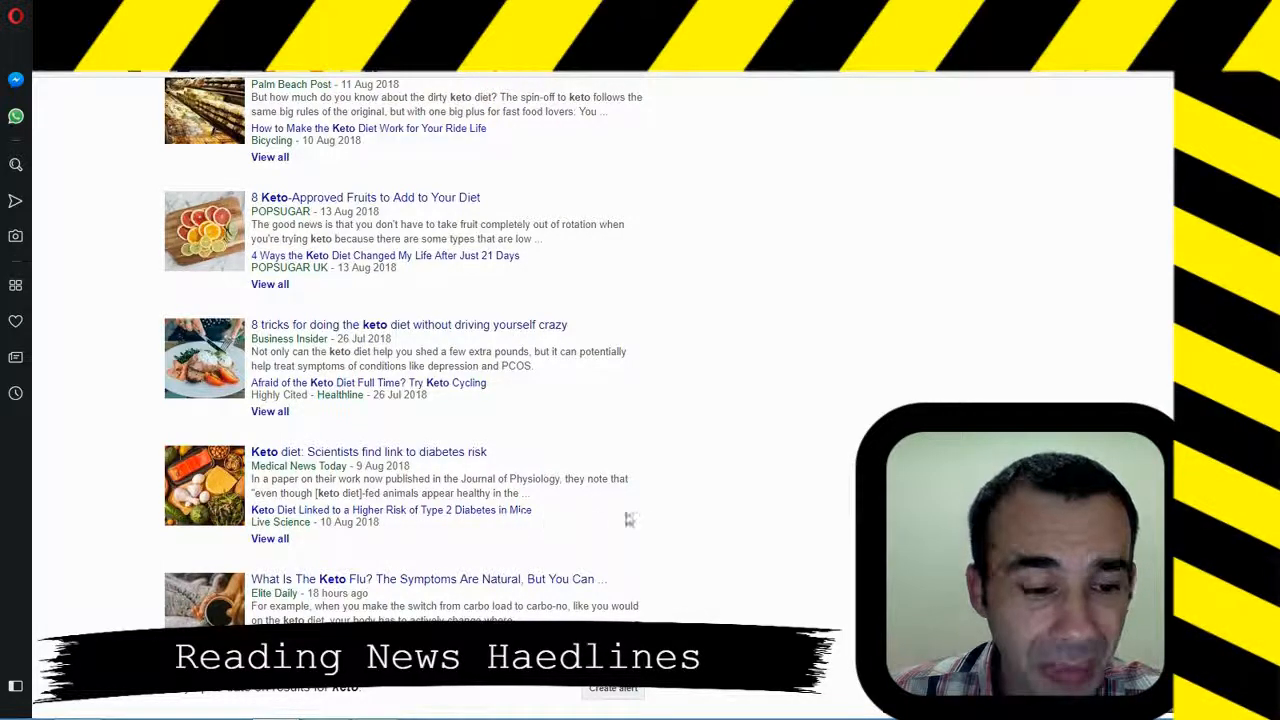
scroll(down, 3)
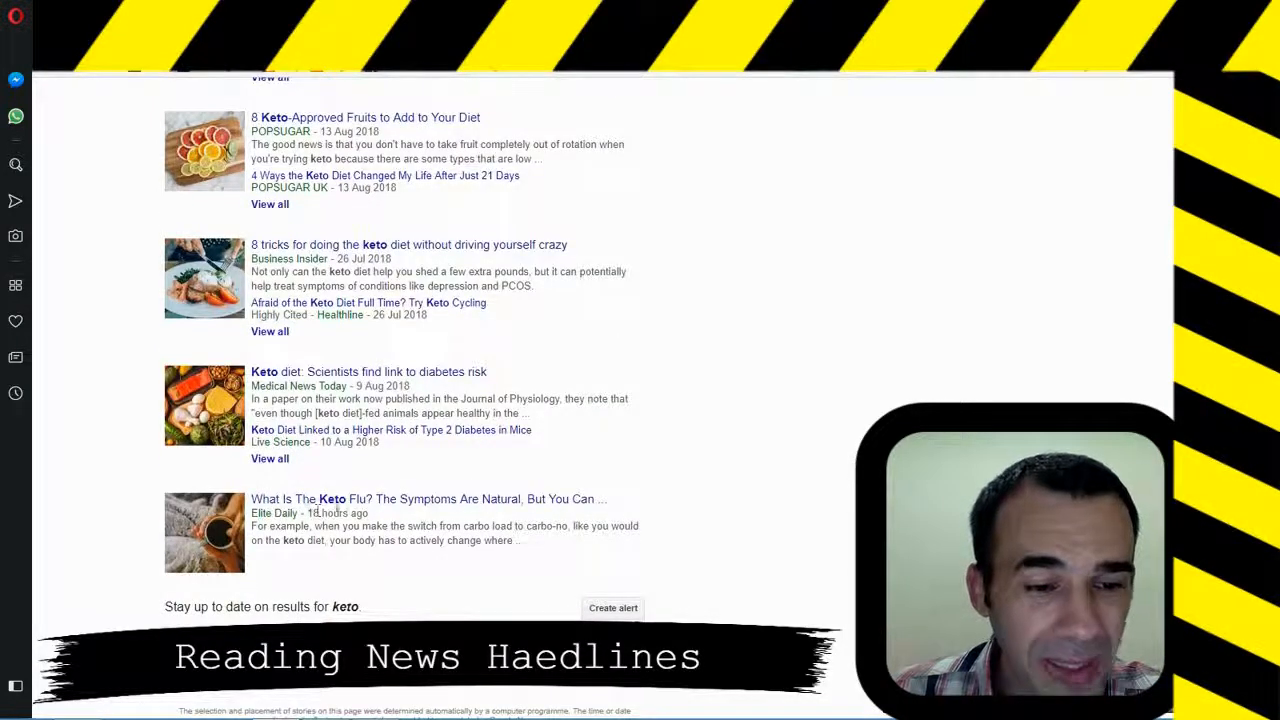
mouse_move(468, 512)
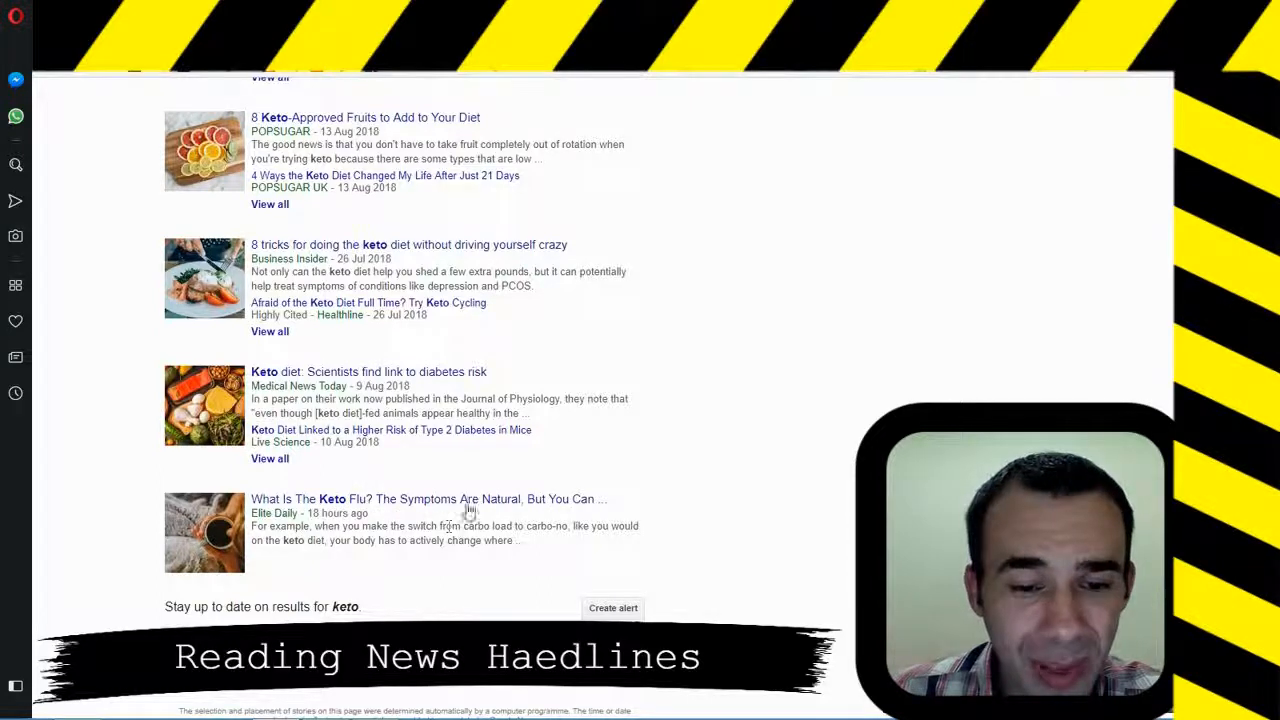
mouse_move(688, 512)
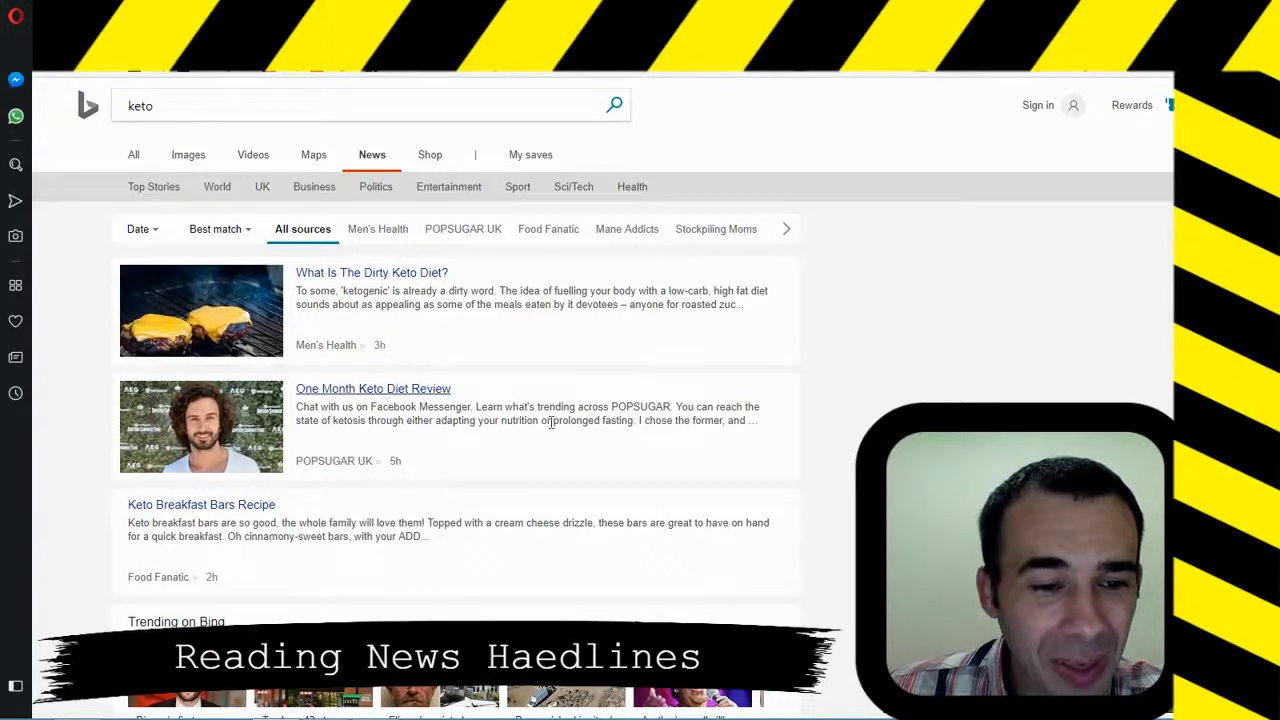
scroll(down, 3)
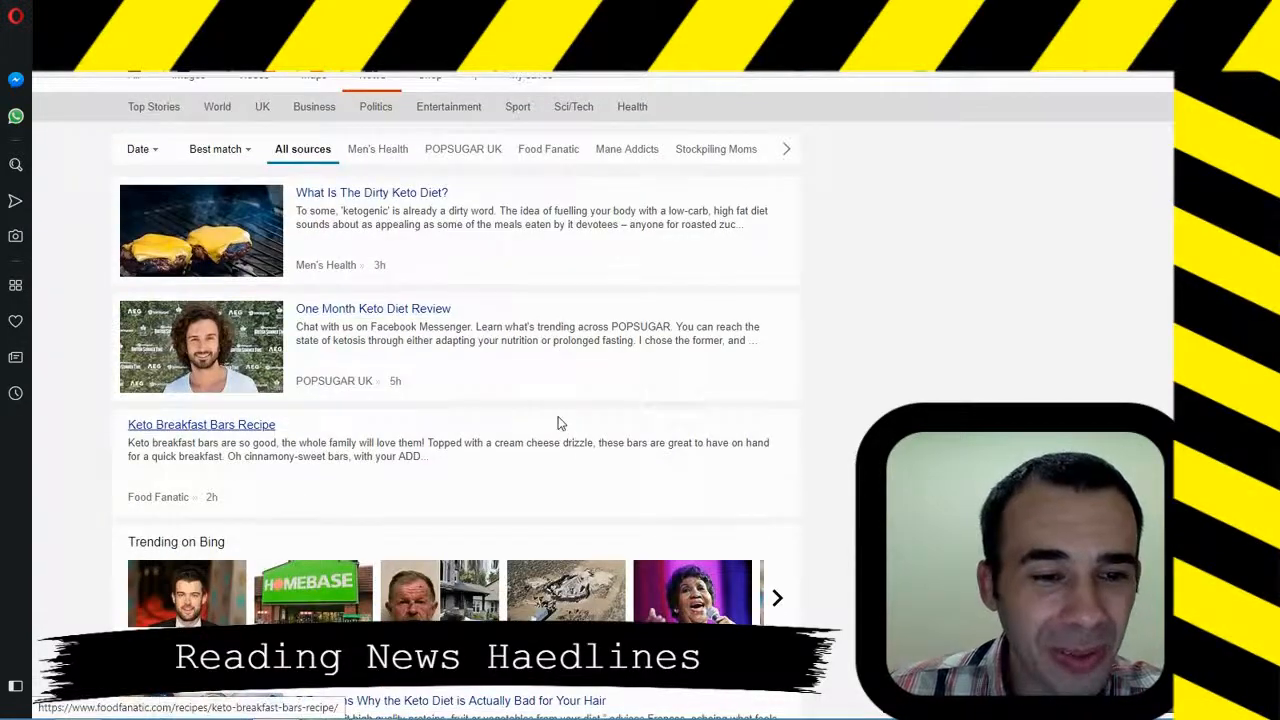
scroll(down, 3)
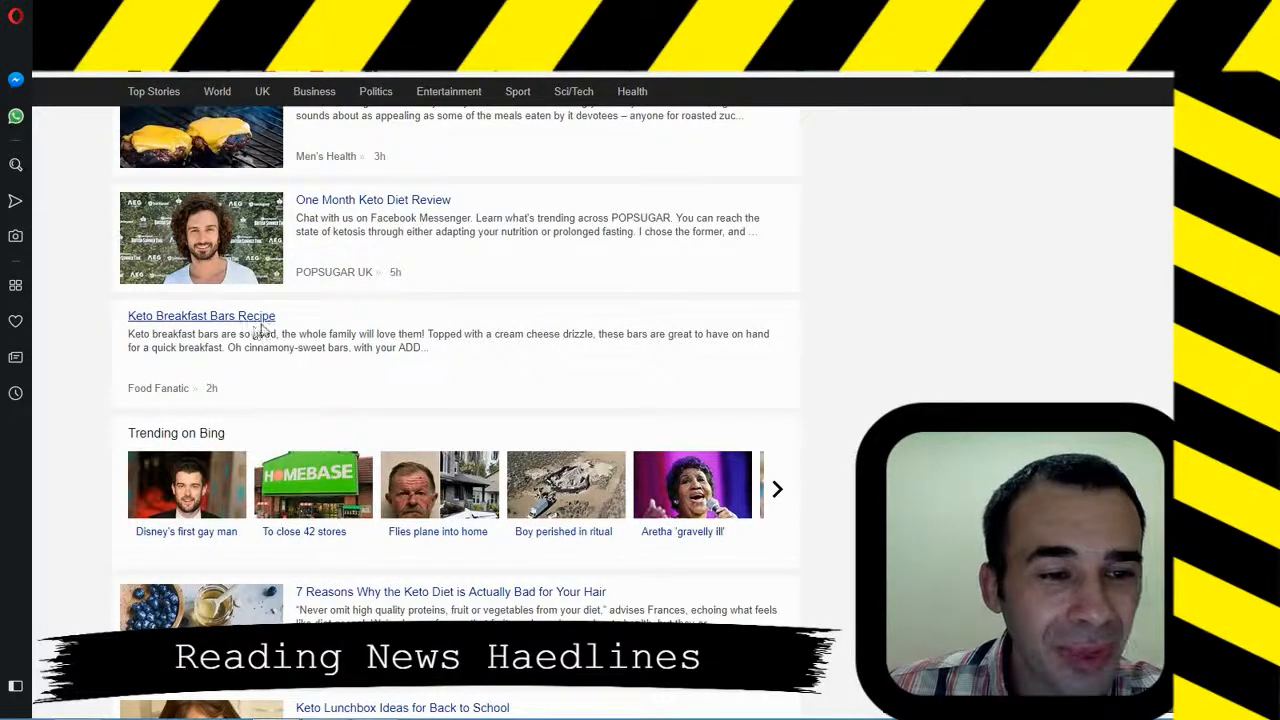
scroll(down, 3)
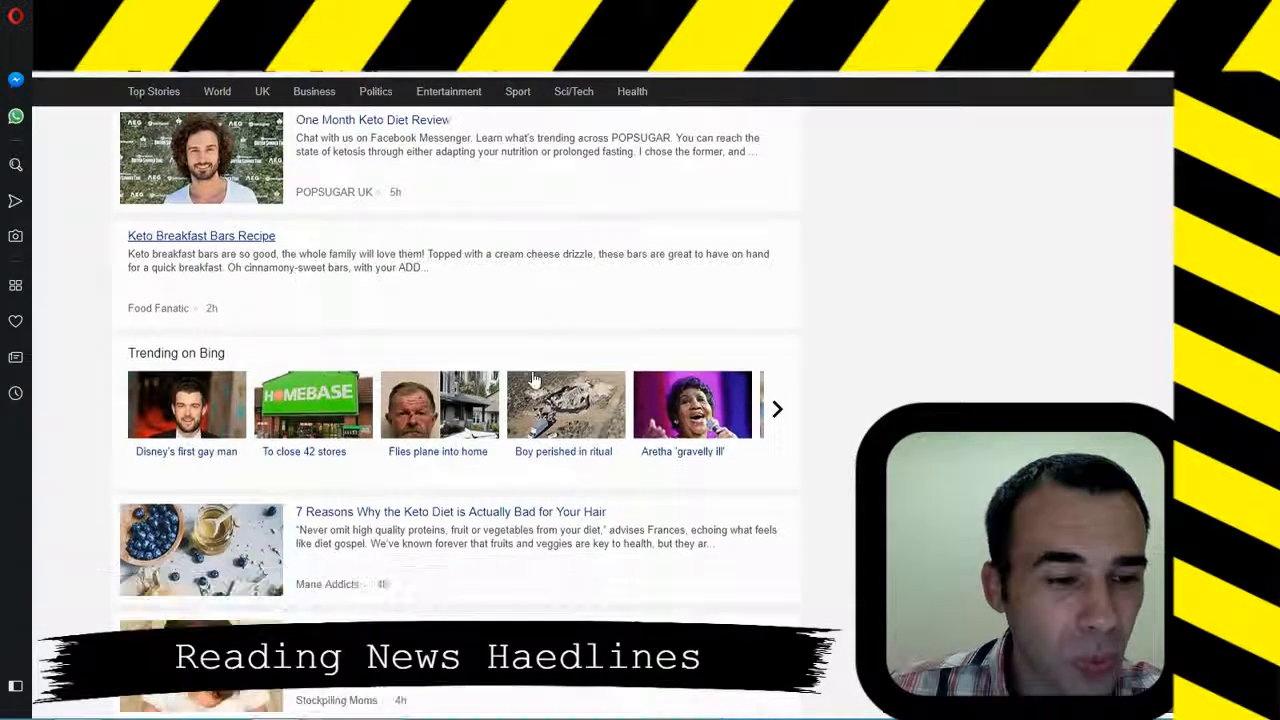
scroll(down, 3)
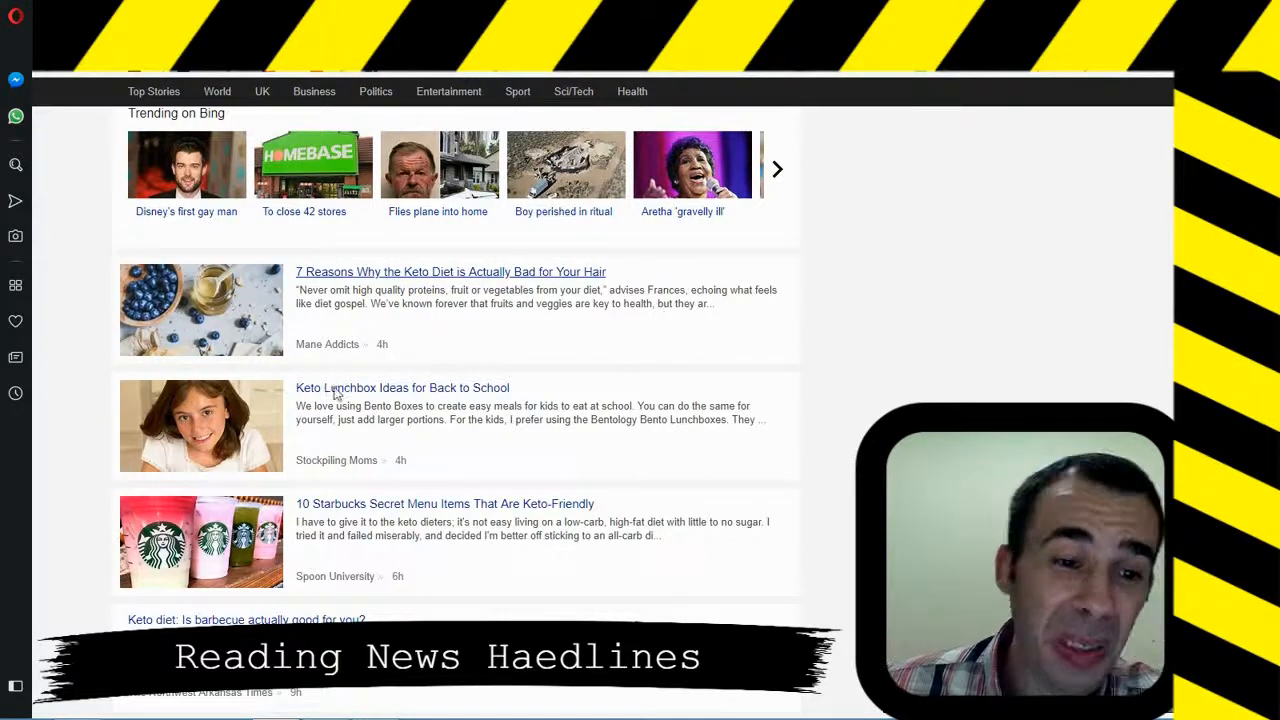
mouse_move(402, 388)
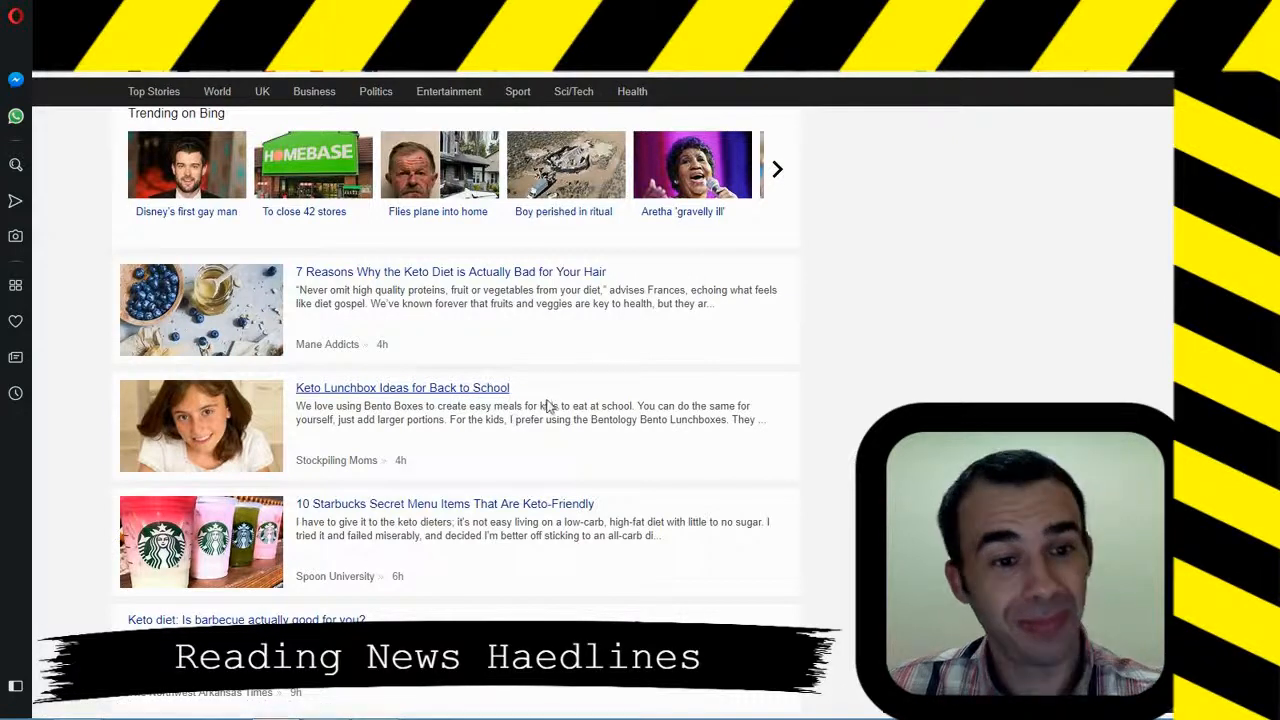
scroll(down, 3)
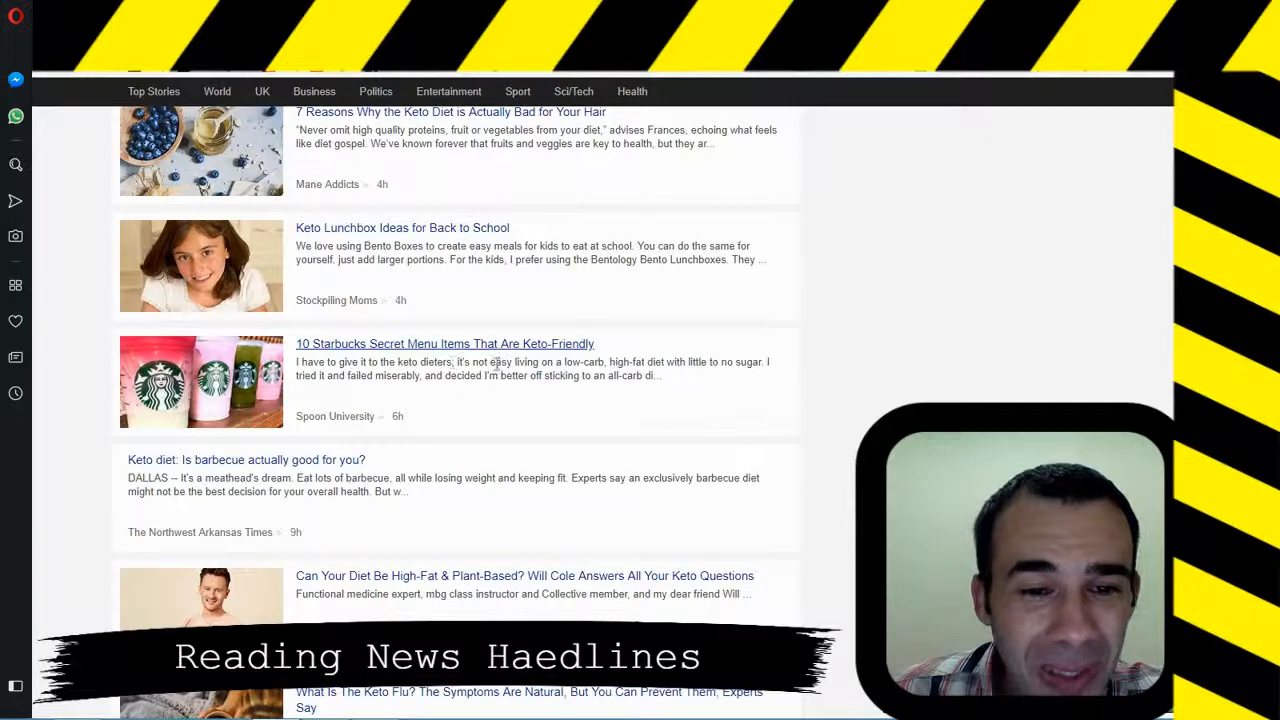
mouse_move(555, 358)
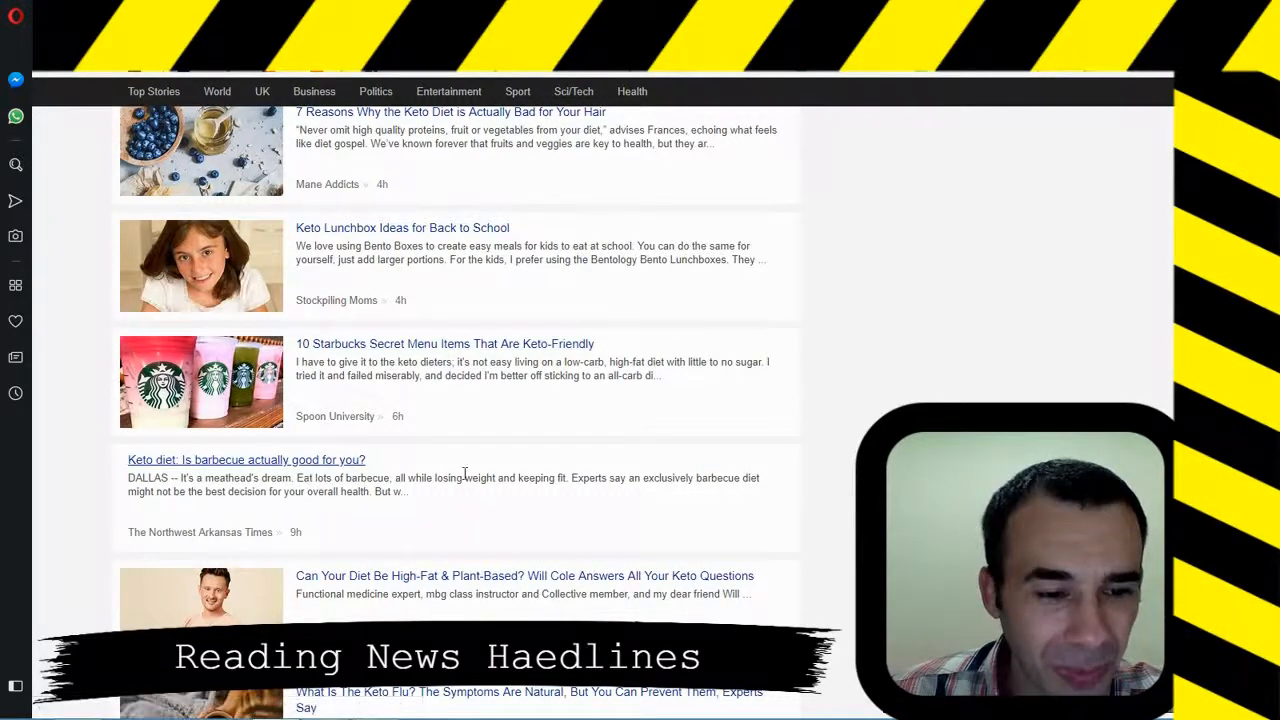
scroll(down, 3)
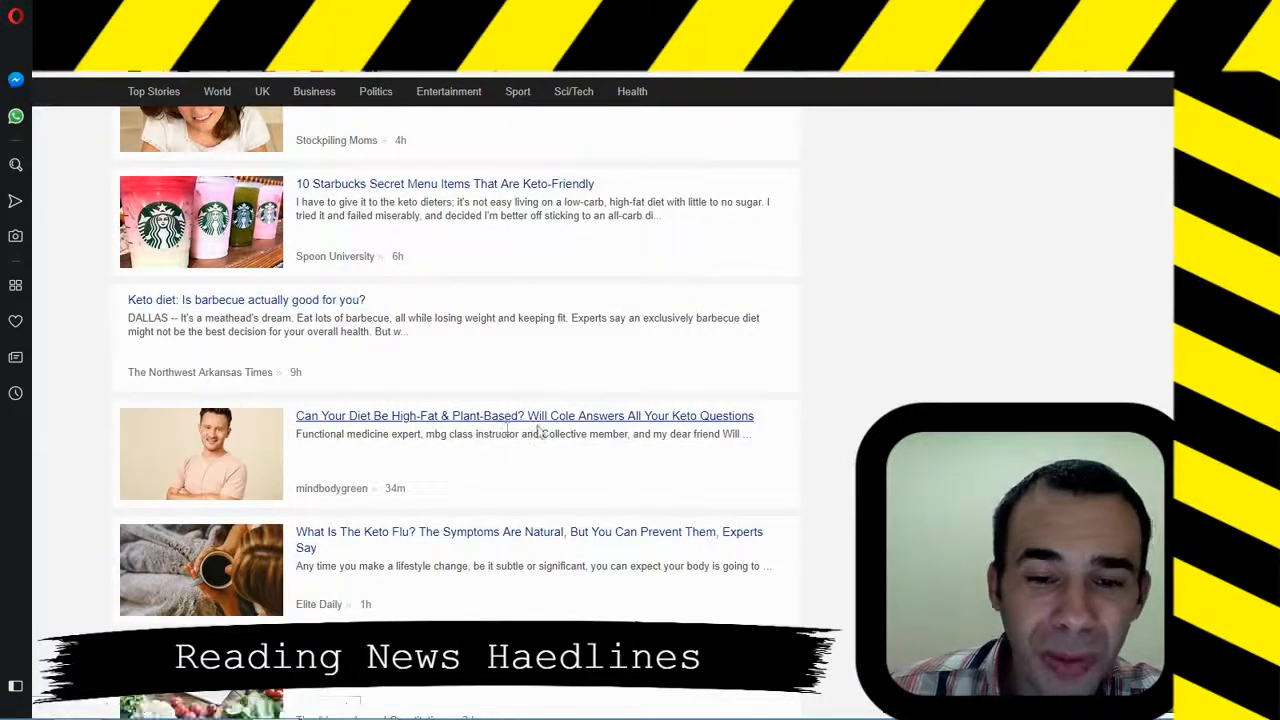
mouse_move(688, 424)
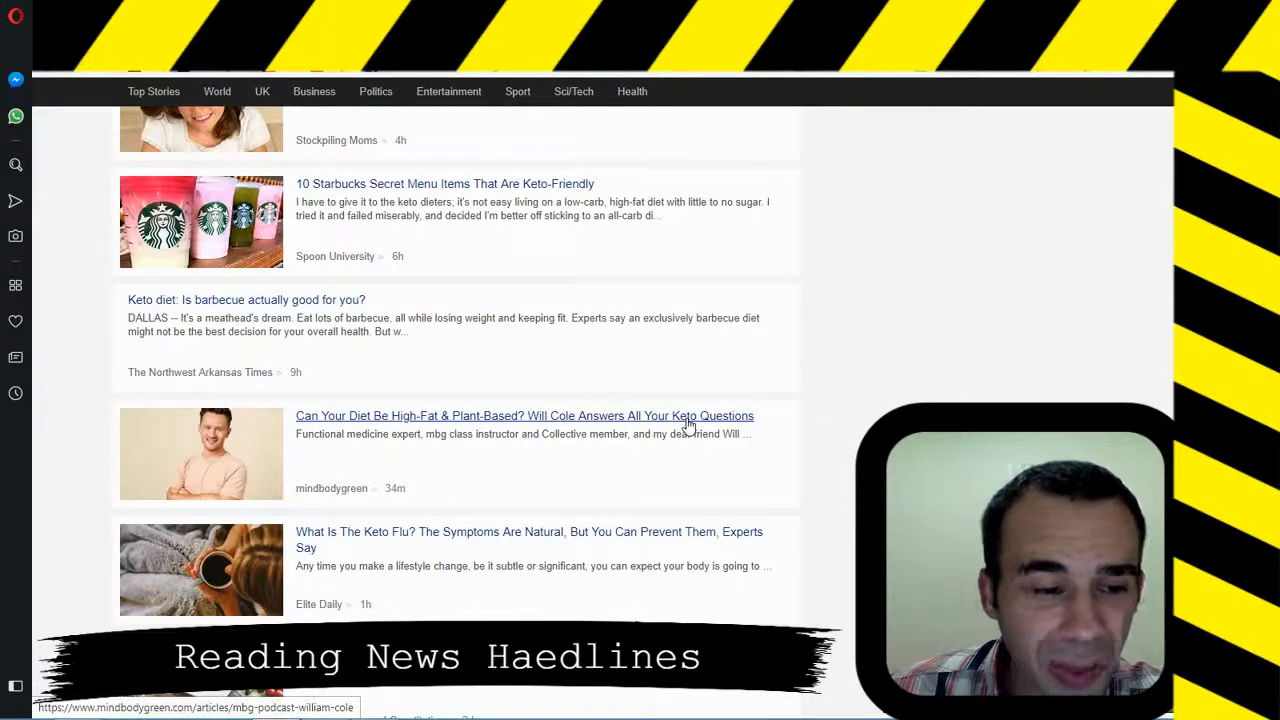
scroll(down, 3)
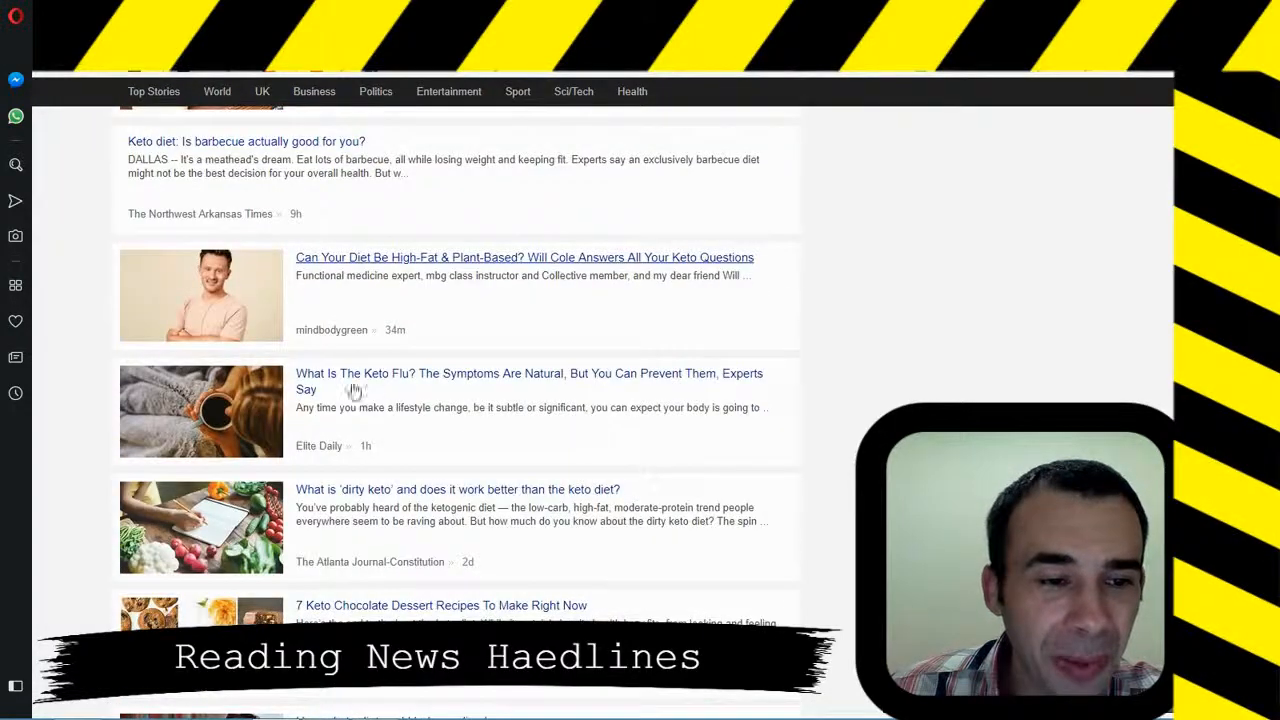
scroll(down, 3)
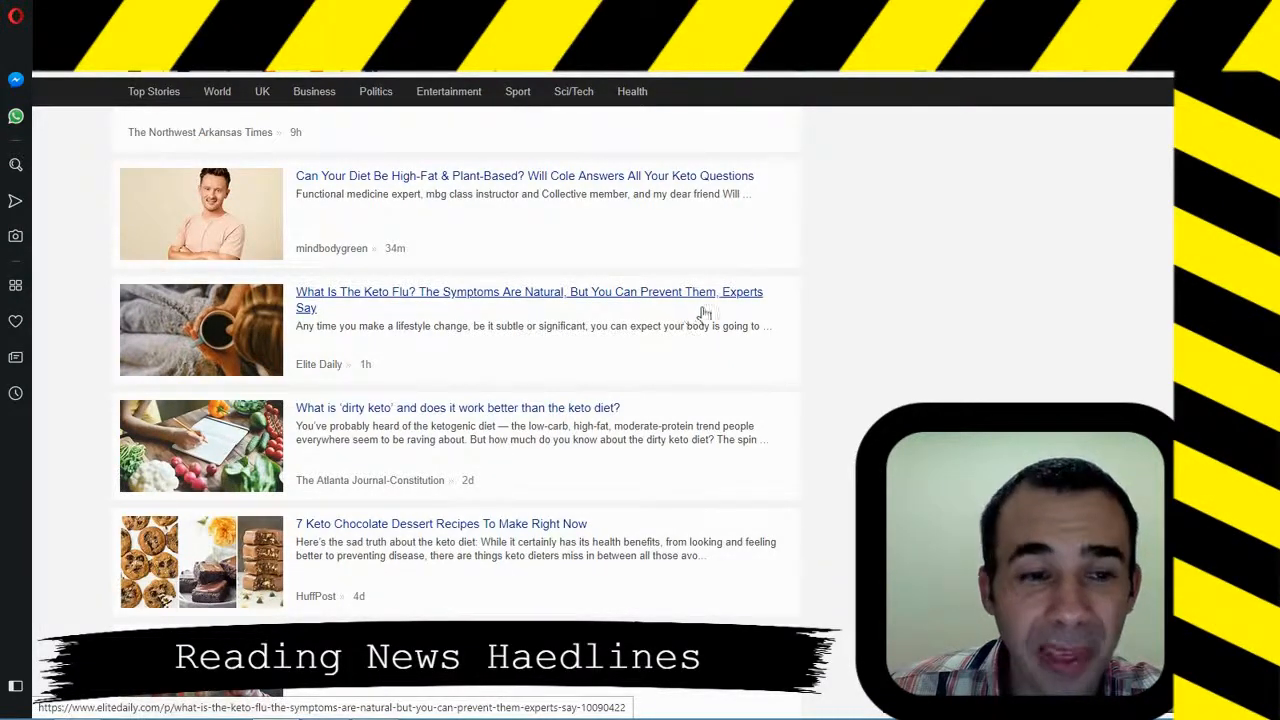
mouse_move(425, 370)
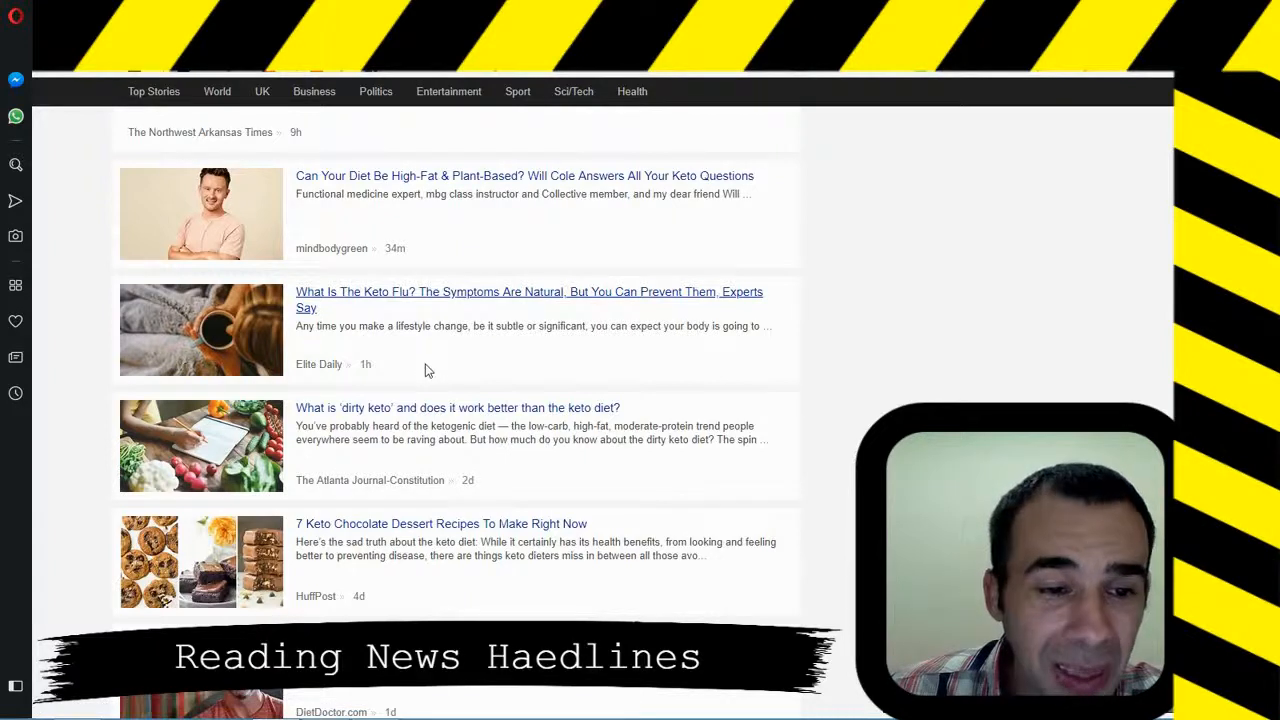
scroll(down, 3)
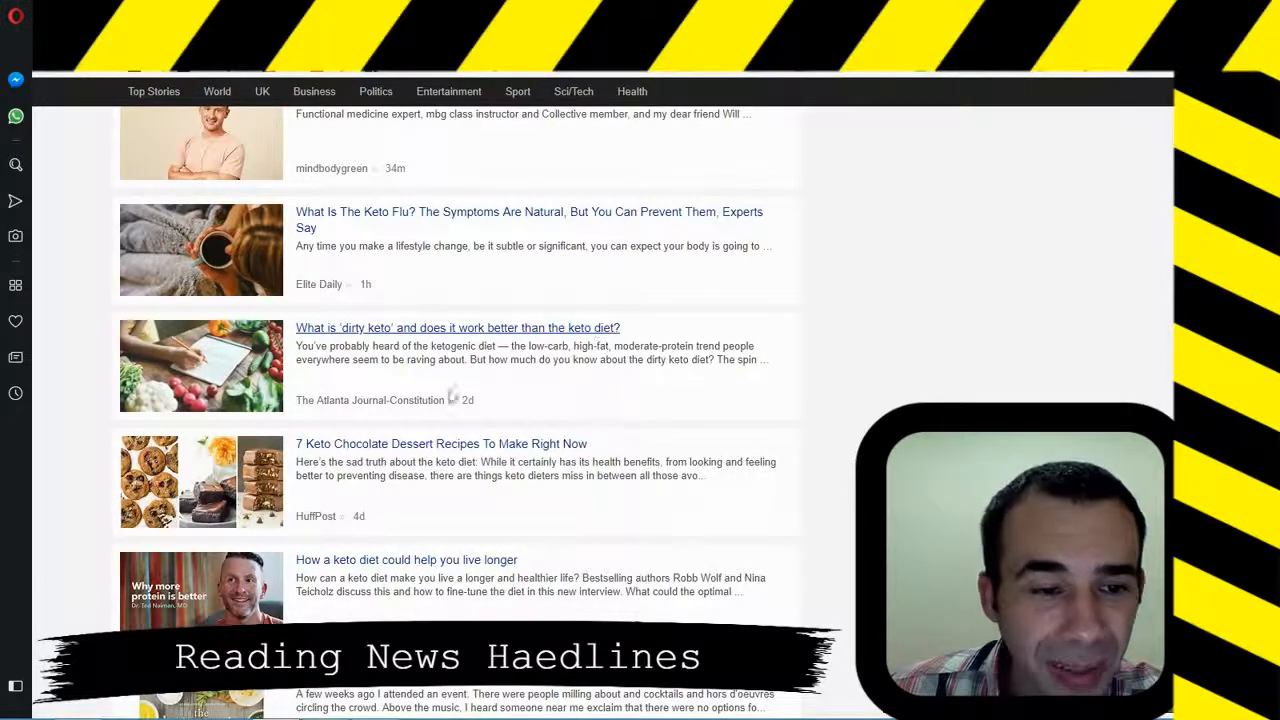
mouse_move(575, 400)
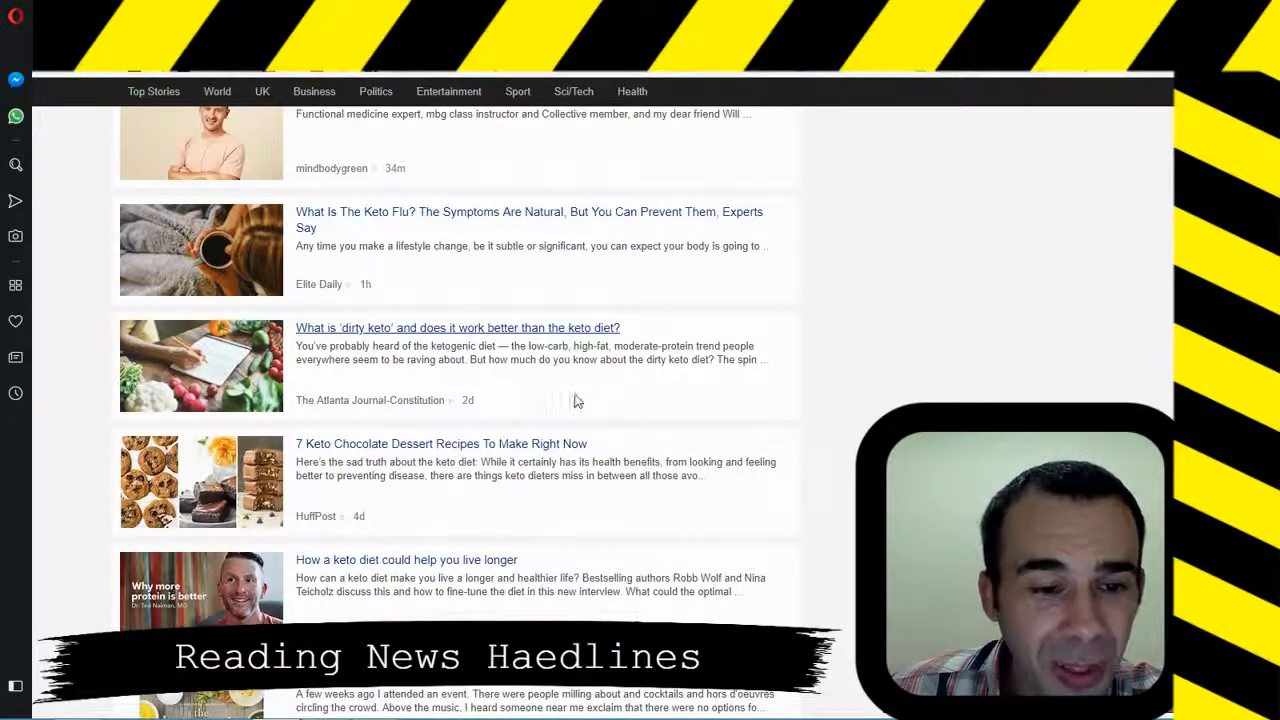
scroll(down, 3)
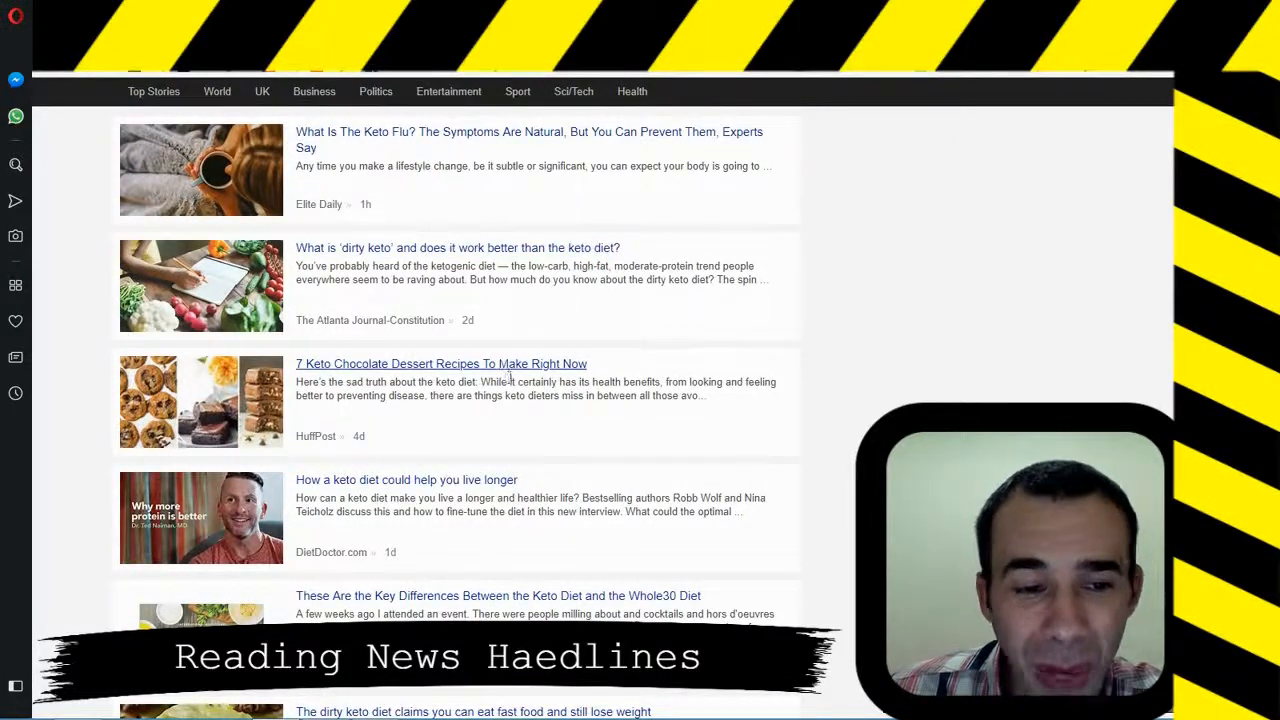
mouse_move(472, 415)
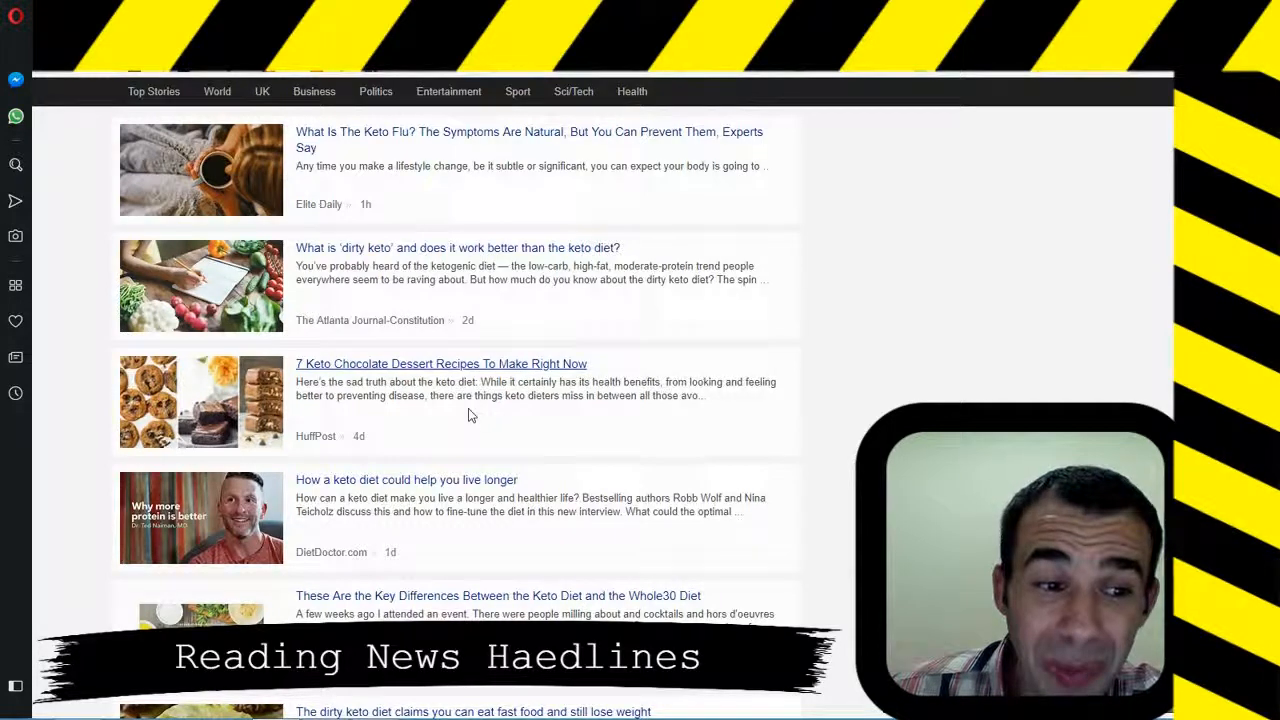
scroll(down, 3)
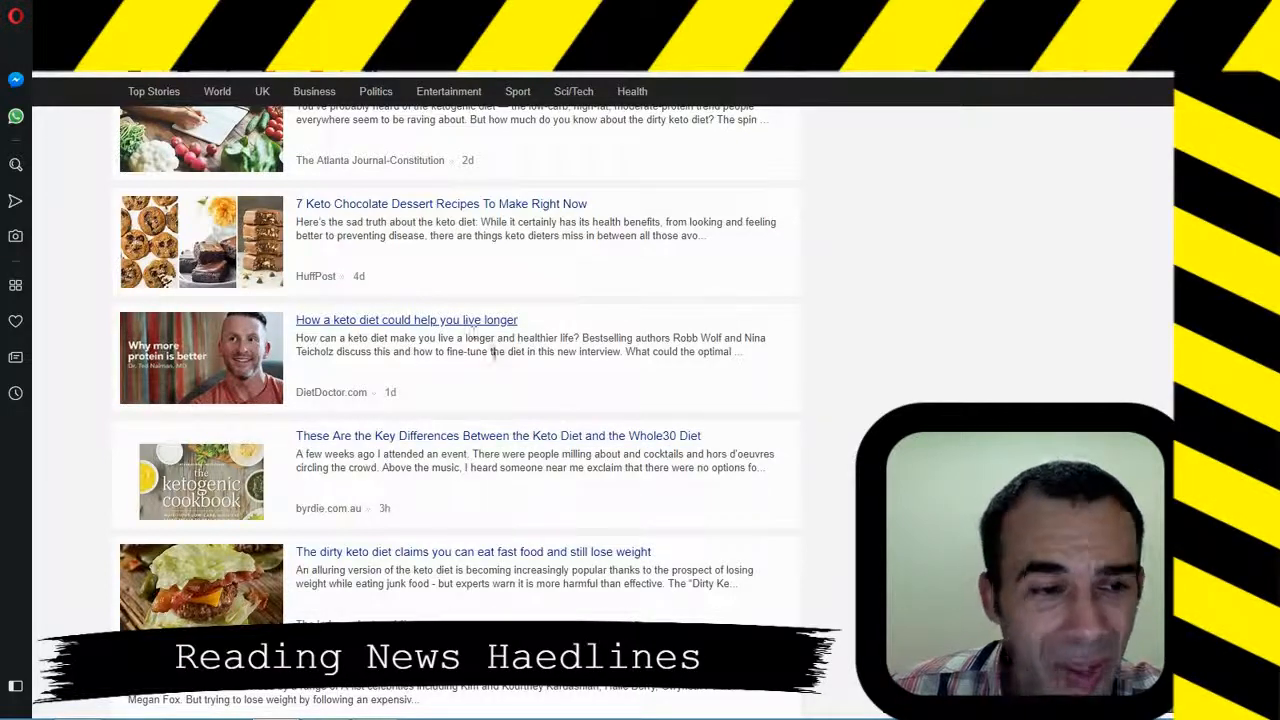
scroll(down, 3)
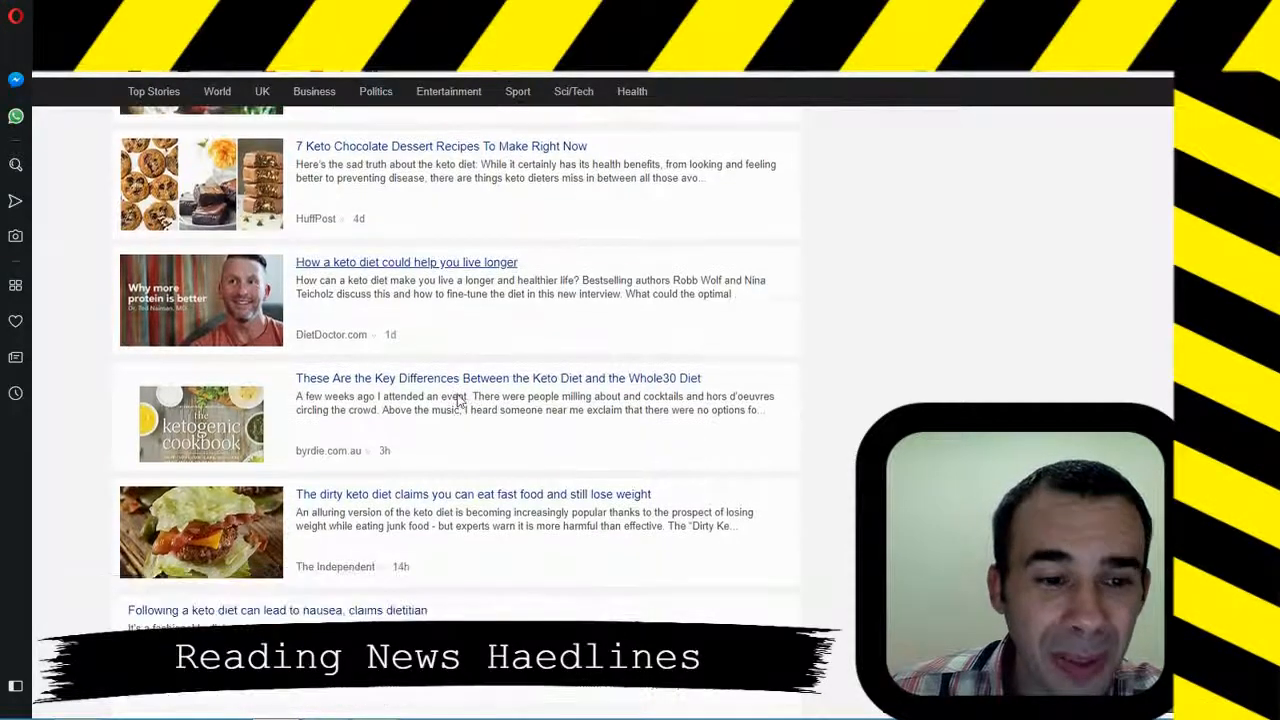
scroll(down, 3)
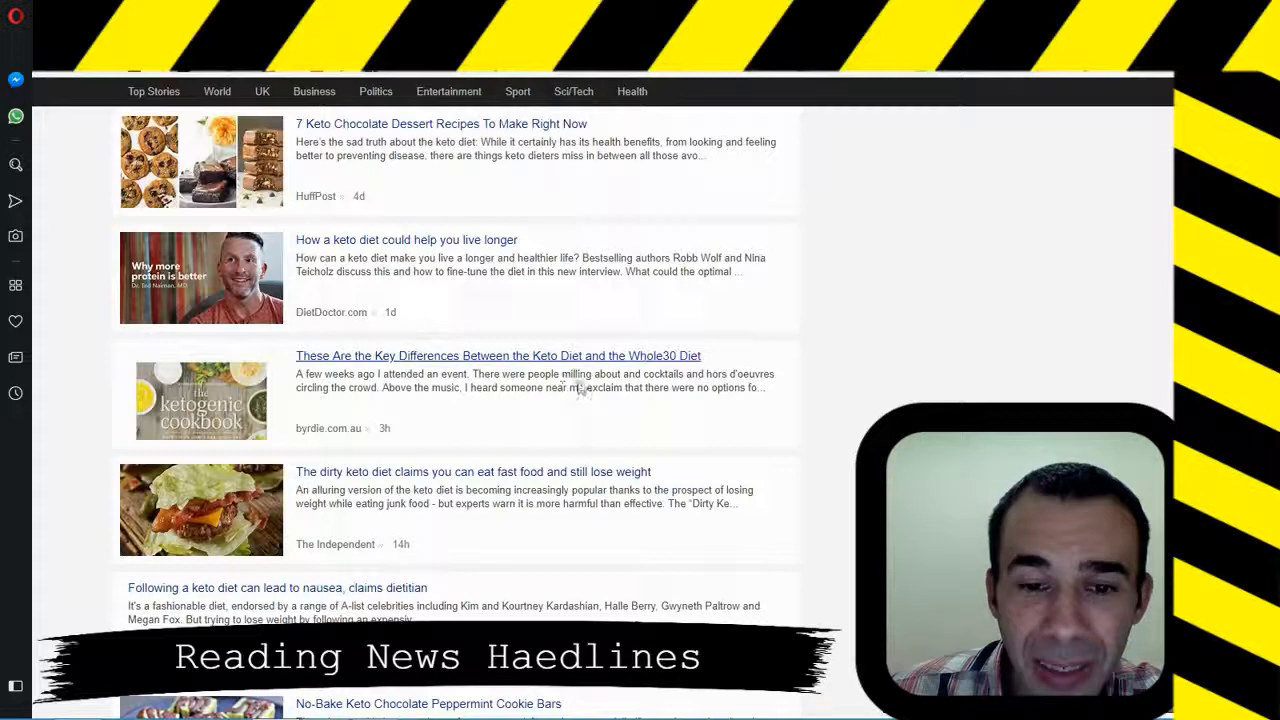
mouse_move(675, 375)
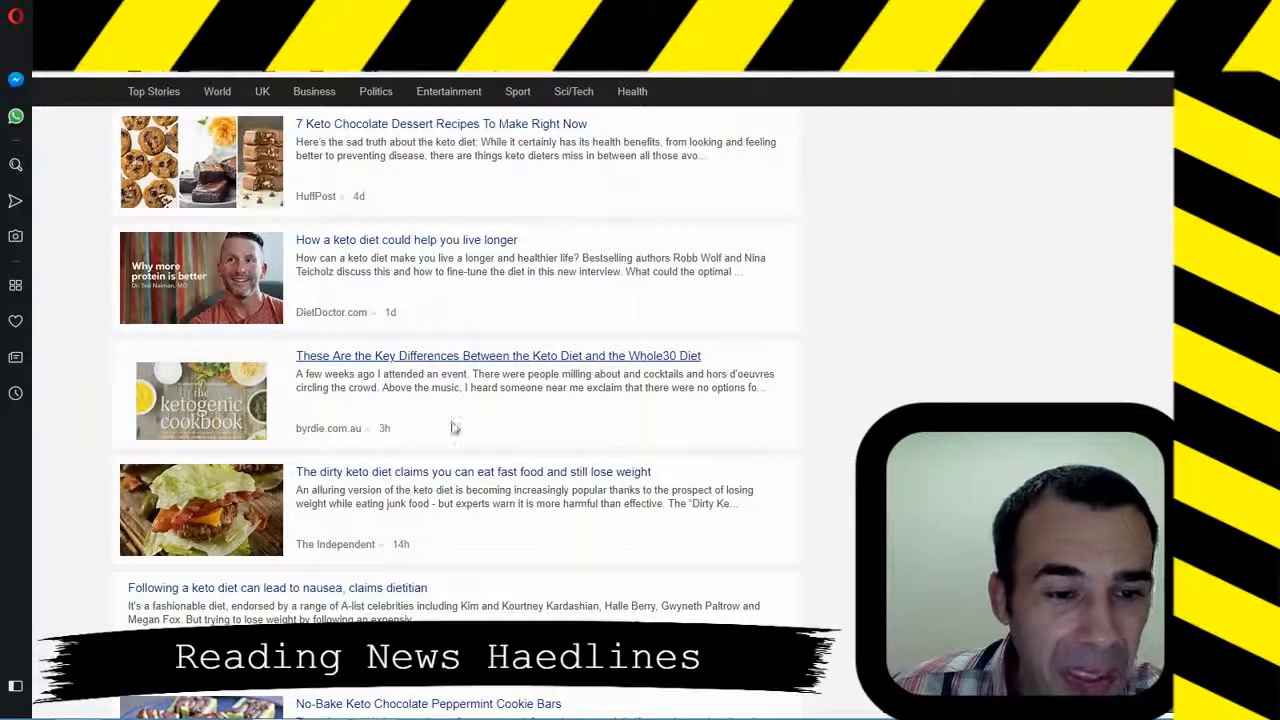
scroll(down, 3)
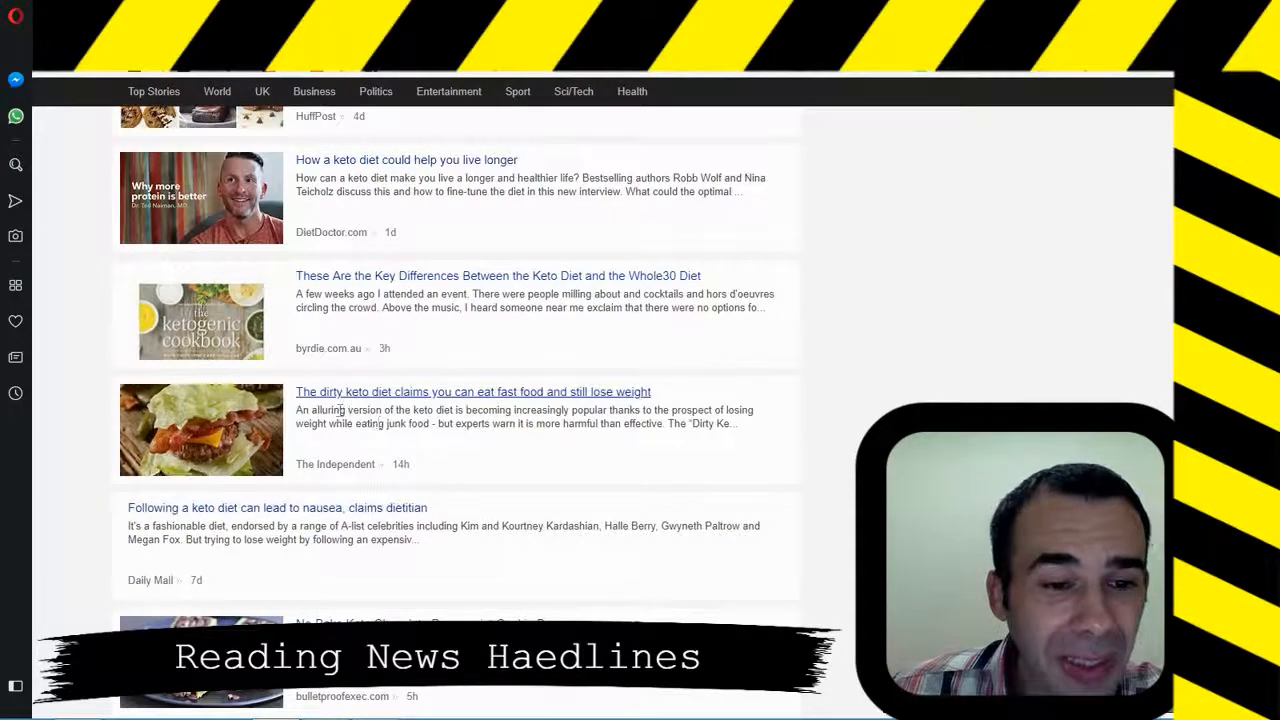
mouse_move(535, 460)
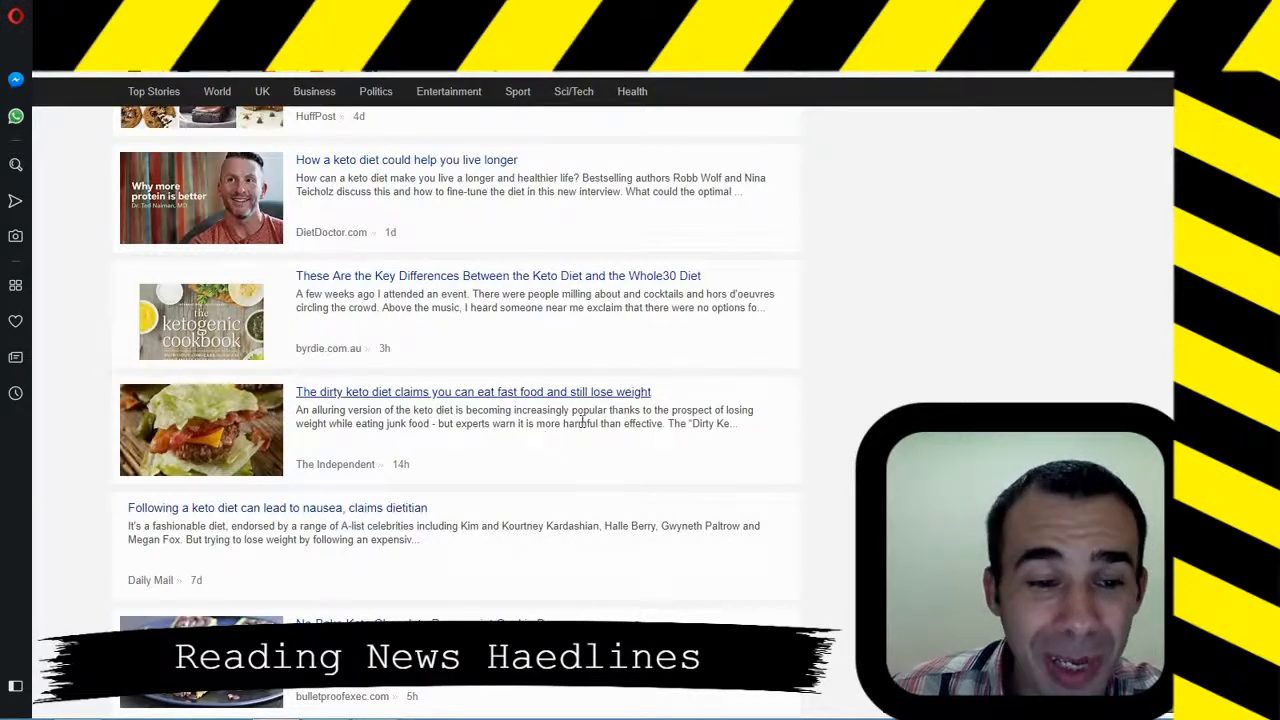
scroll(down, 3)
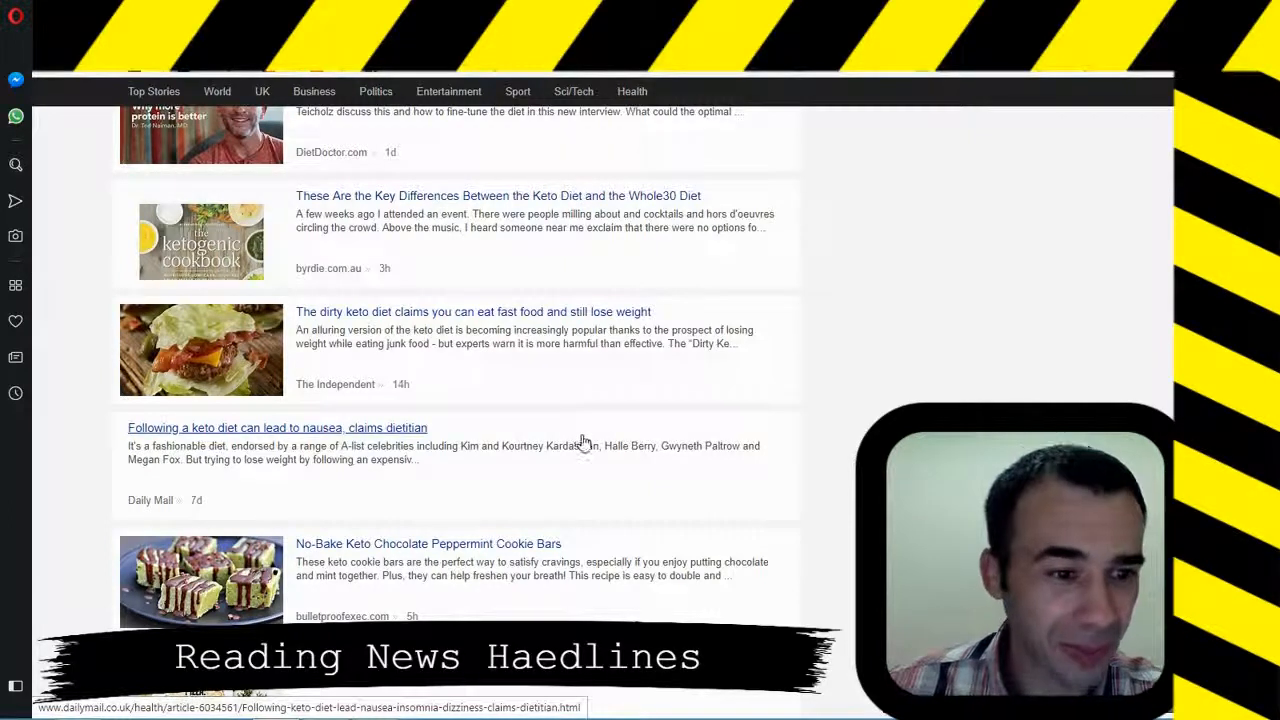
scroll(down, 3)
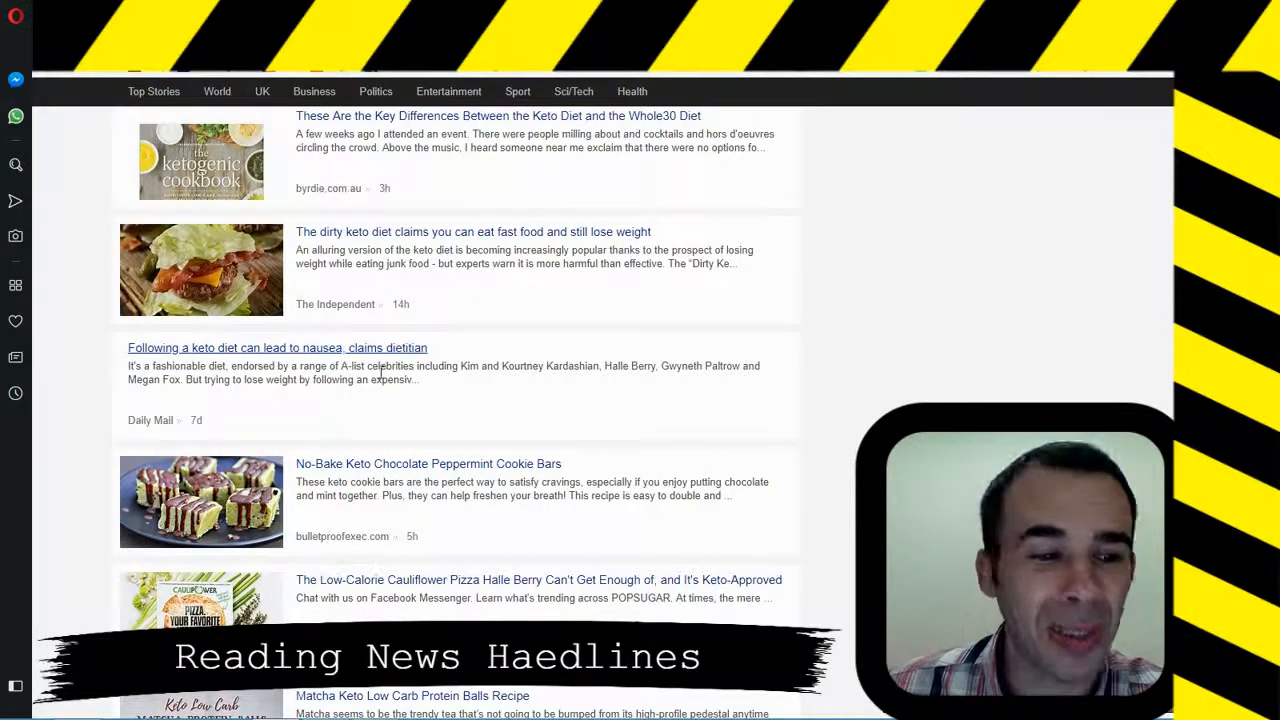
mouse_move(340, 490)
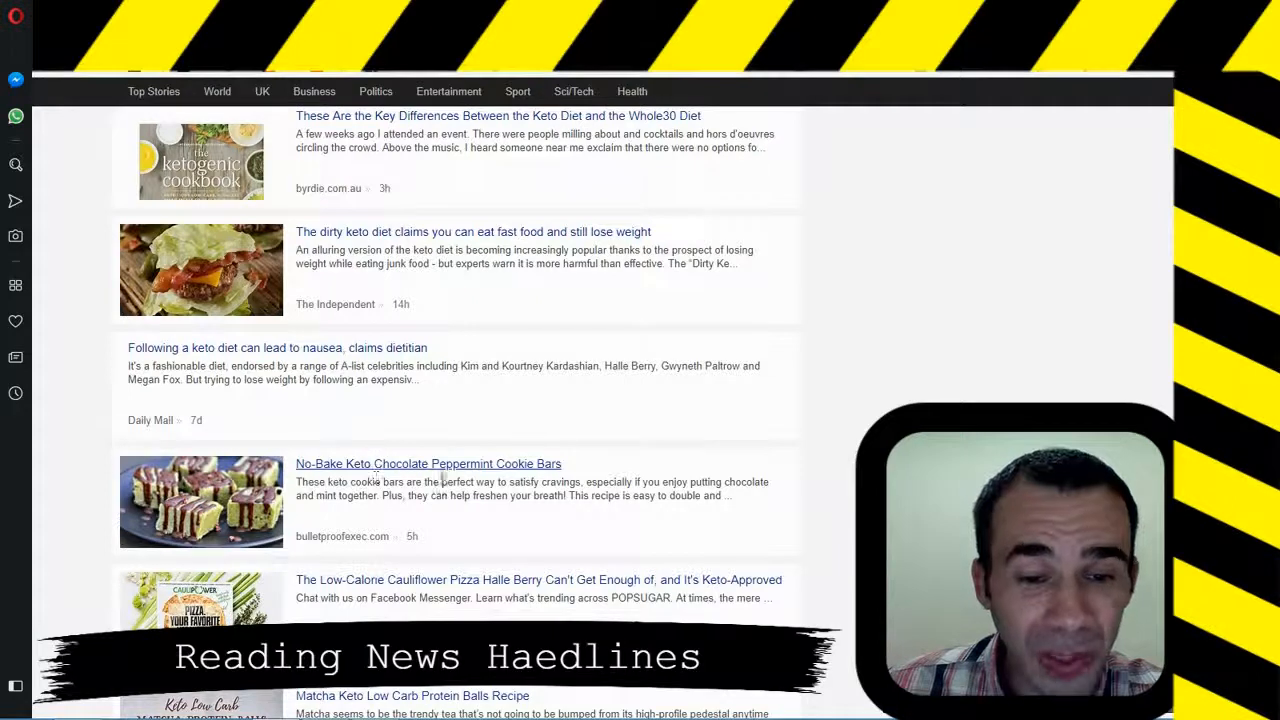
mouse_move(408, 536)
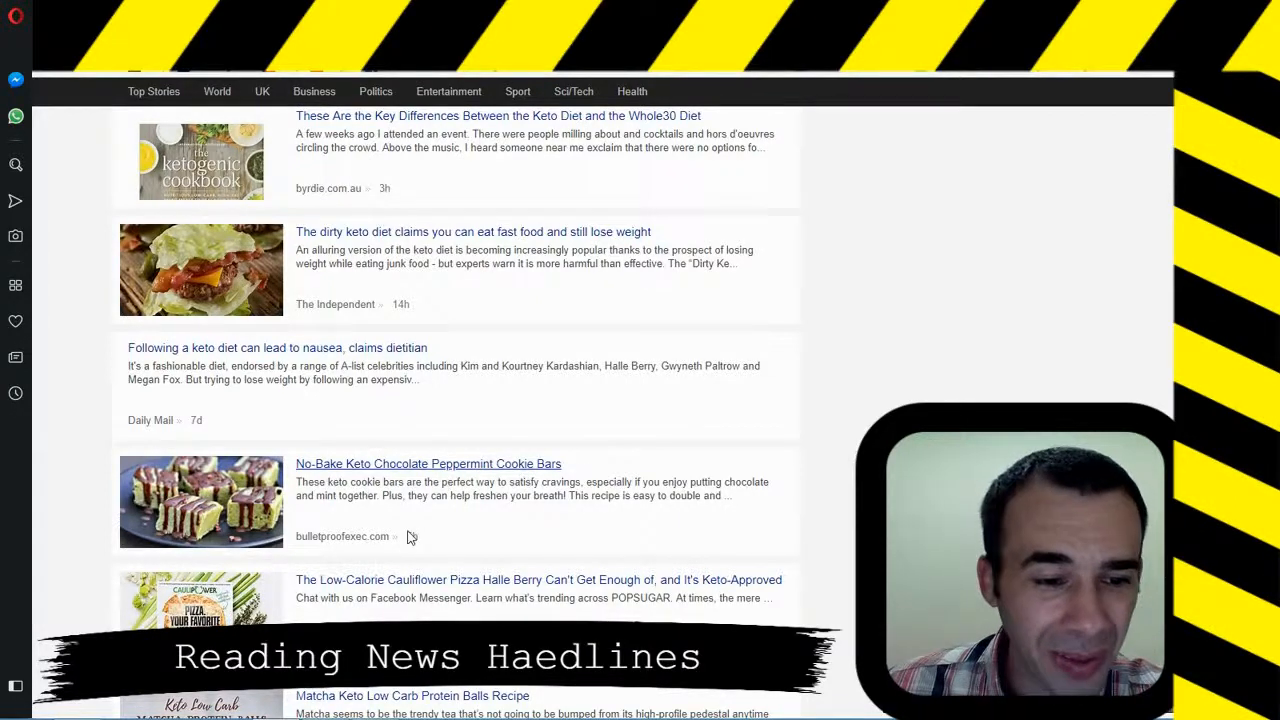
mouse_move(513, 517)
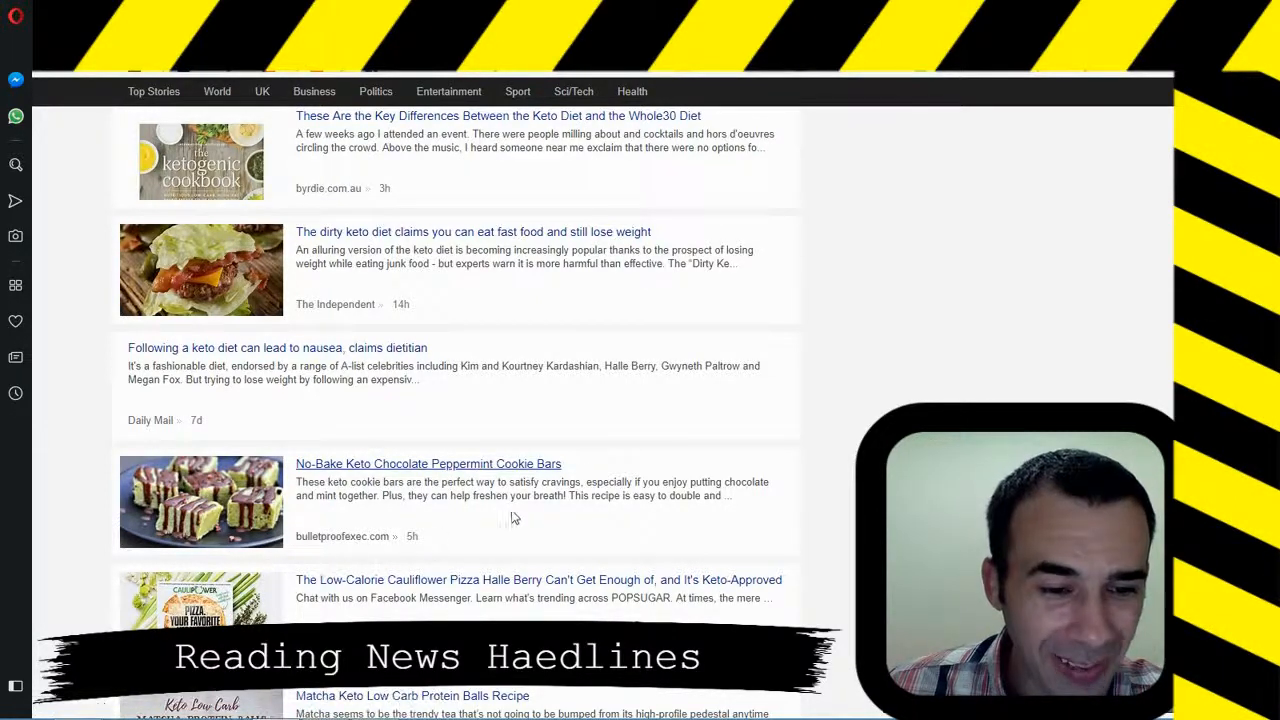
scroll(down, 3)
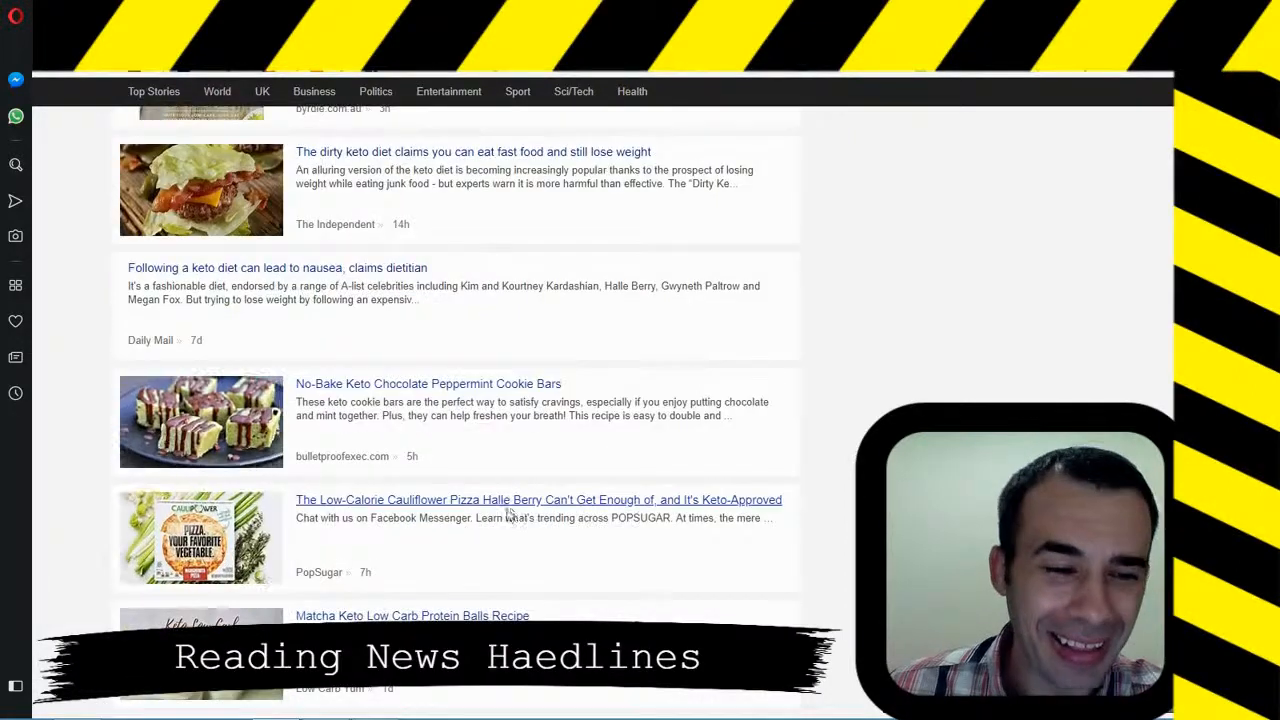
mouse_move(333, 535)
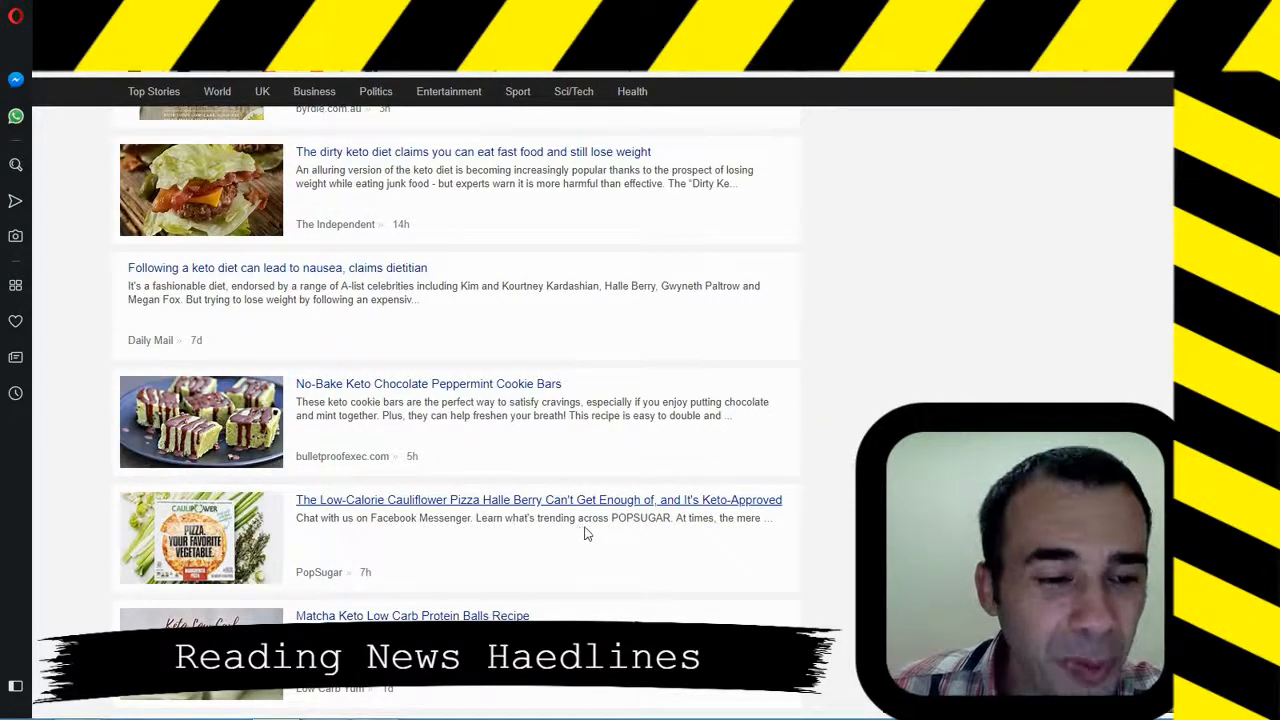
scroll(down, 3)
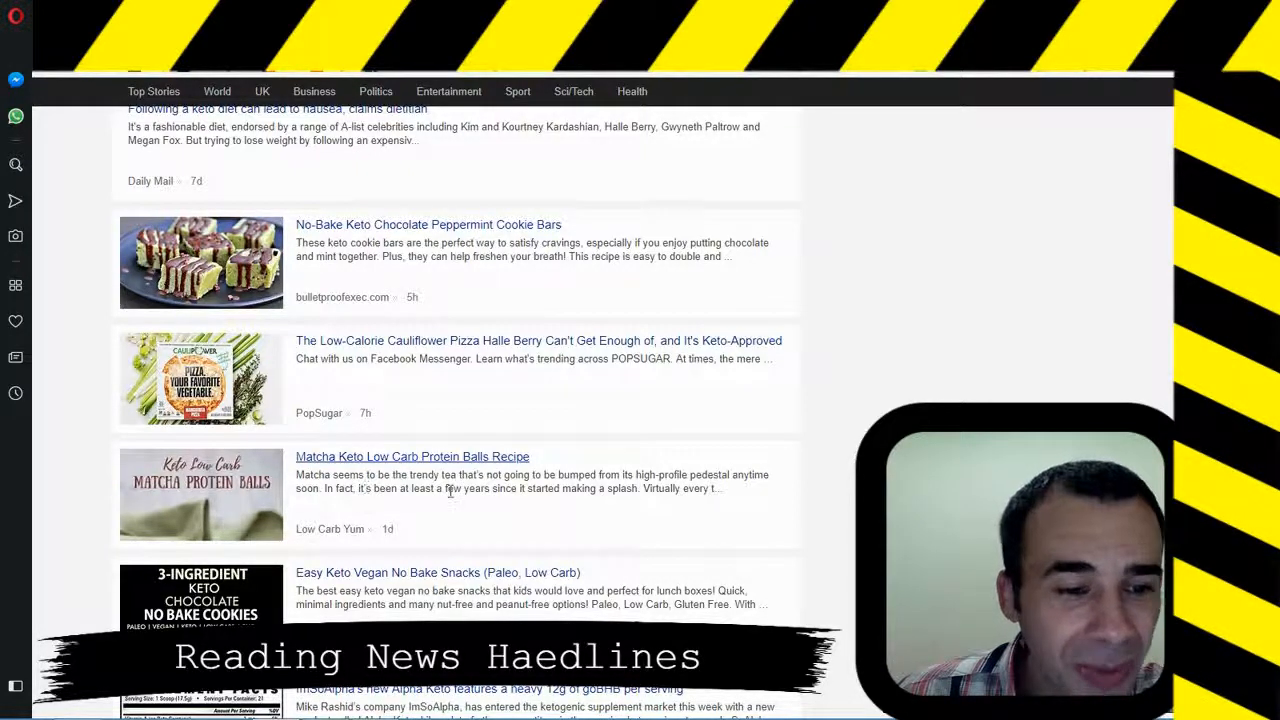
scroll(down, 3)
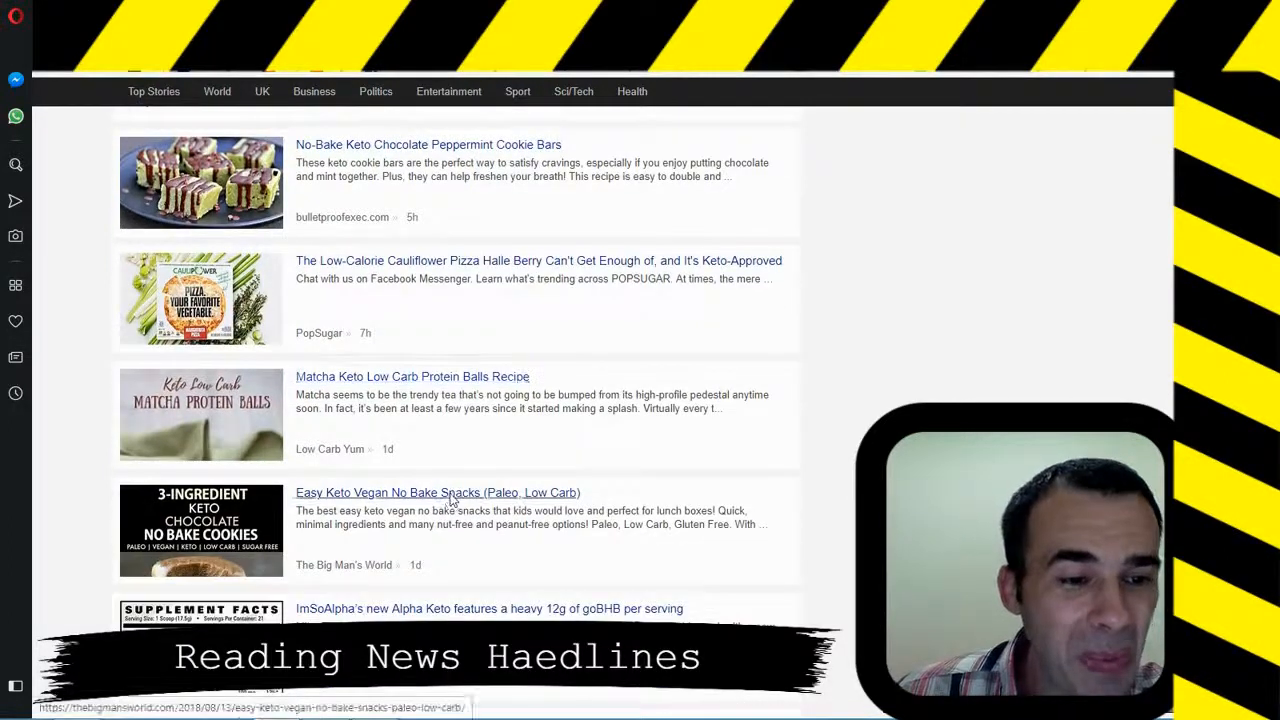
scroll(down, 3)
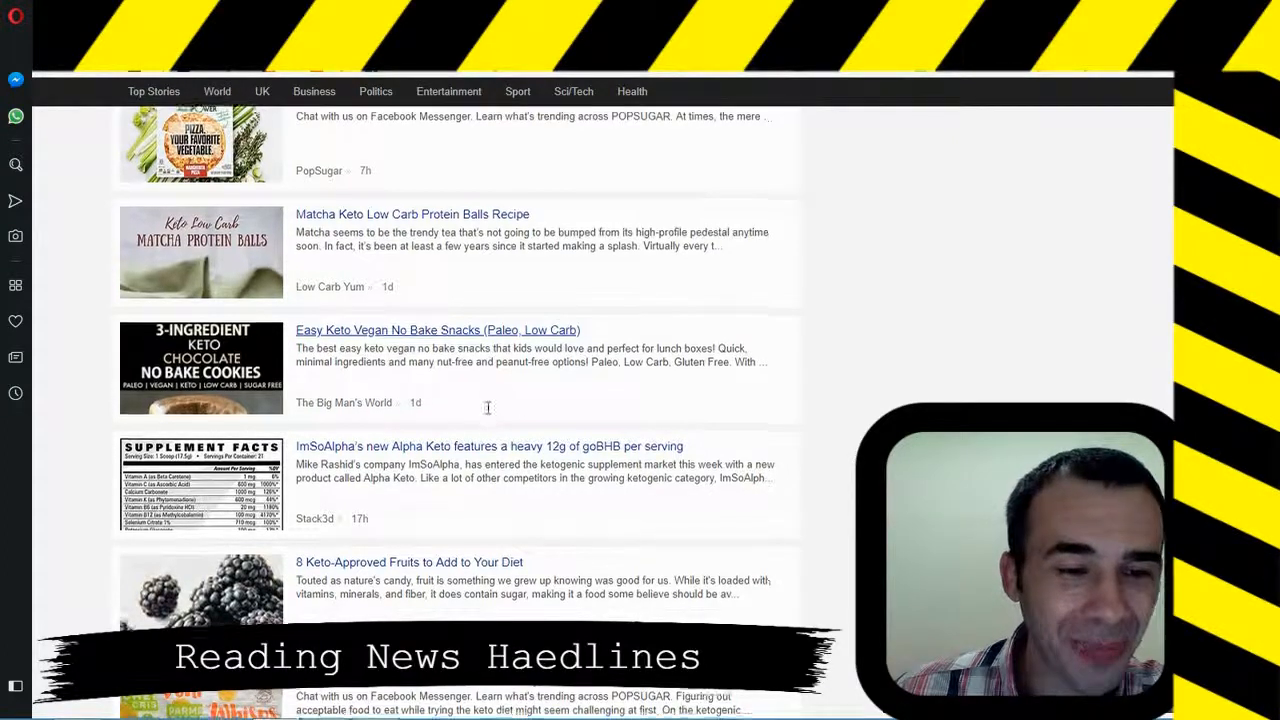
scroll(down, 3)
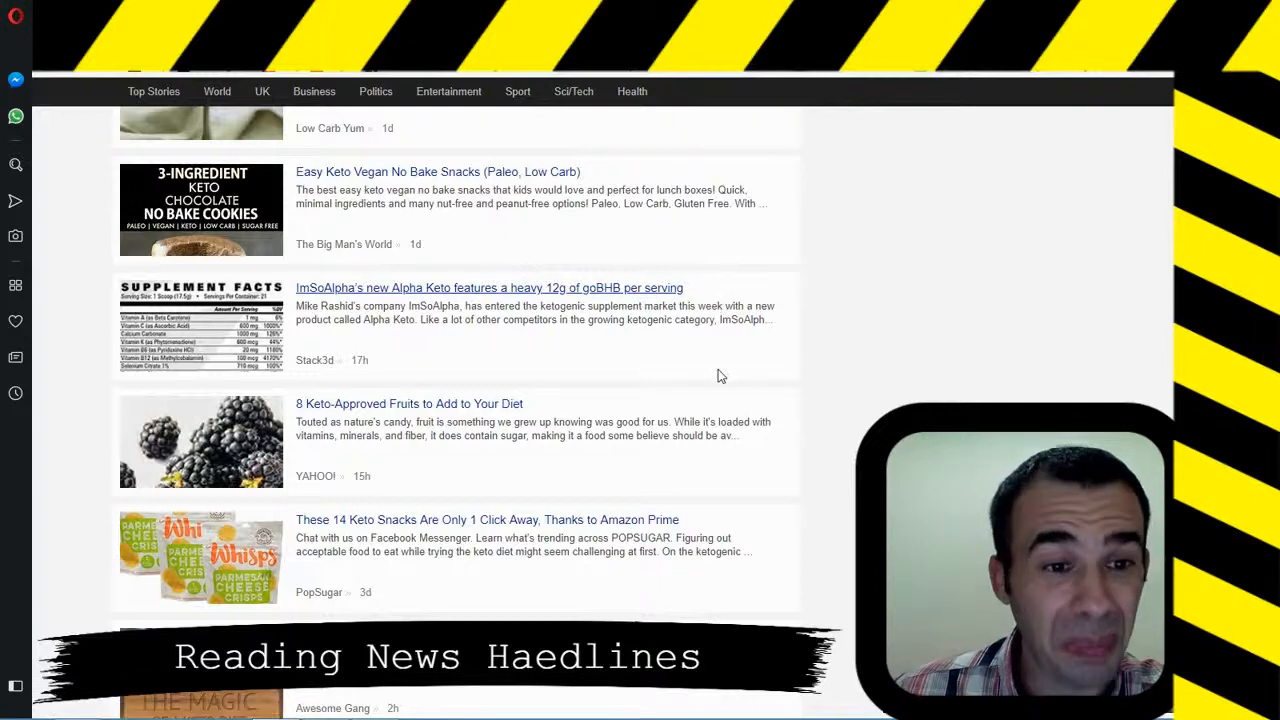
scroll(down, 3)
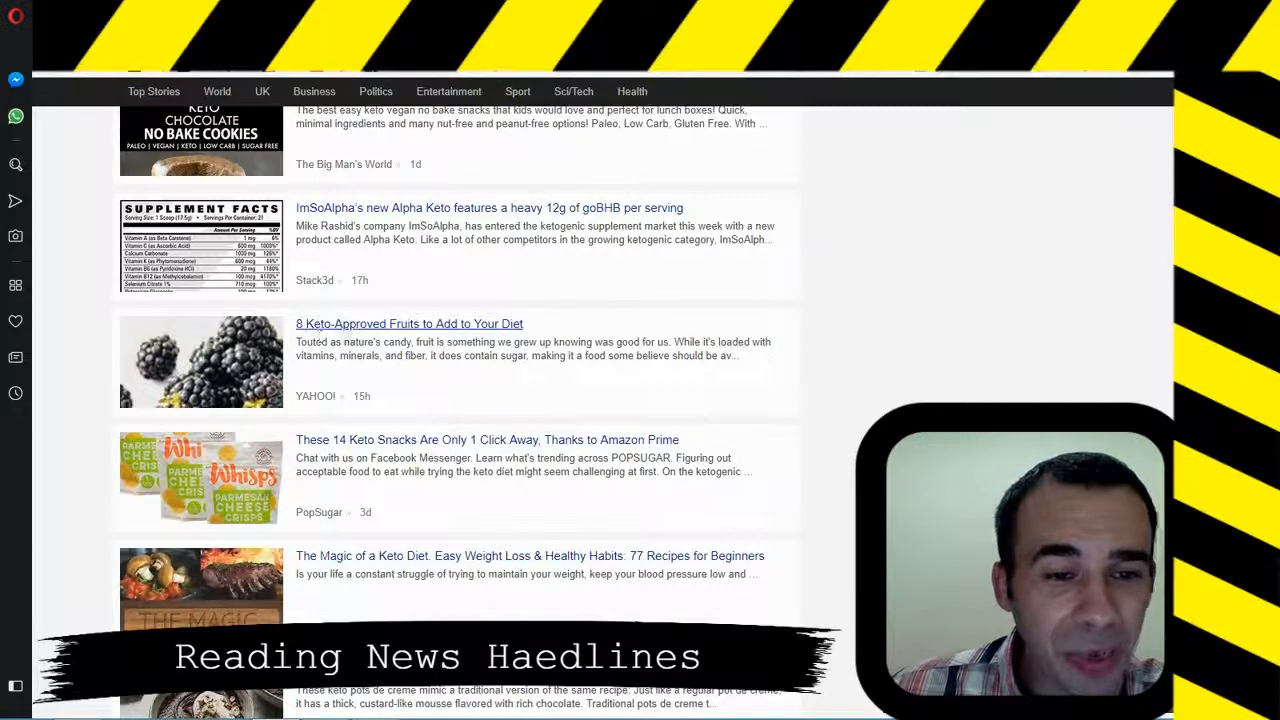
mouse_move(393, 403)
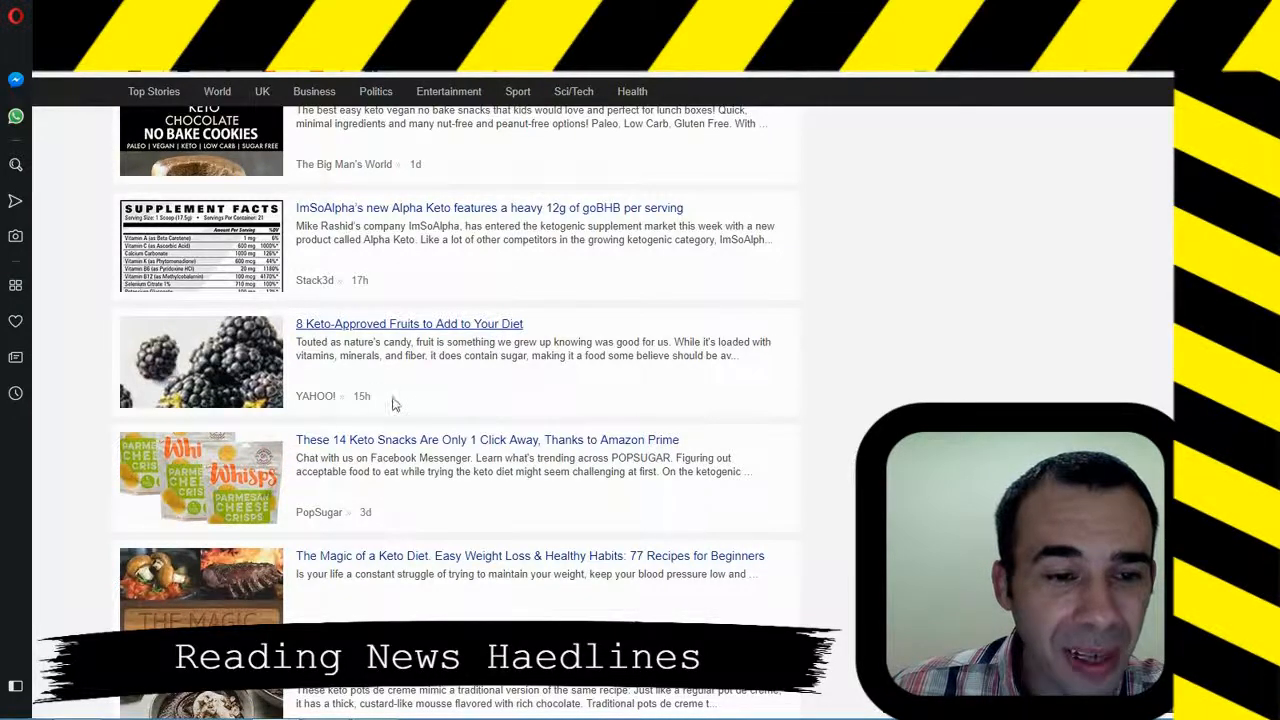
mouse_move(380, 452)
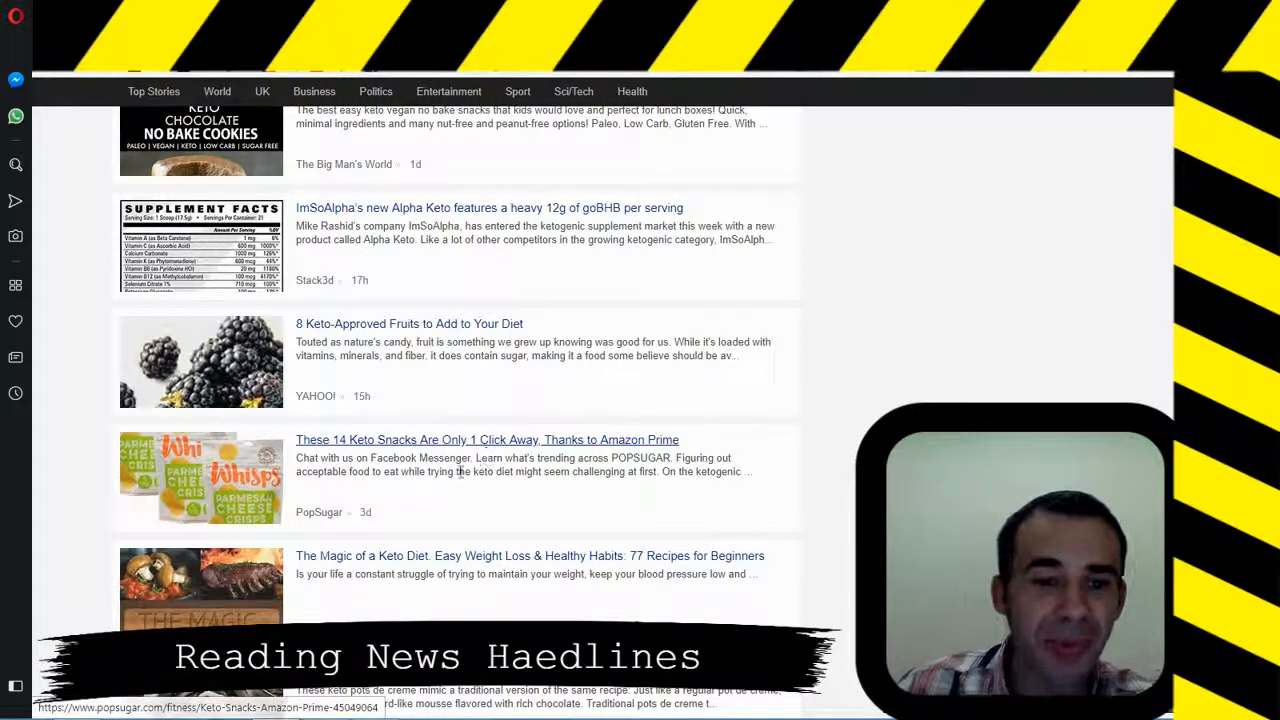
scroll(down, 3)
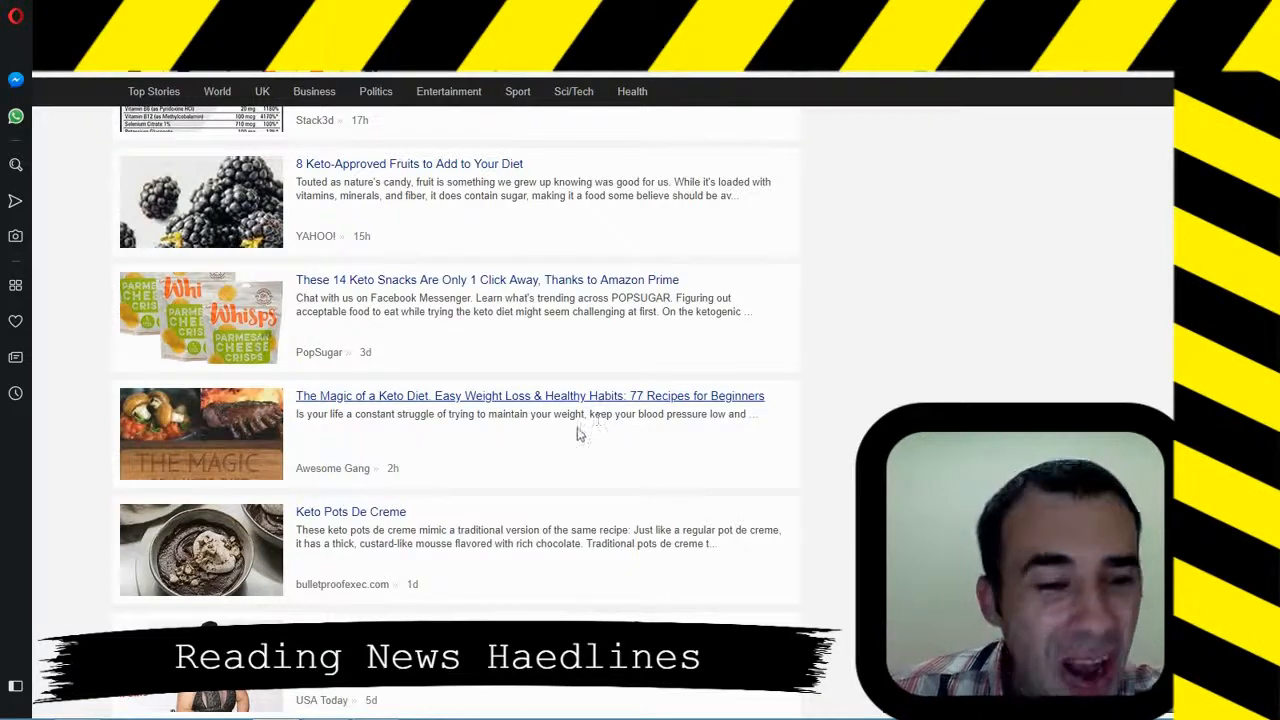
scroll(down, 3)
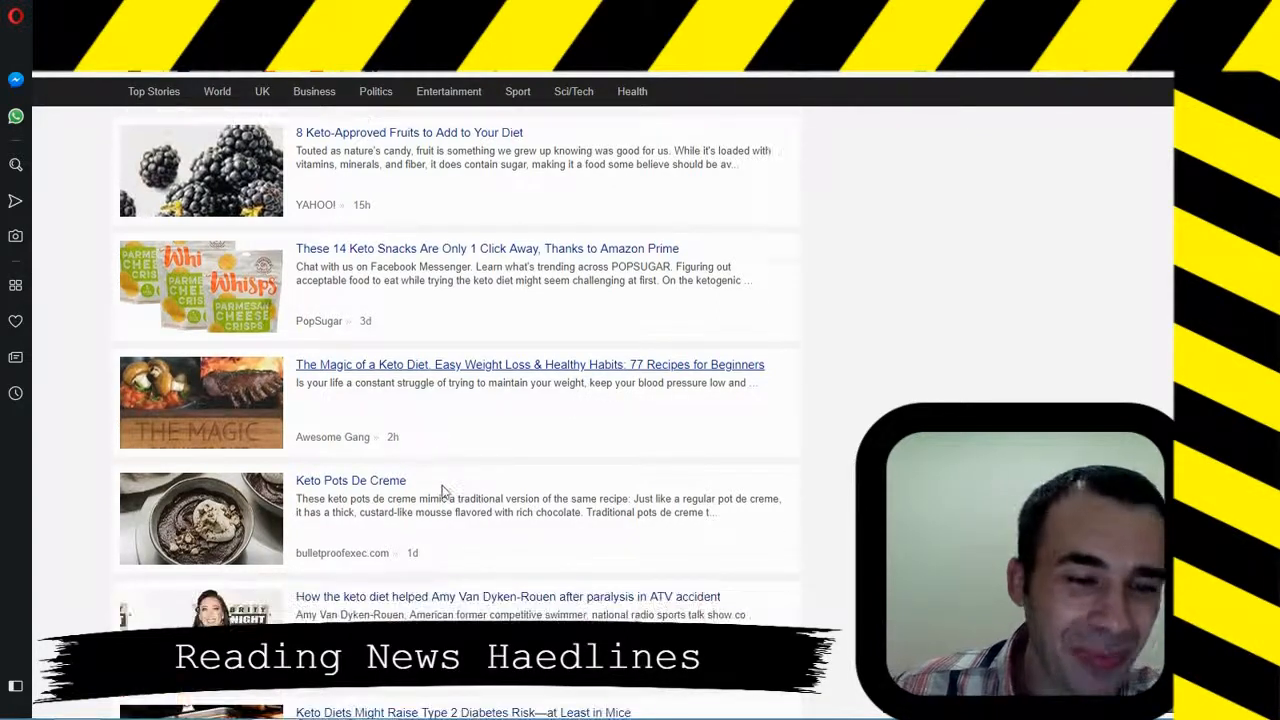
scroll(down, 3)
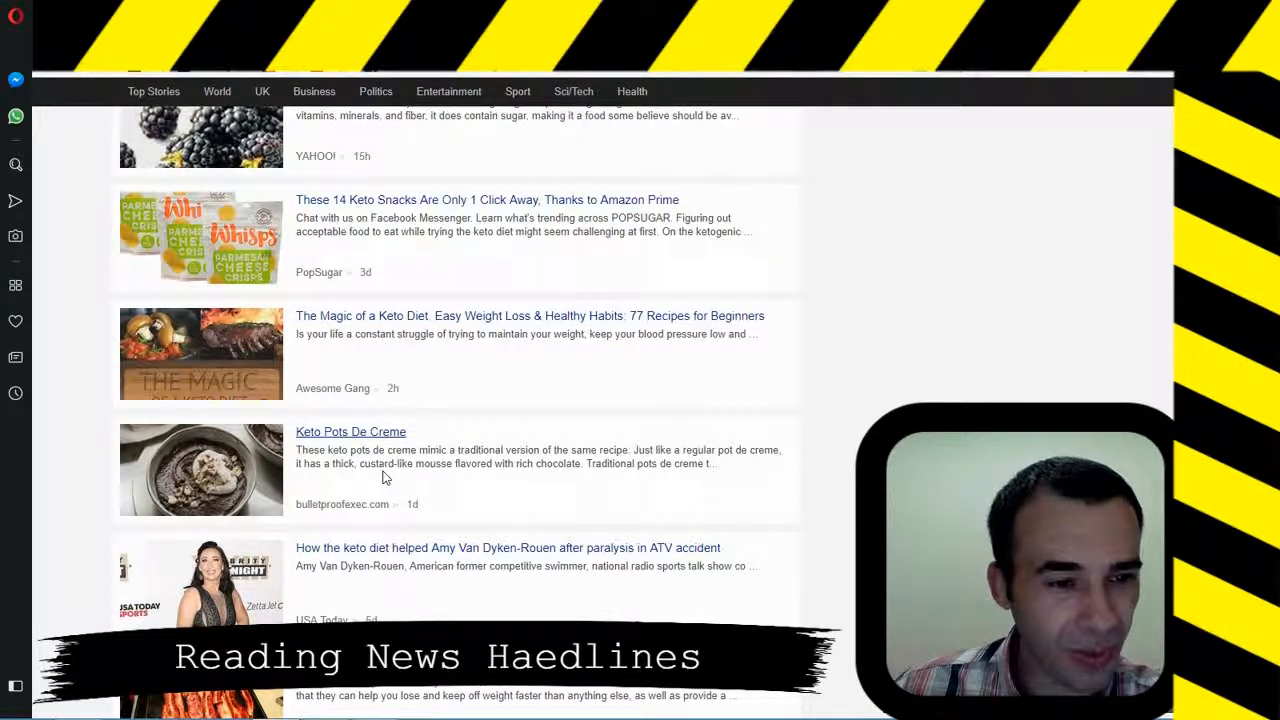
mouse_move(378, 470)
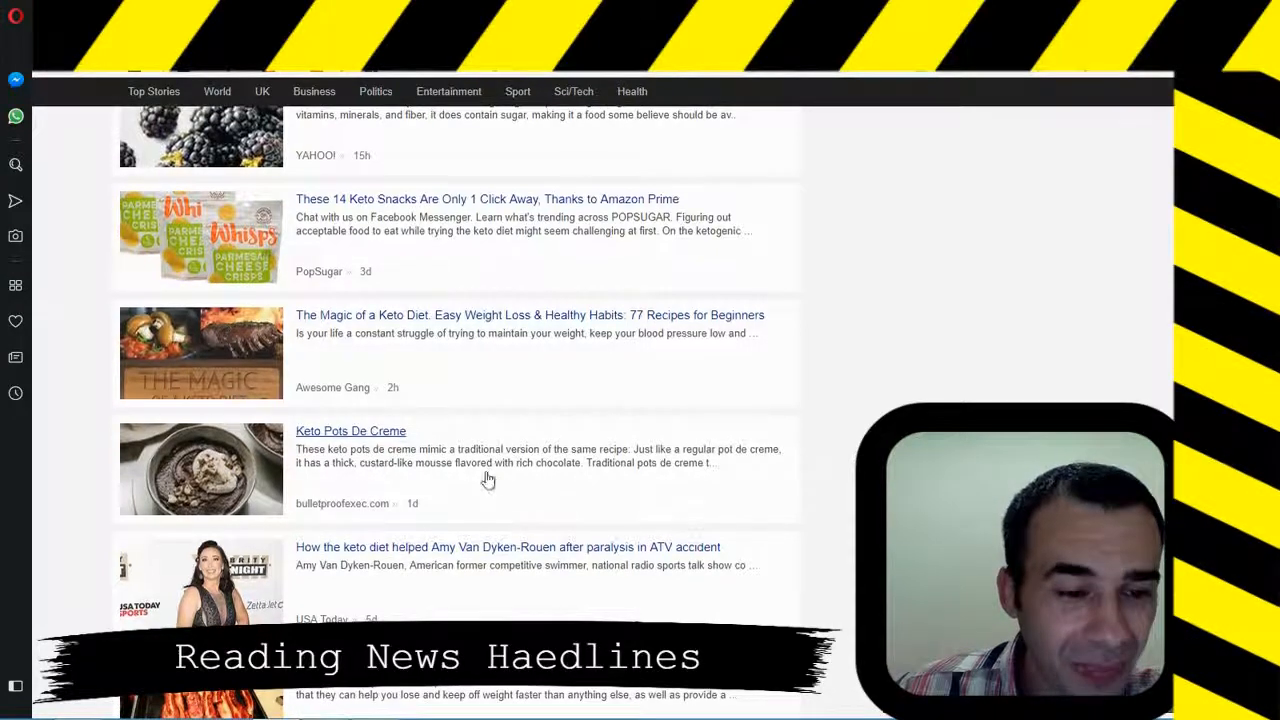
scroll(down, 3)
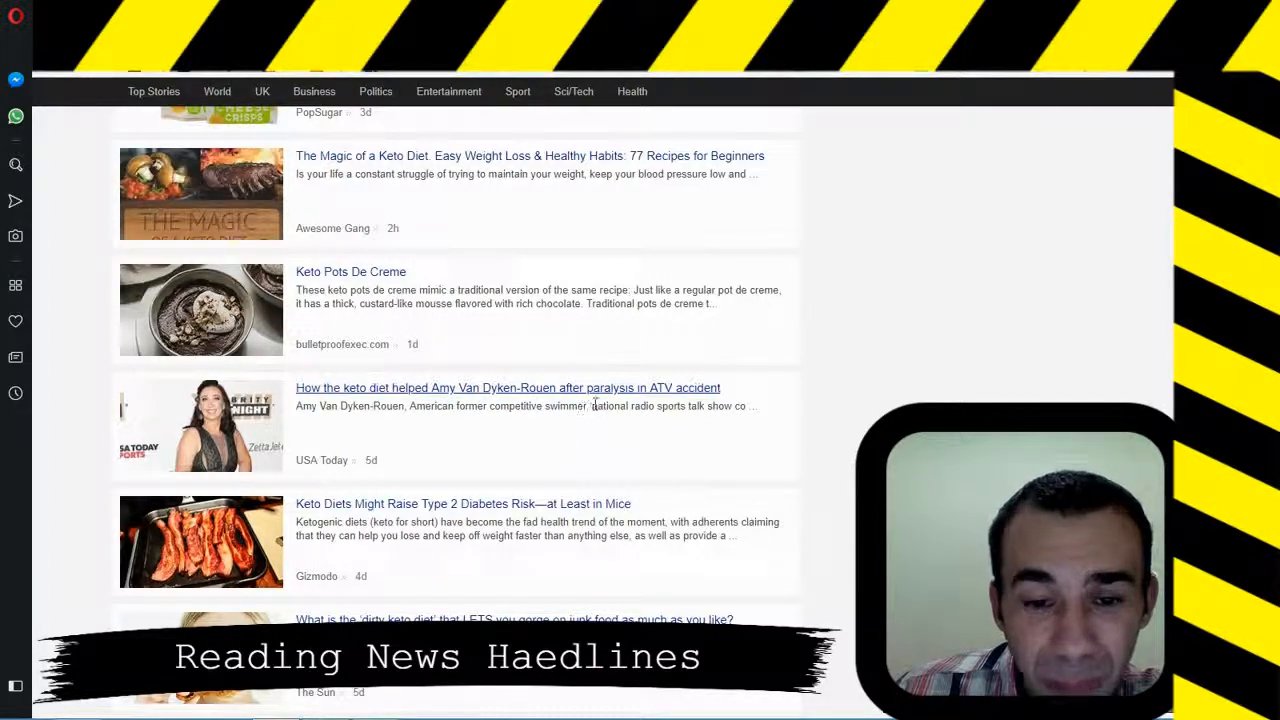
mouse_move(672, 405)
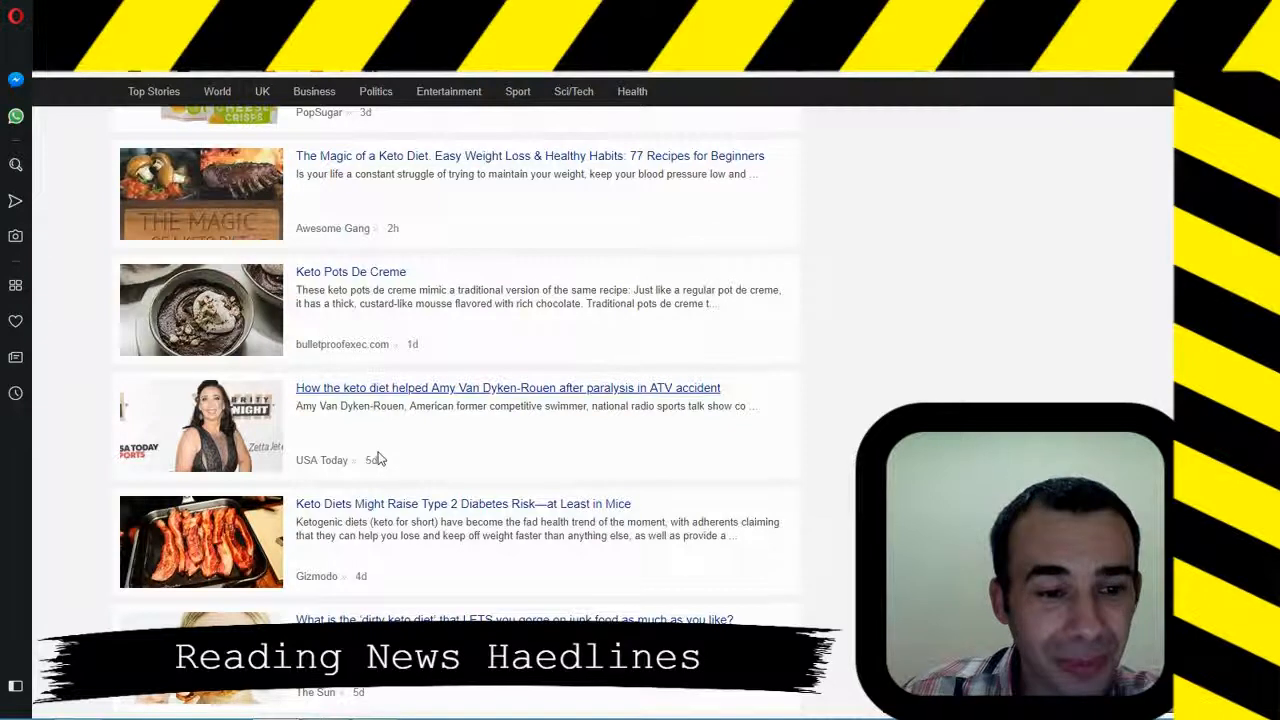
scroll(down, 3)
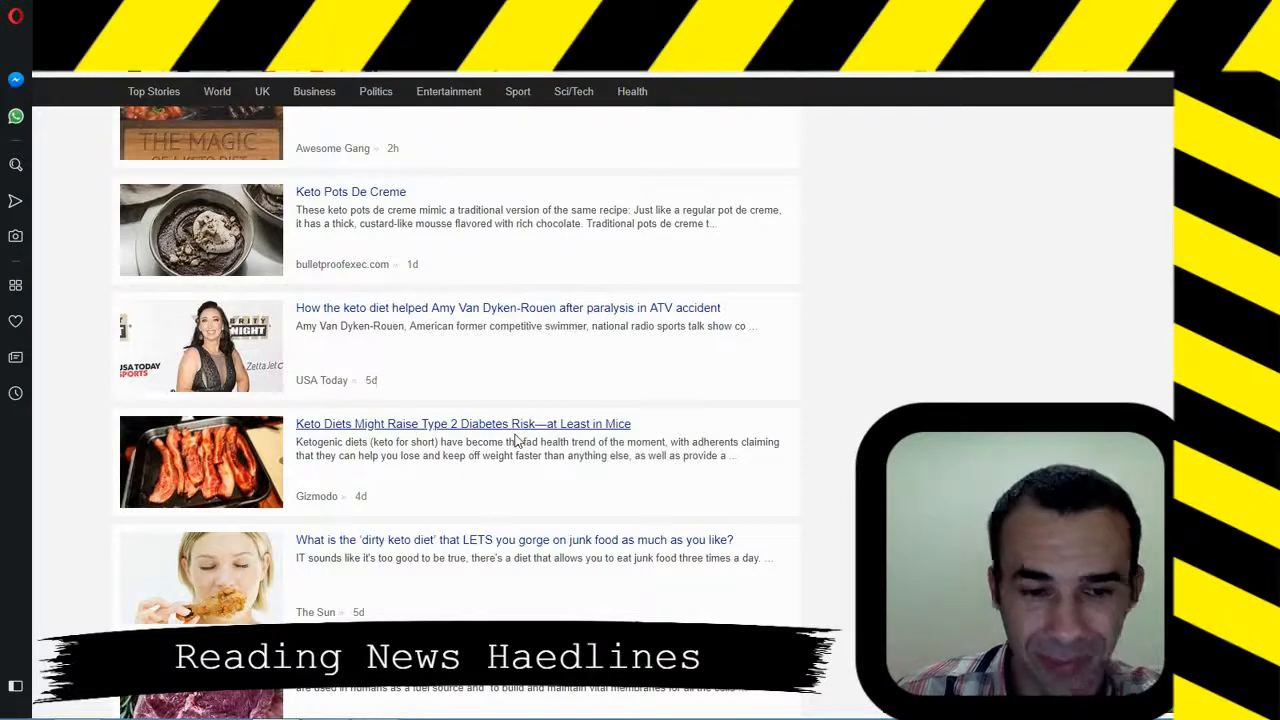
mouse_move(520, 438)
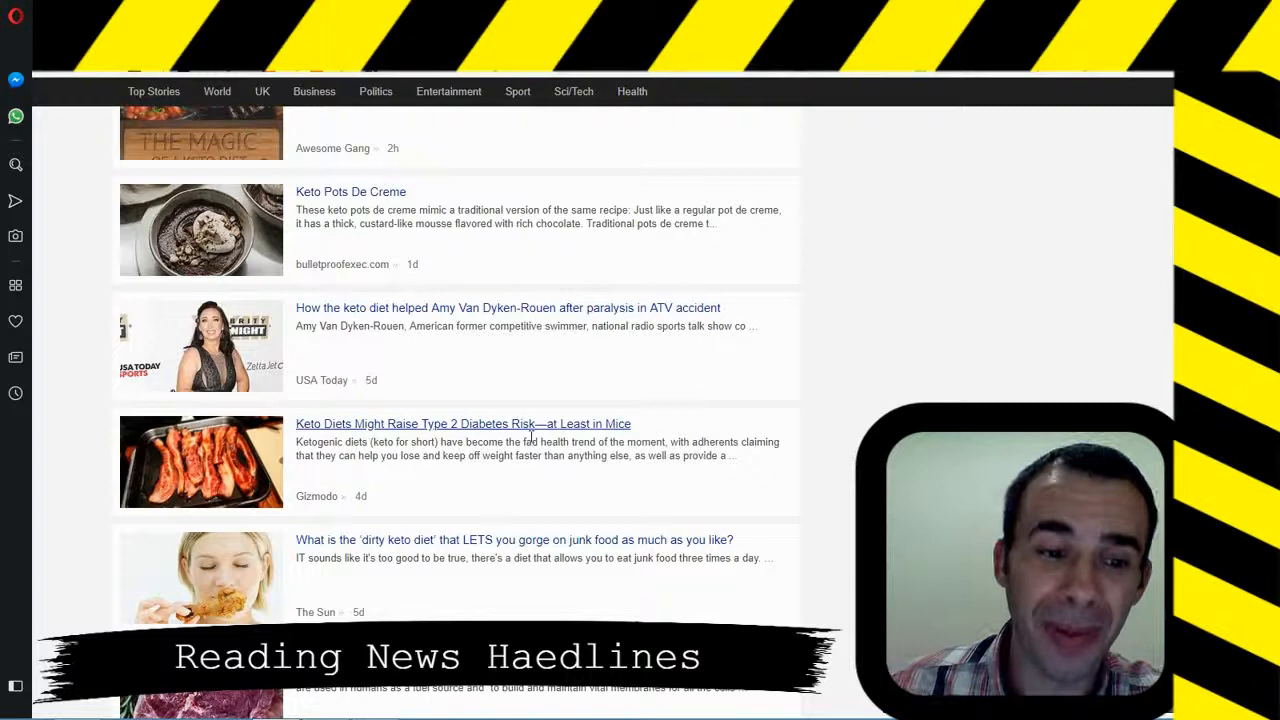
mouse_move(408, 497)
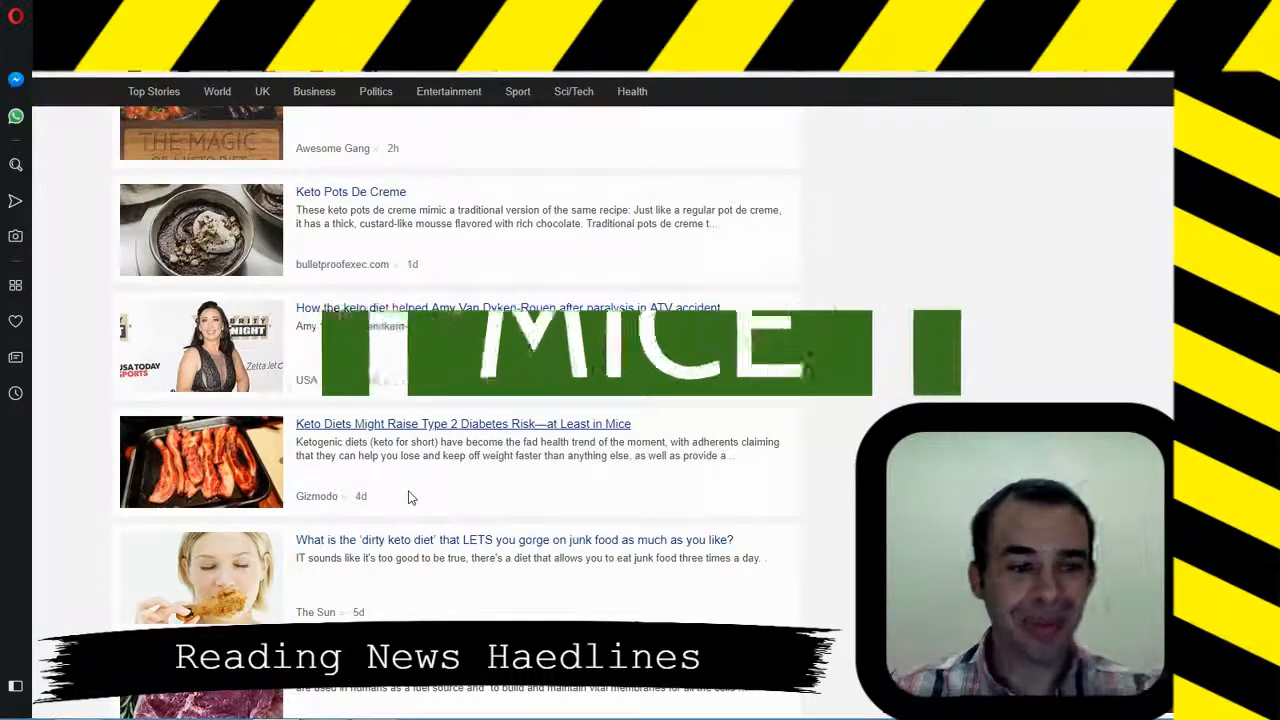
scroll(down, 3)
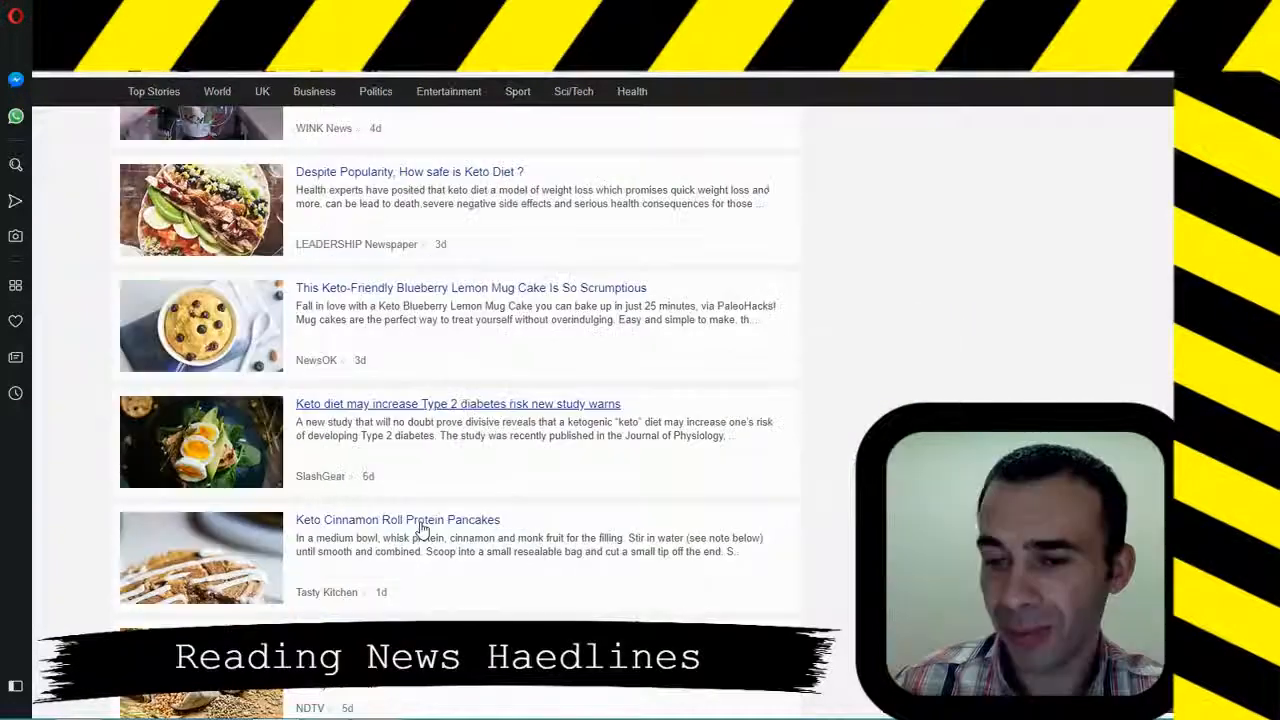
scroll(down, 3)
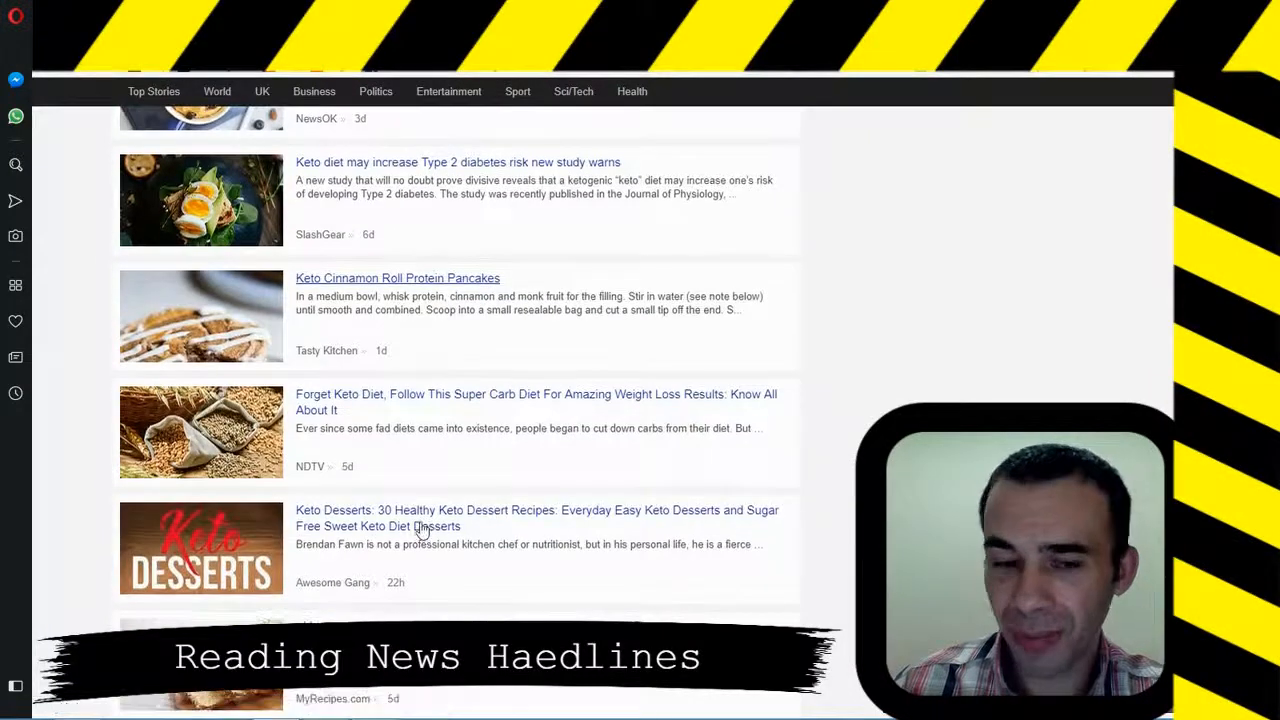
scroll(down, 3)
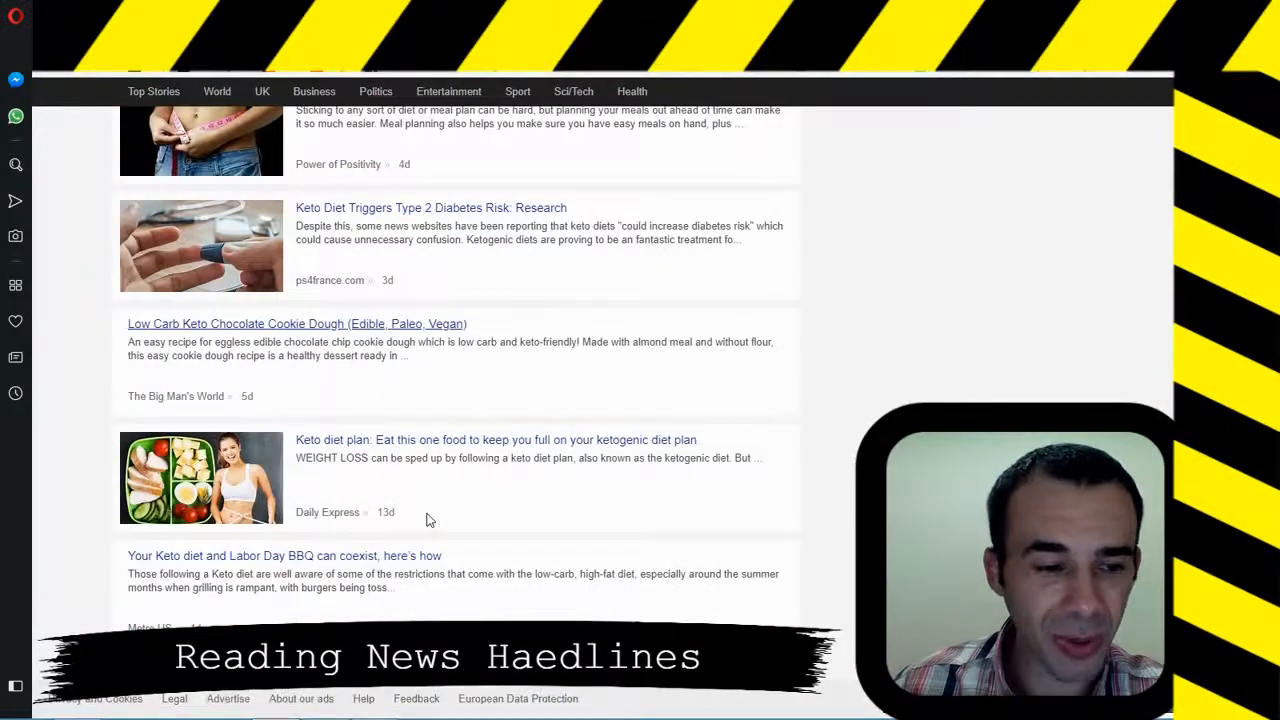
scroll(down, 3)
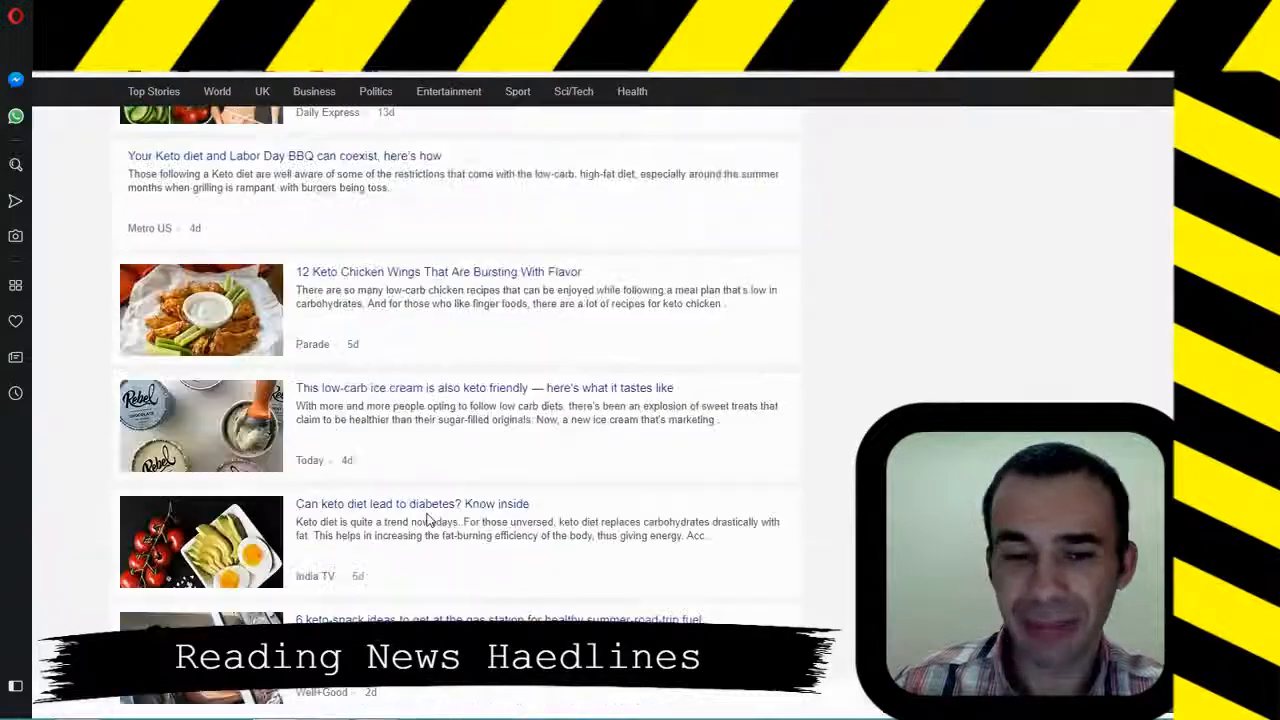
scroll(down, 3)
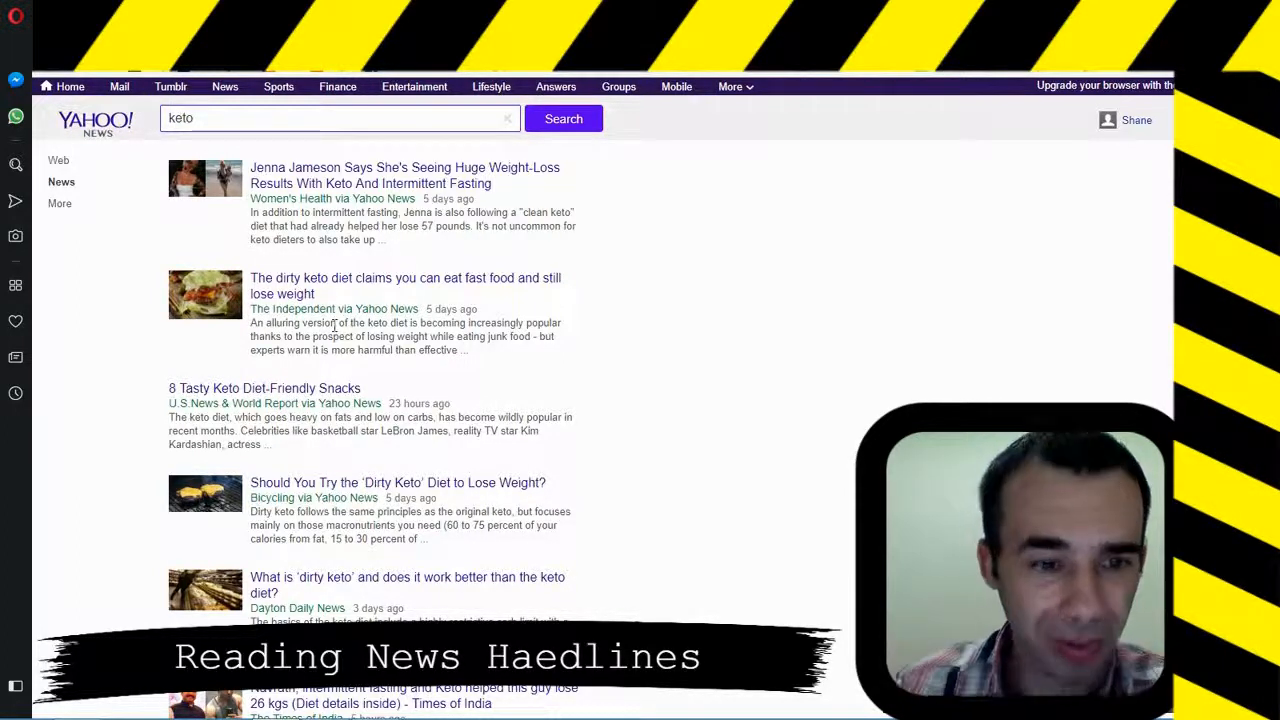
mouse_move(455, 410)
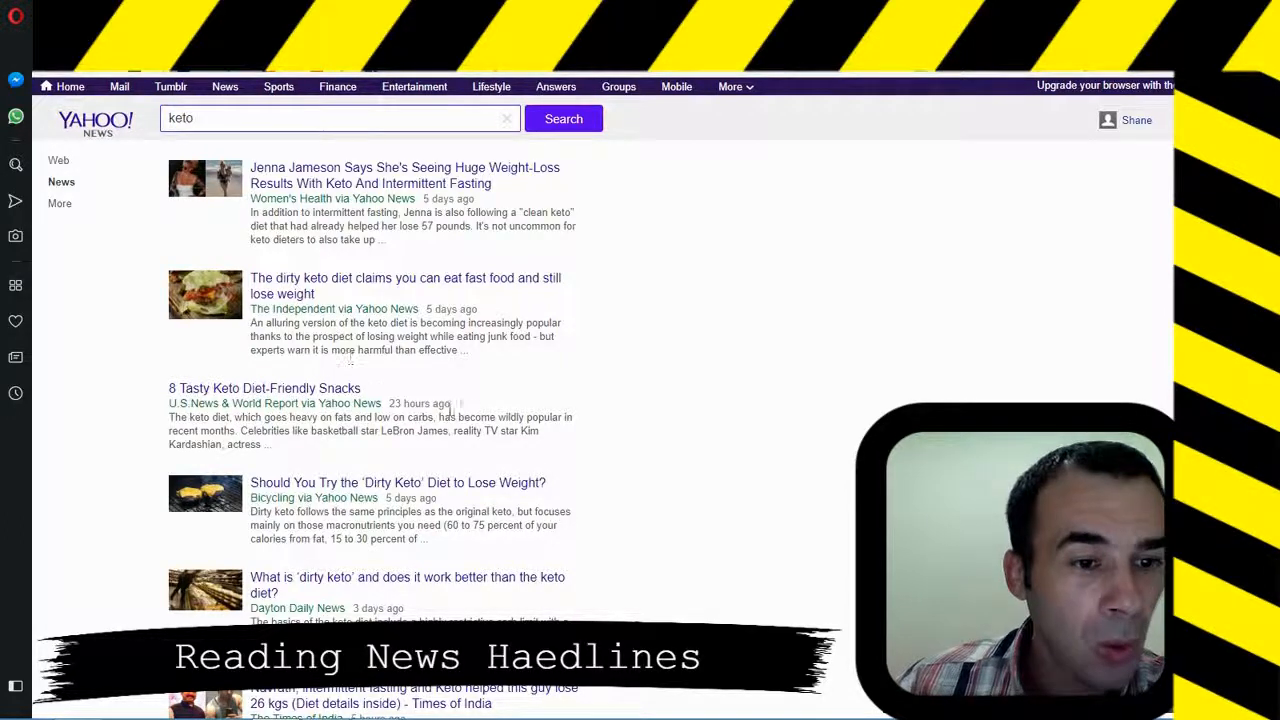
mouse_move(478, 415)
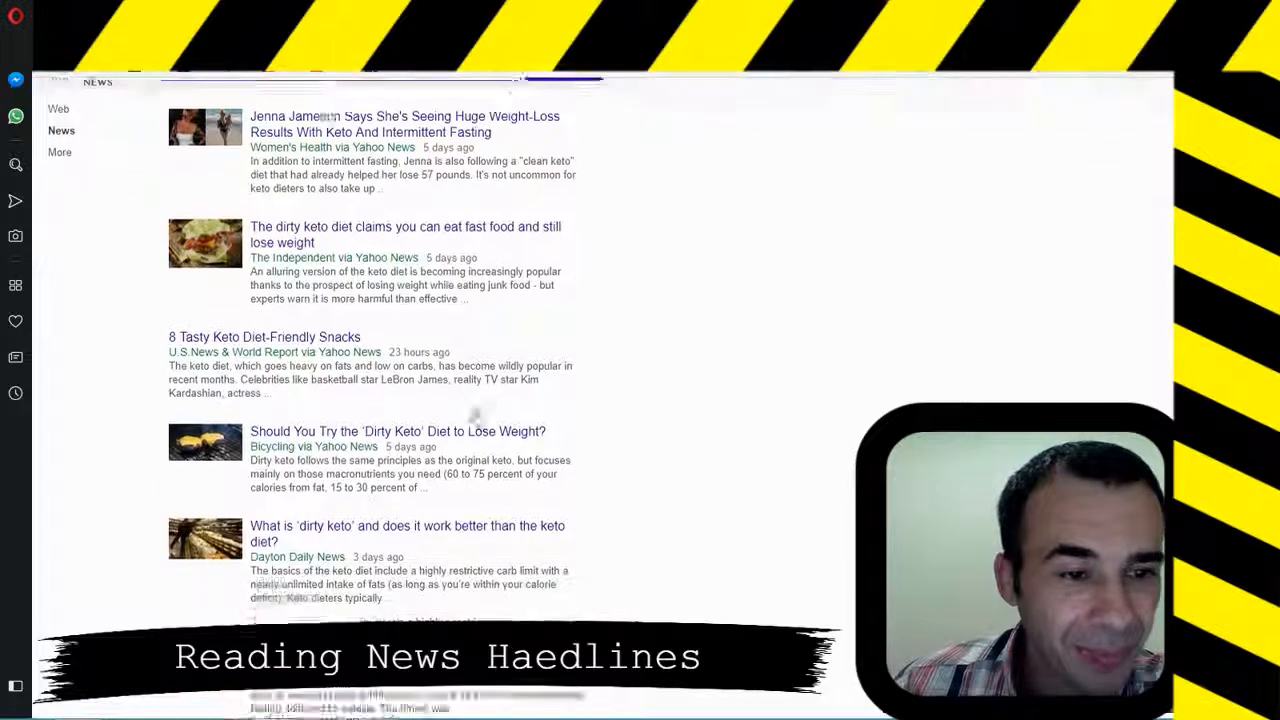
scroll(down, 3)
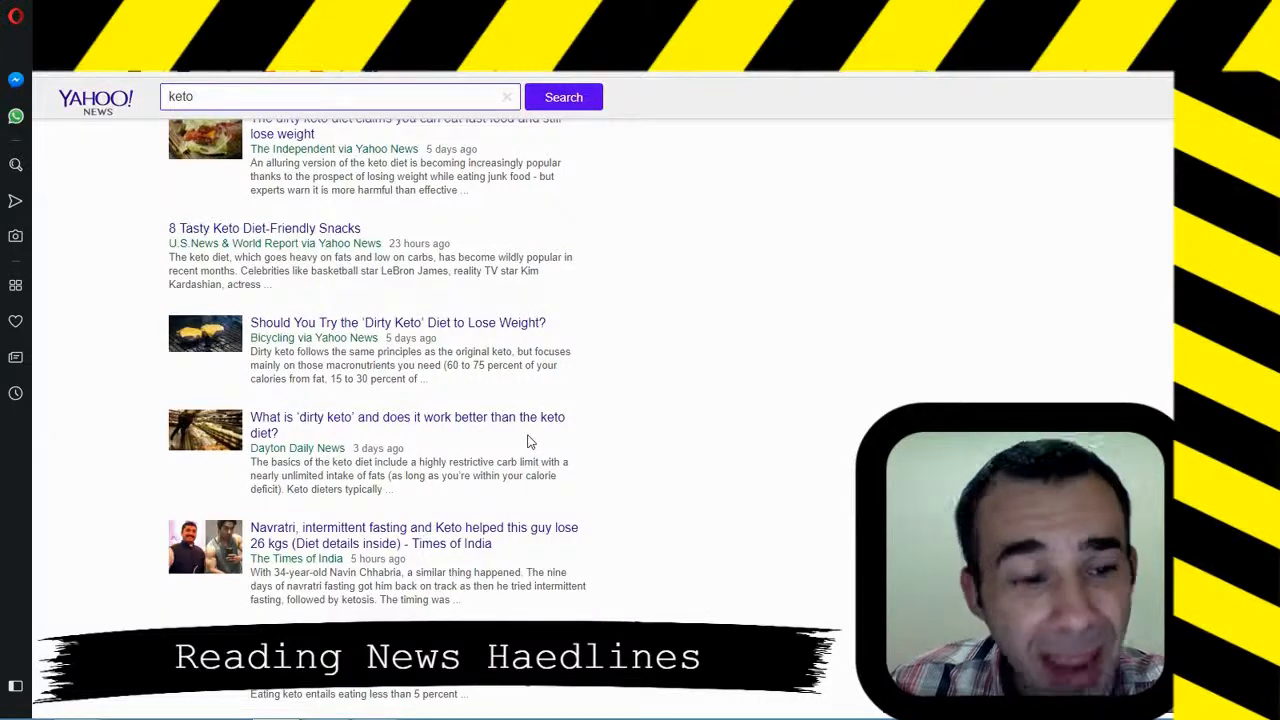
scroll(down, 3)
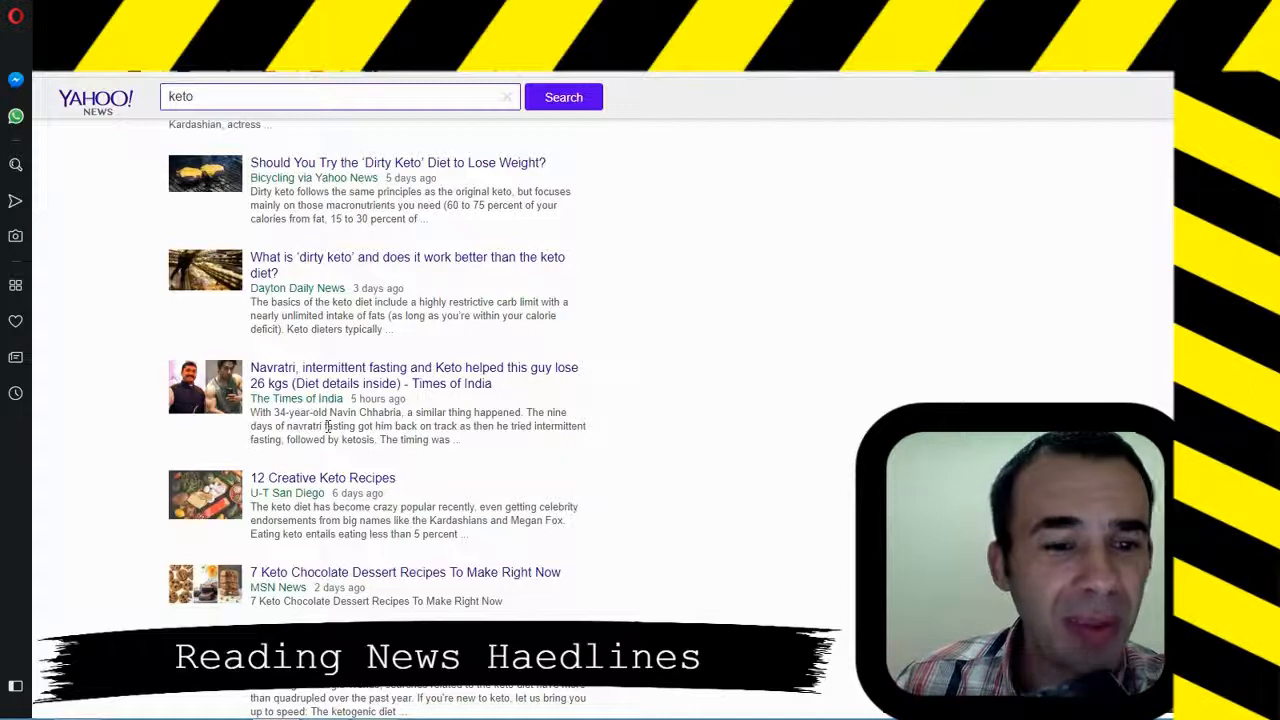
mouse_move(504, 485)
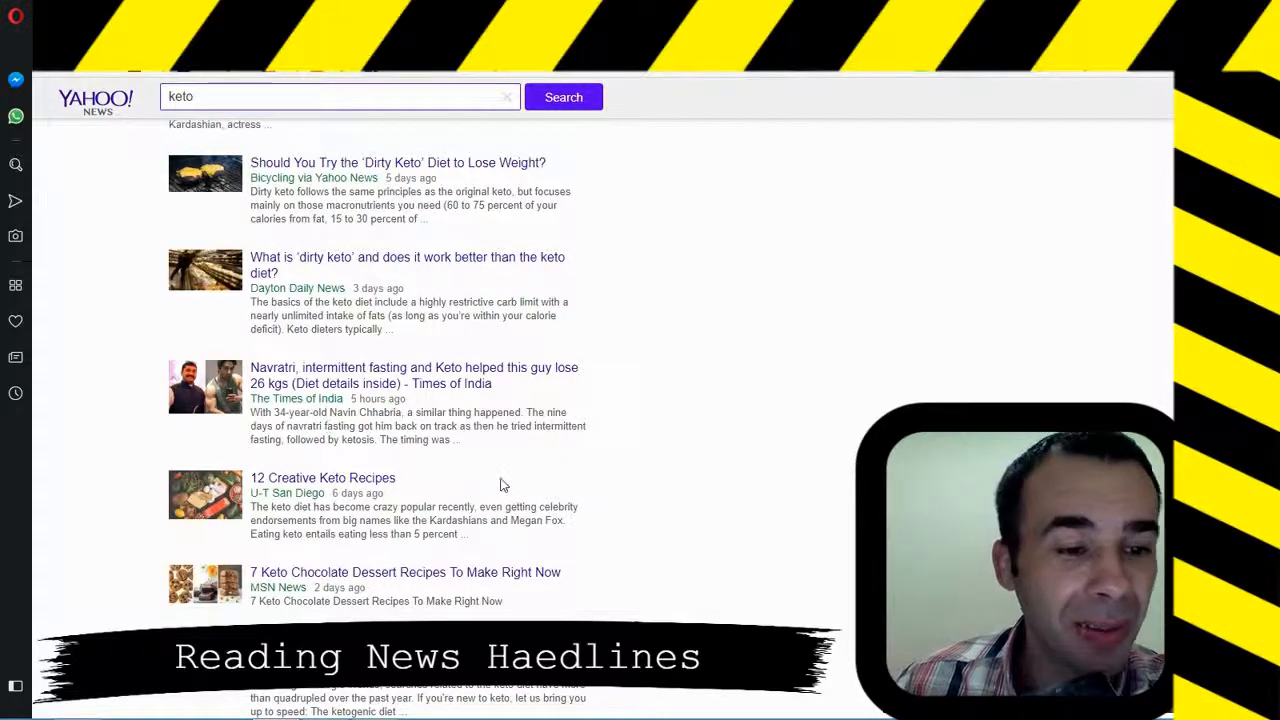
scroll(down, 3)
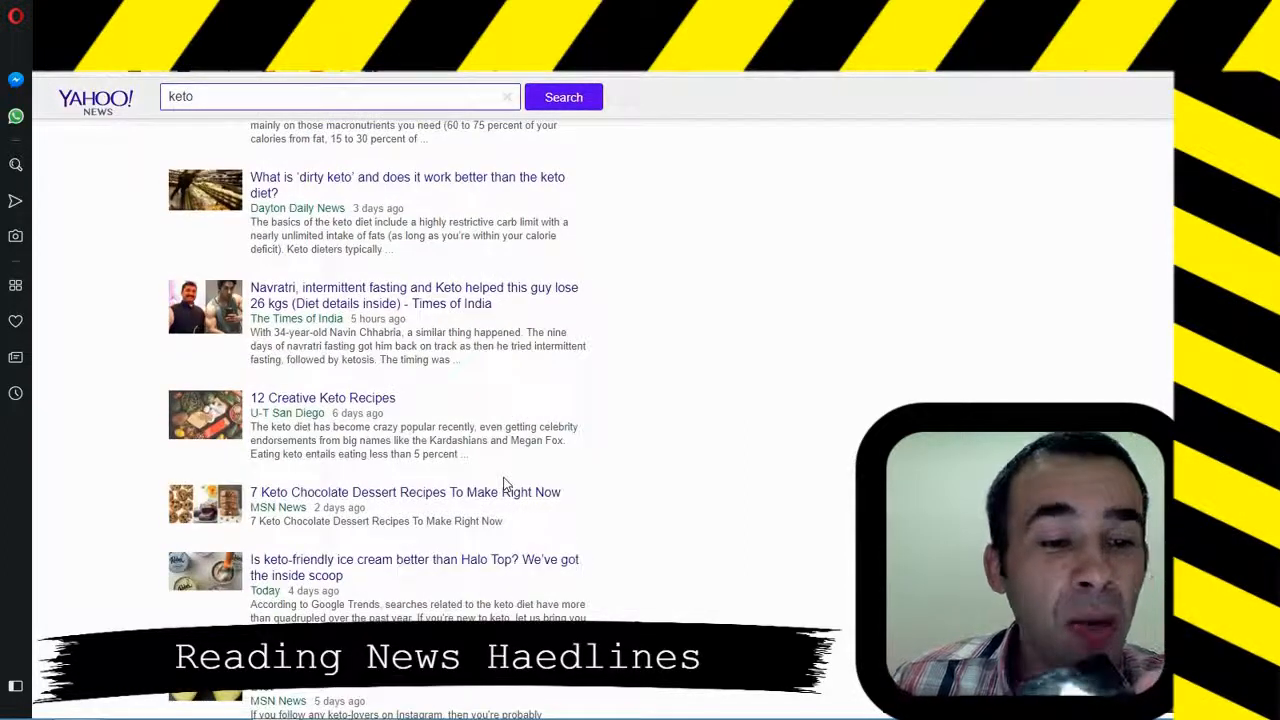
scroll(down, 3)
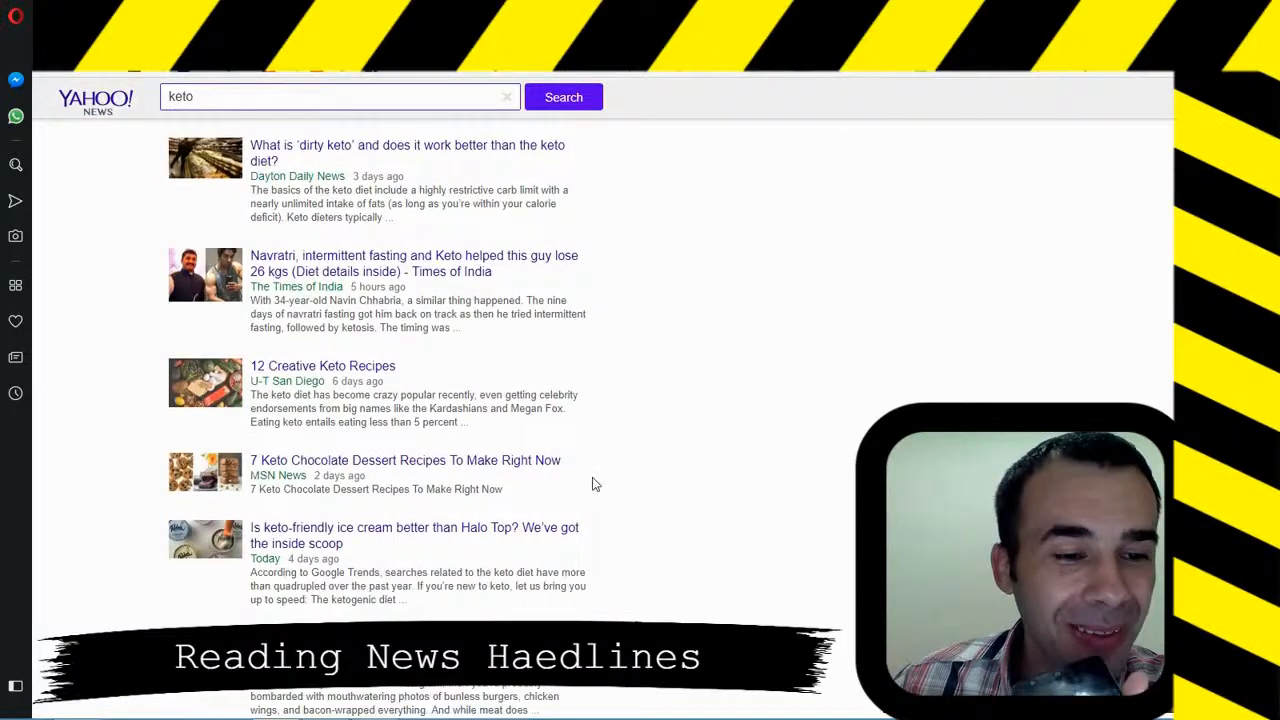
scroll(down, 3)
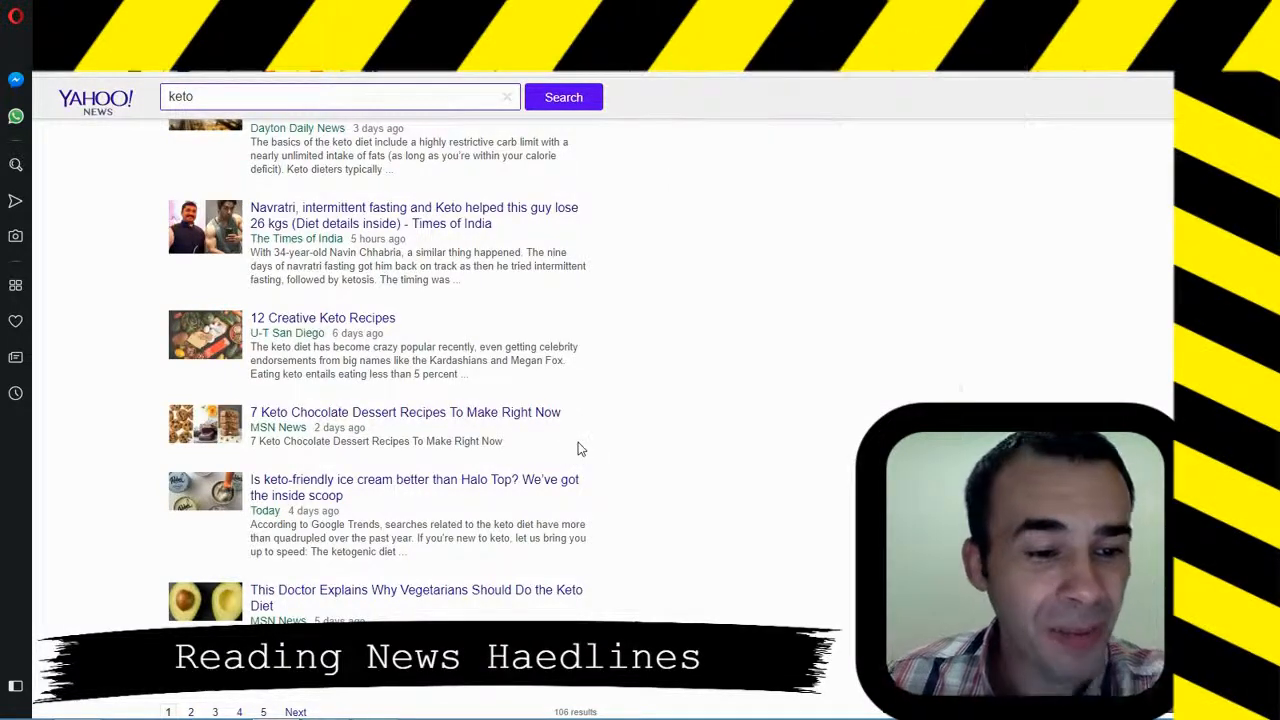
mouse_move(605, 476)
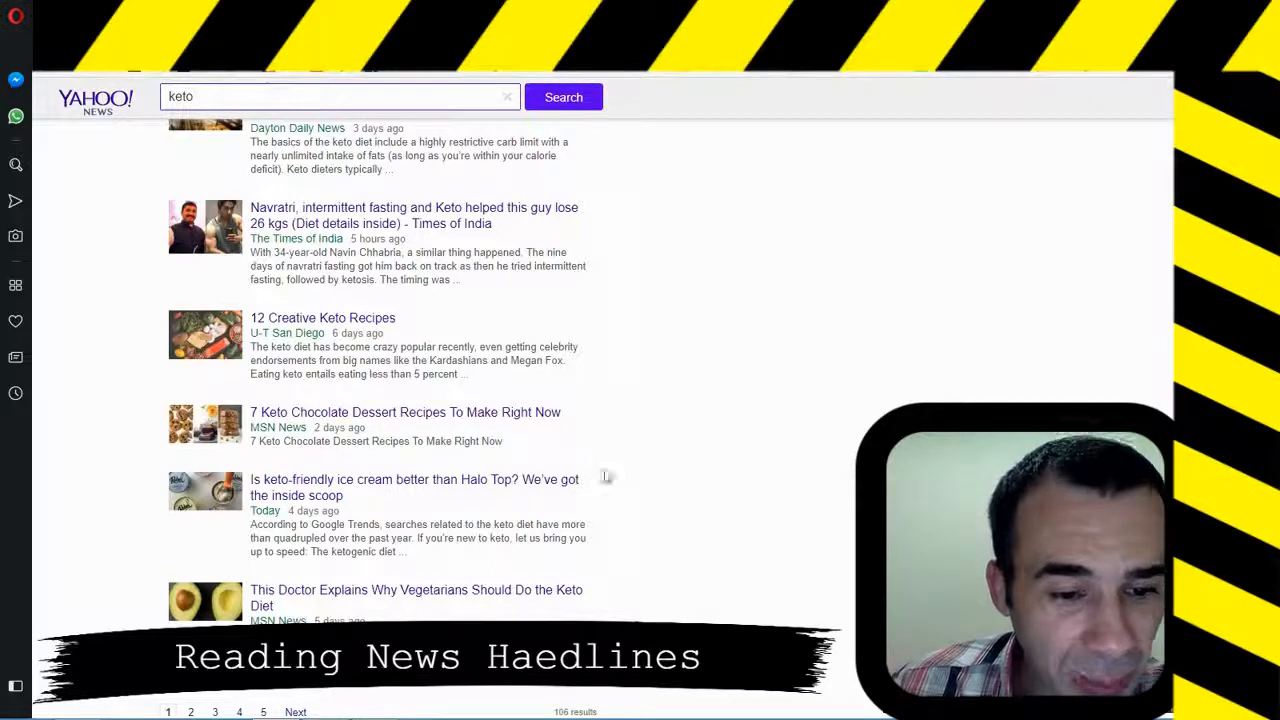
mouse_move(603, 495)
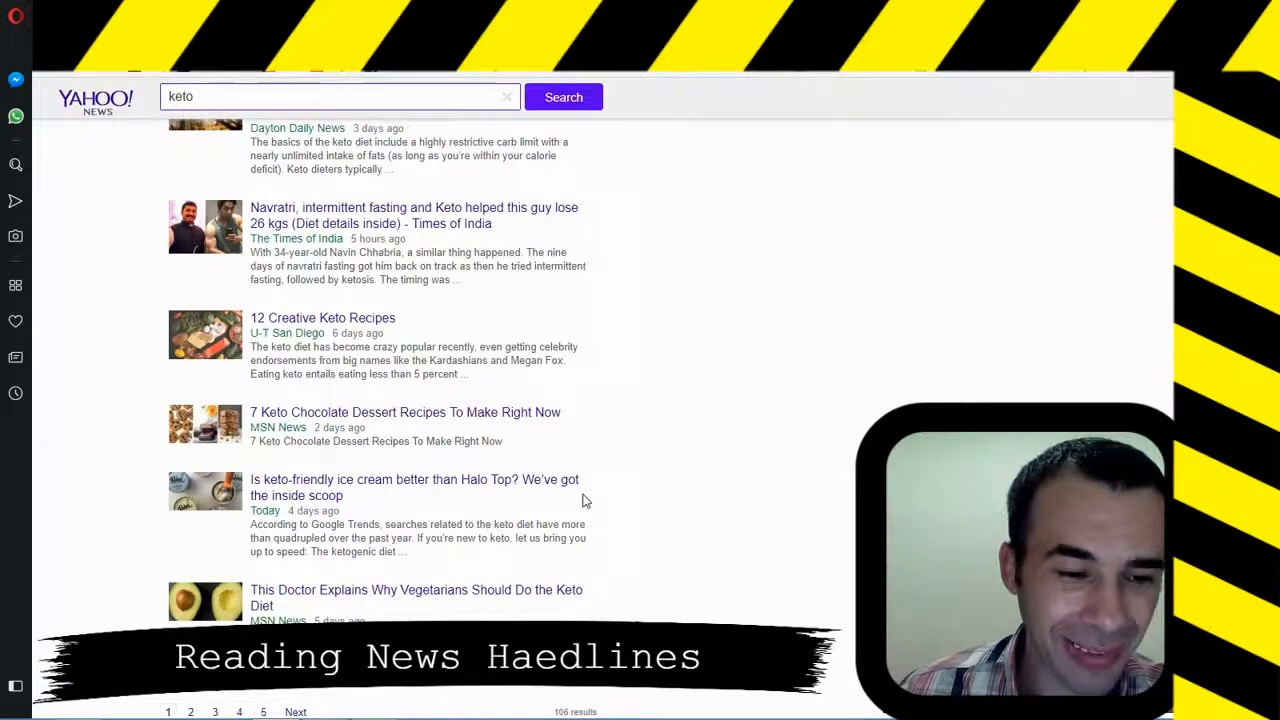
scroll(down, 3)
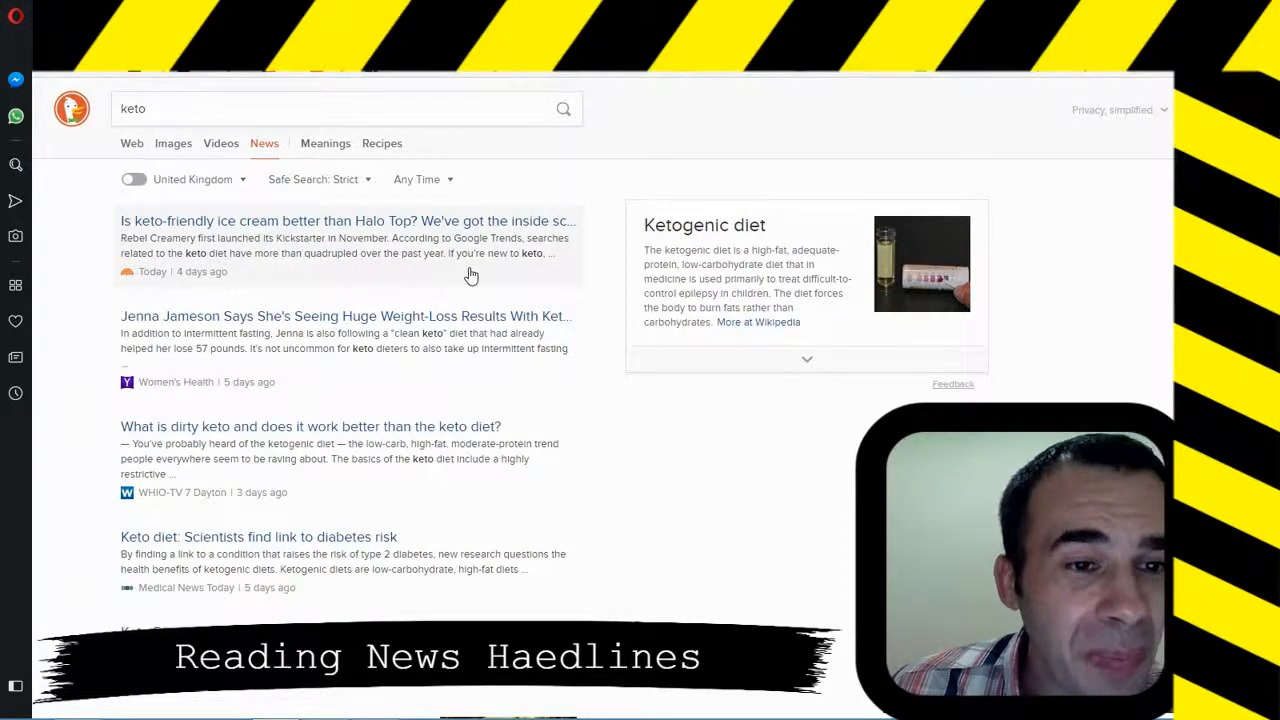
mouse_move(445, 315)
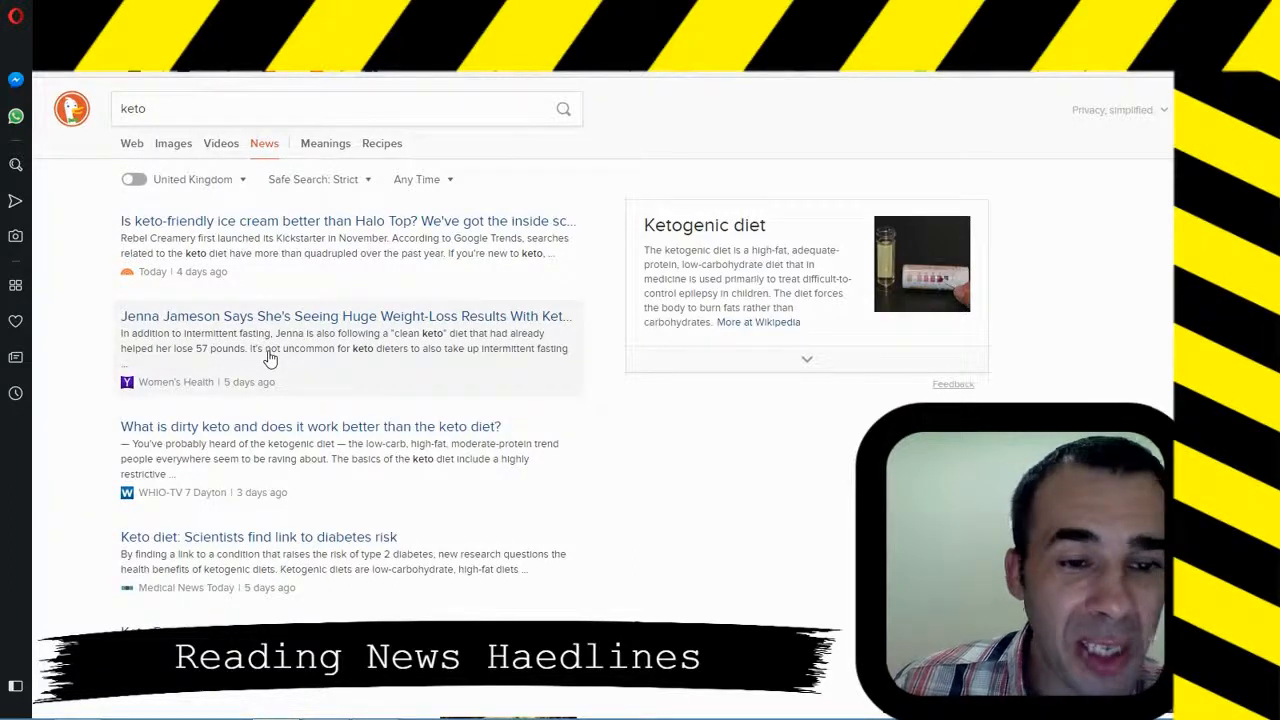
mouse_move(386, 356)
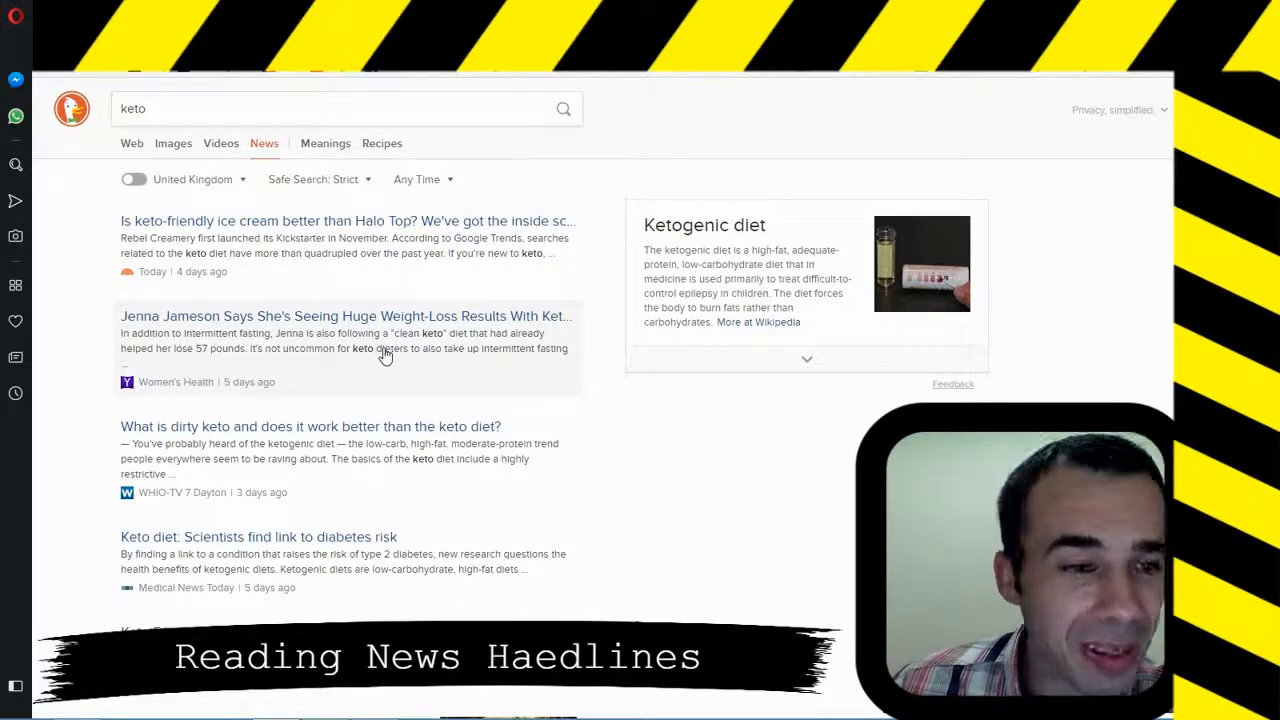
mouse_move(230, 358)
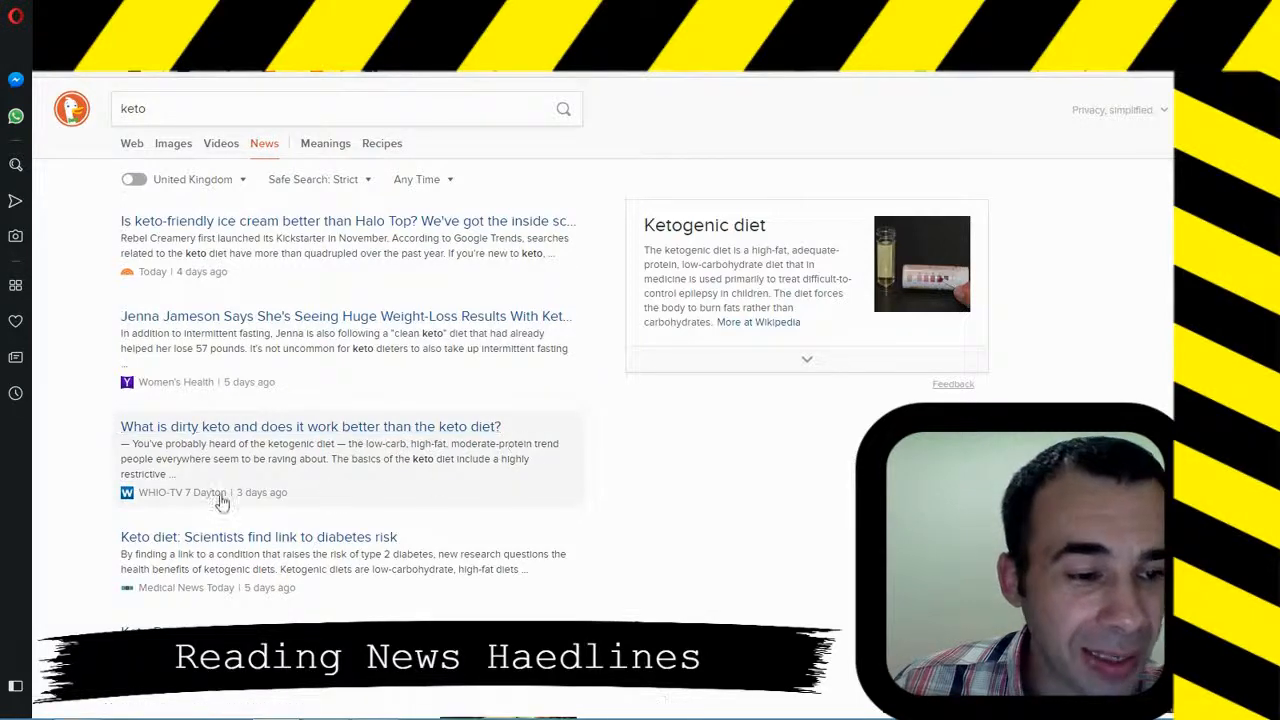
mouse_move(150, 505)
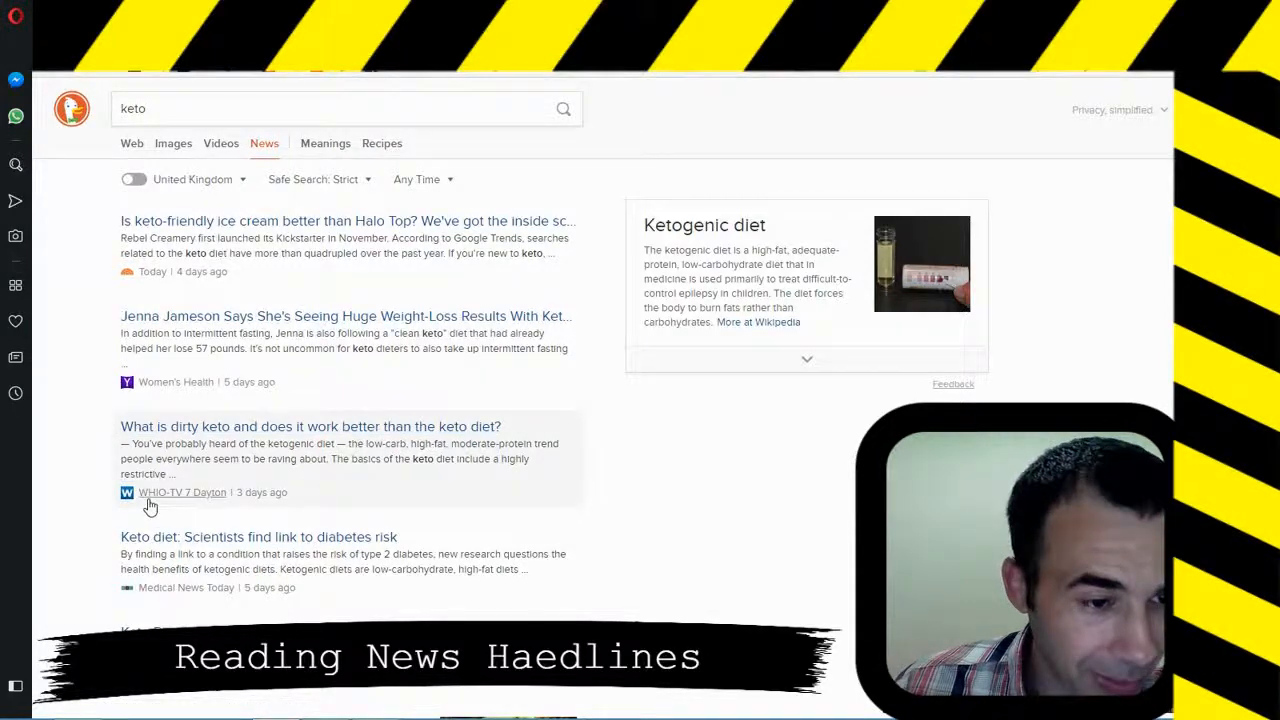
mouse_move(395, 492)
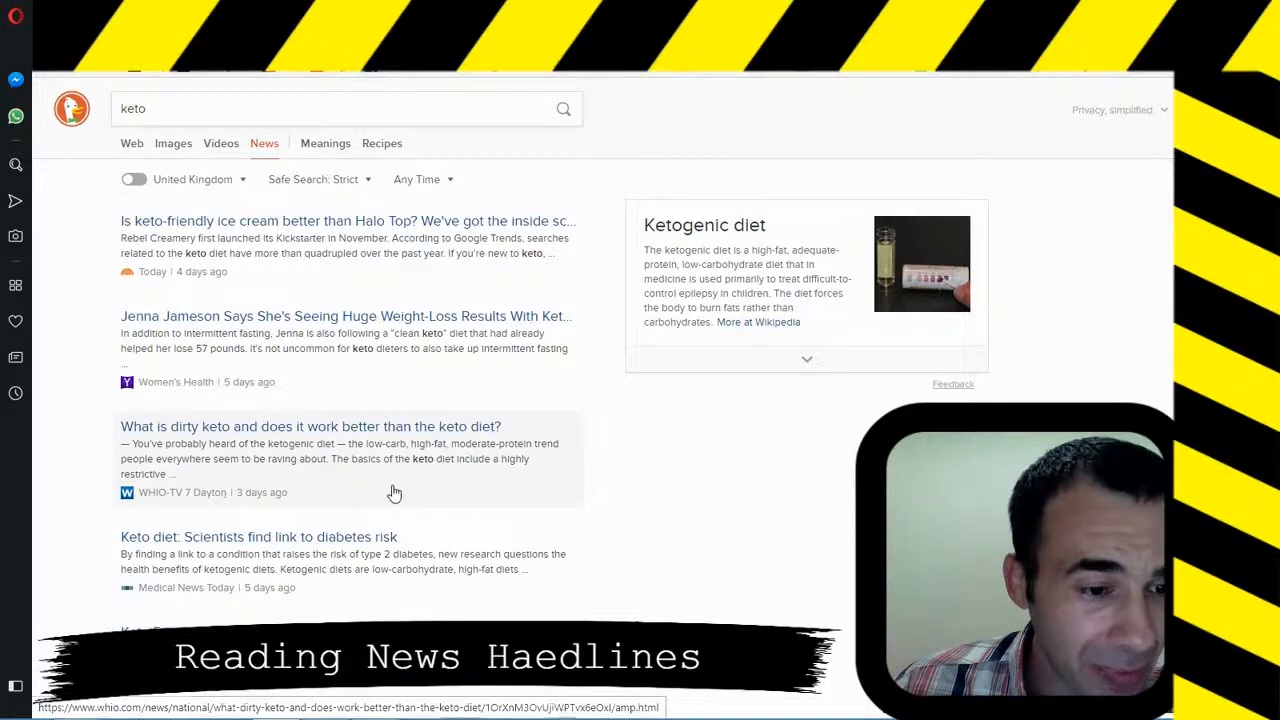
scroll(down, 3)
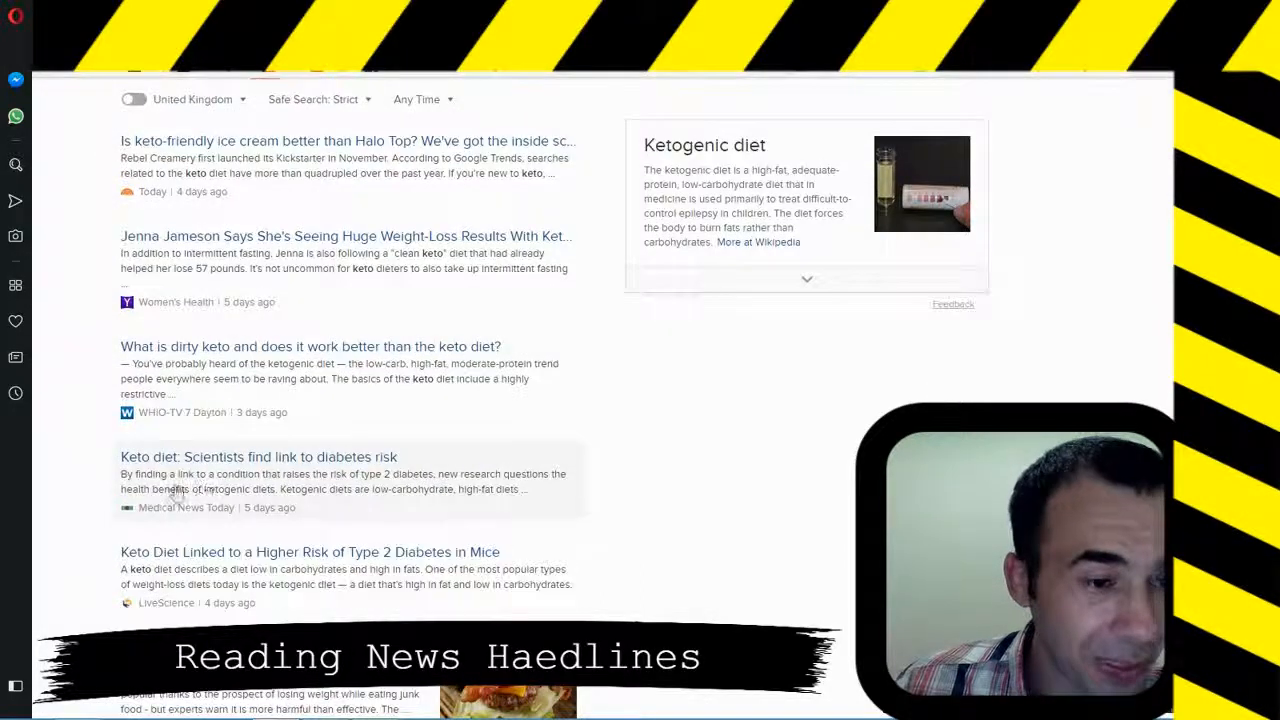
mouse_move(248, 483)
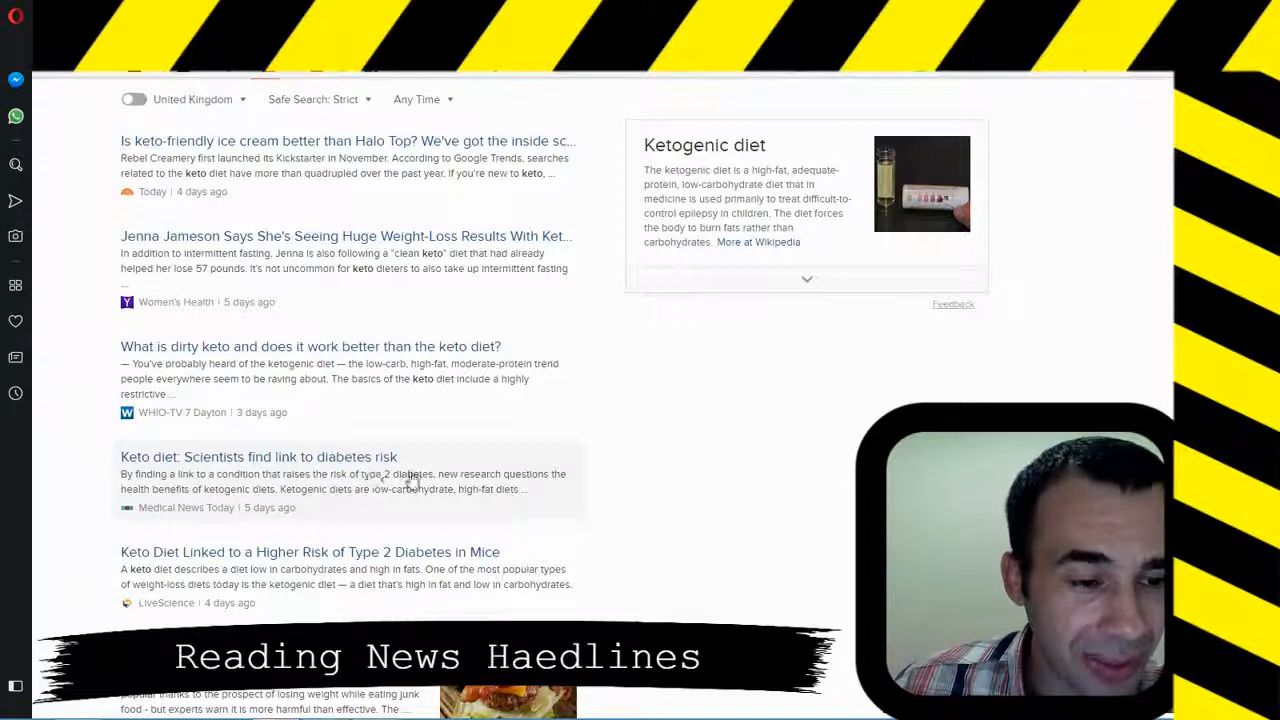
scroll(down, 3)
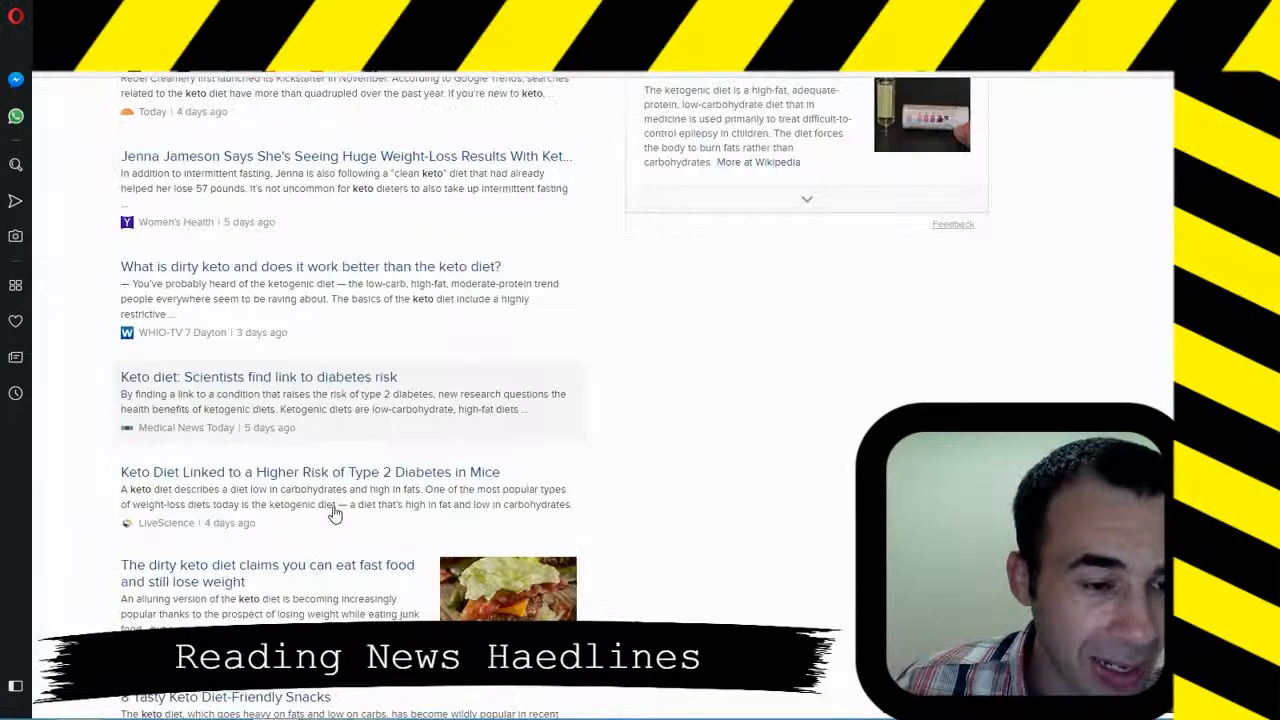
scroll(down, 3)
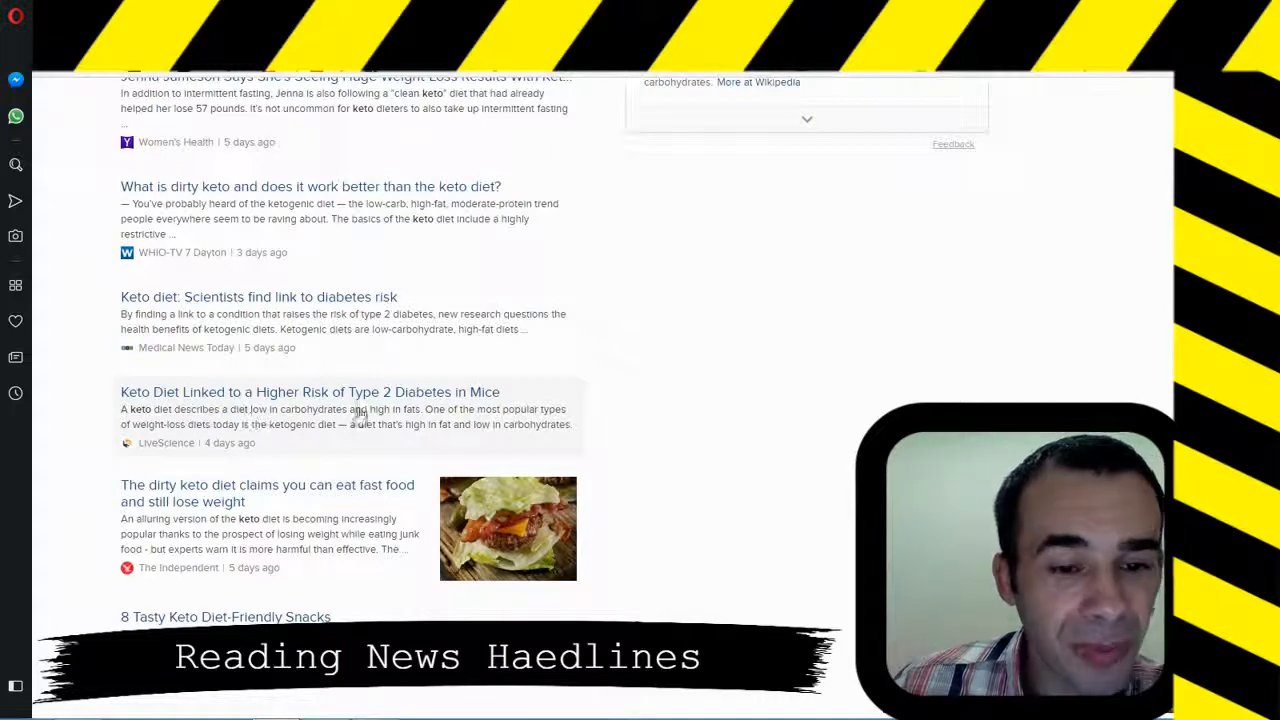
mouse_move(358, 453)
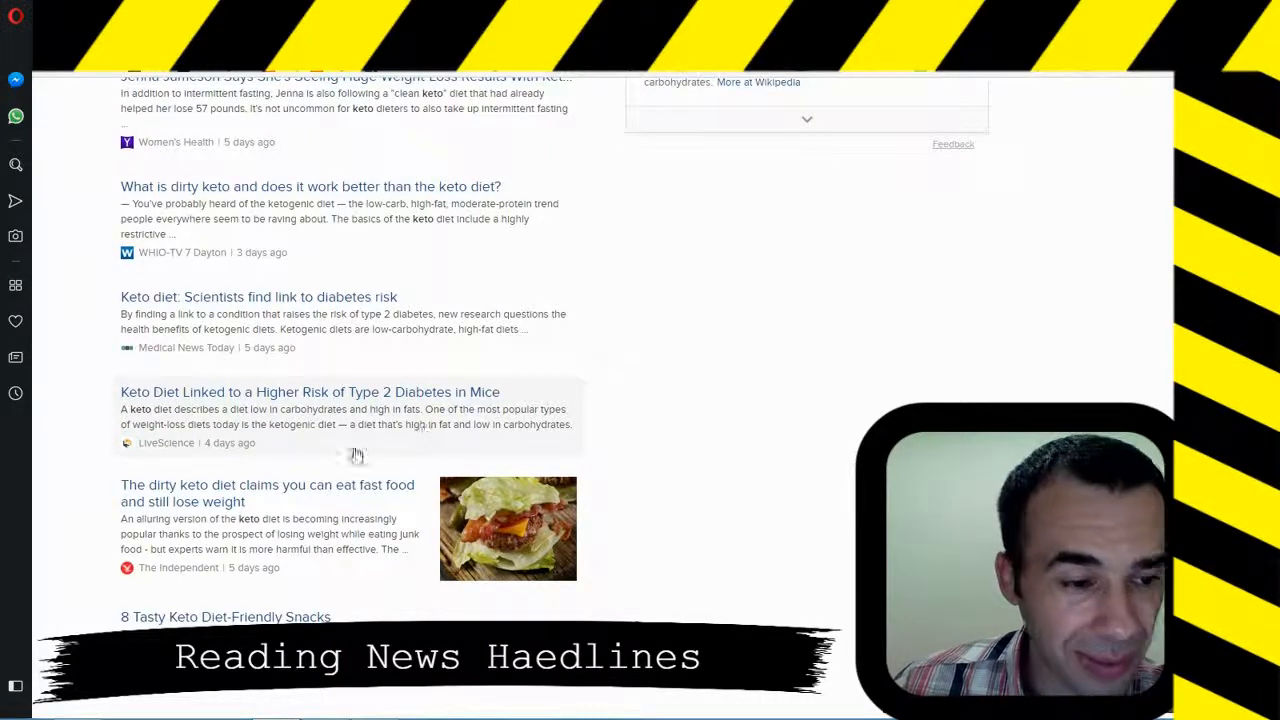
scroll(down, 3)
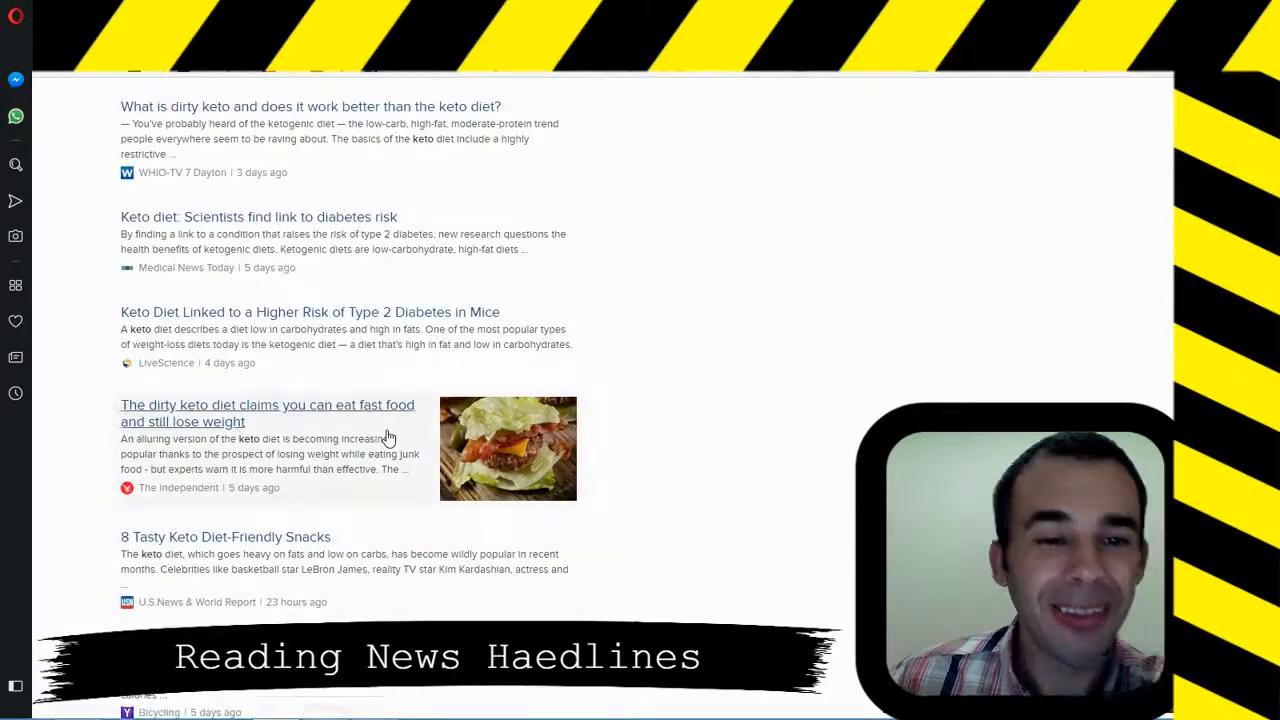
mouse_move(405, 318)
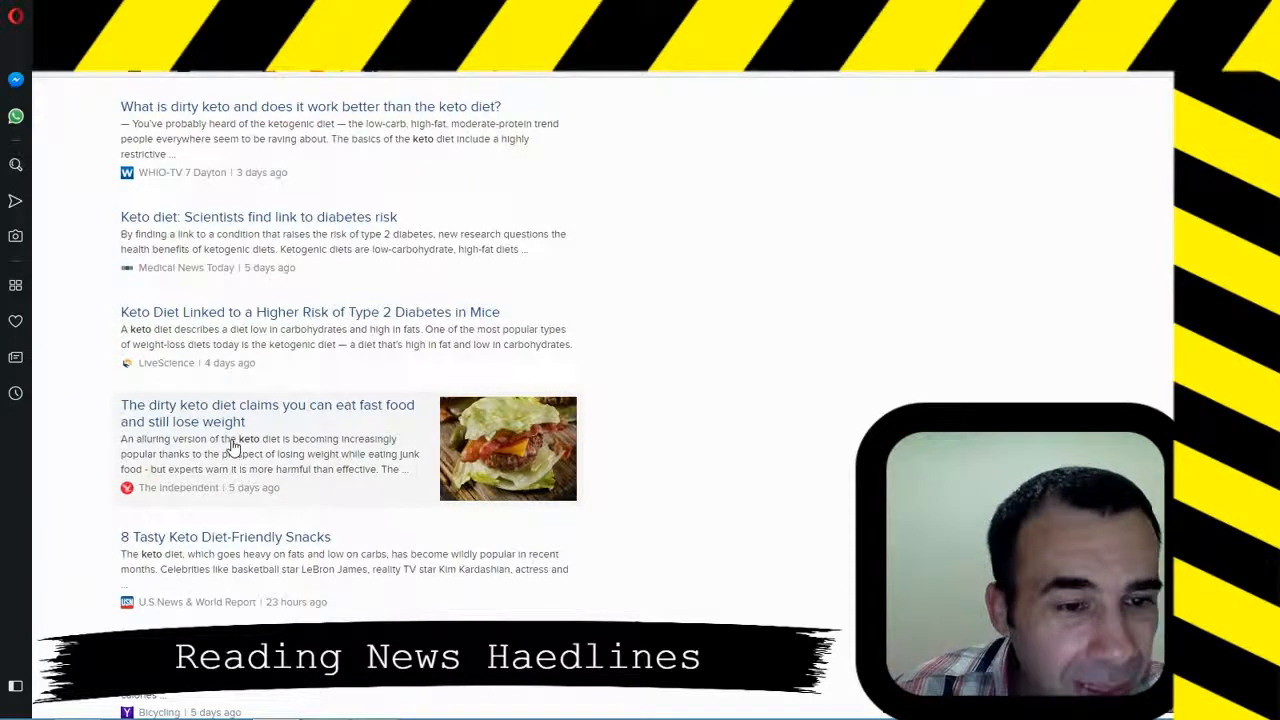
mouse_move(350, 458)
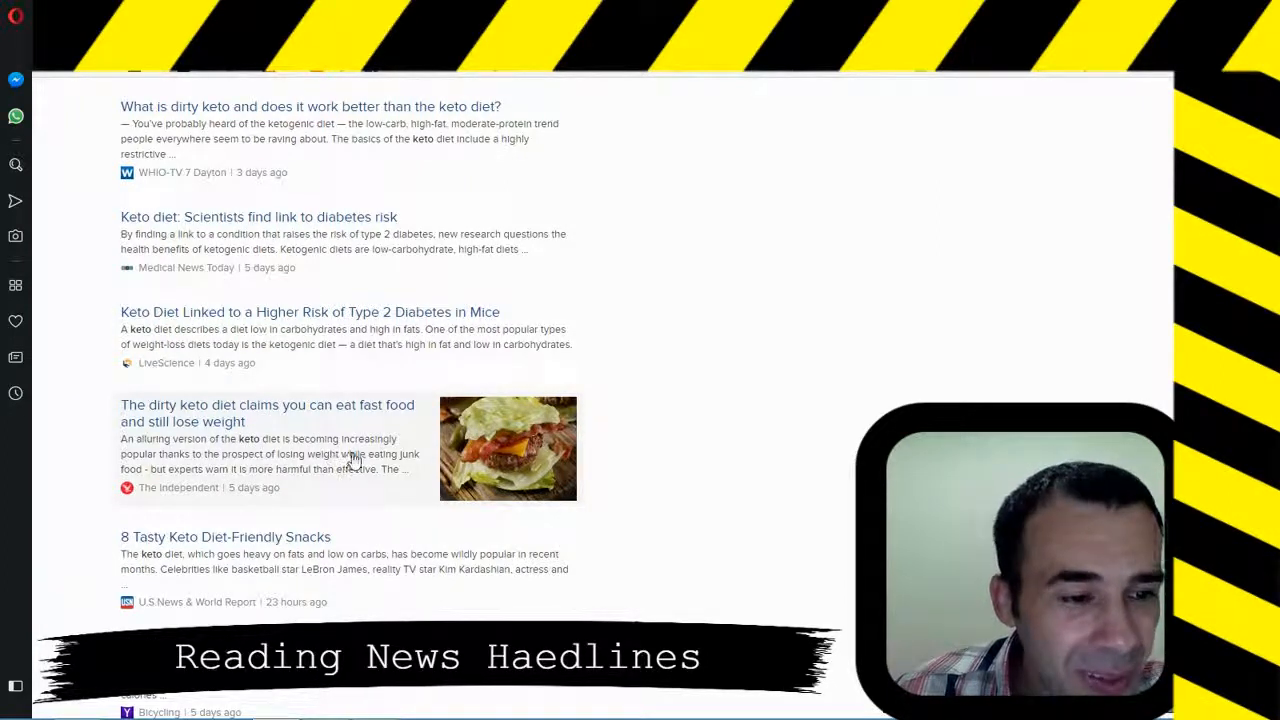
scroll(down, 3)
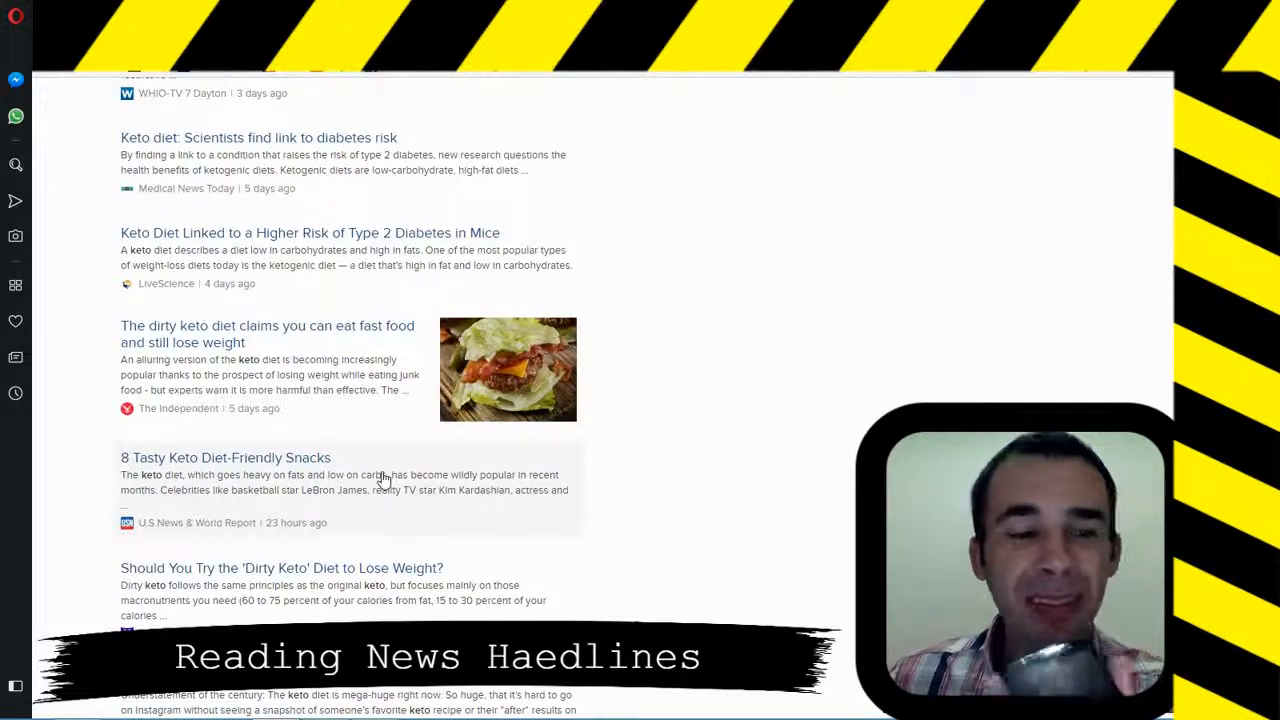
scroll(down, 3)
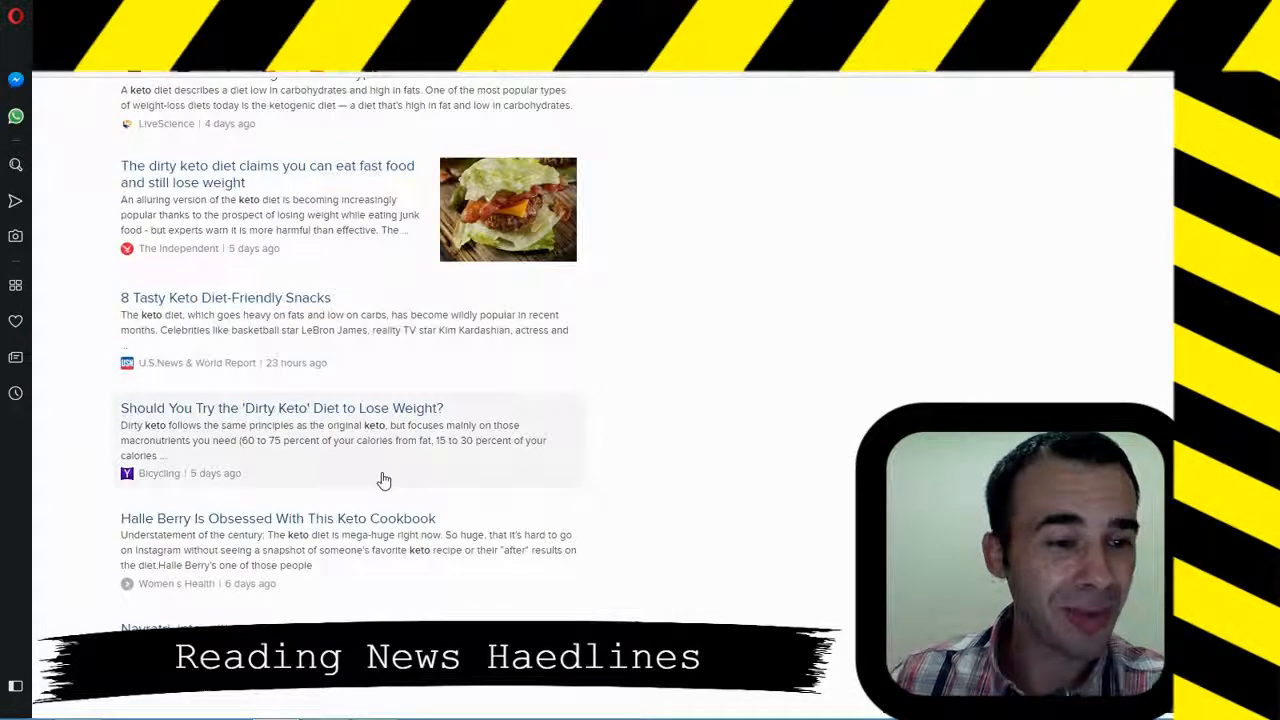
mouse_move(331, 465)
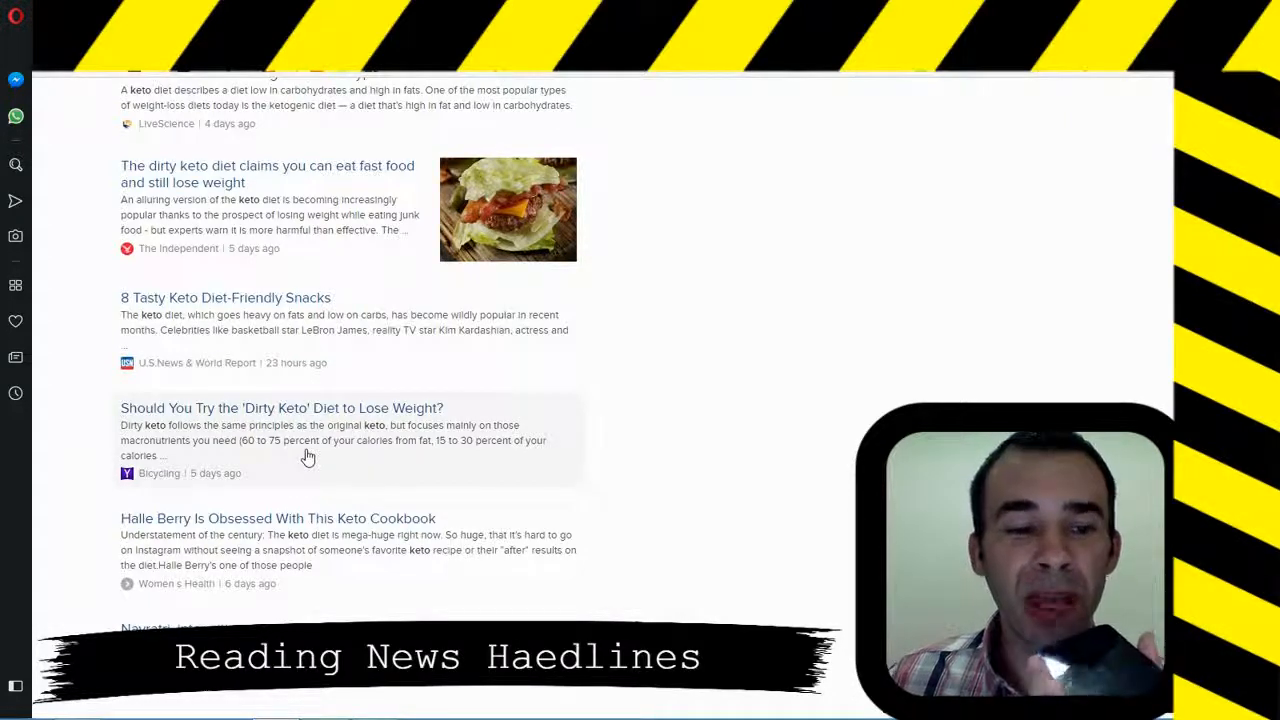
scroll(down, 3)
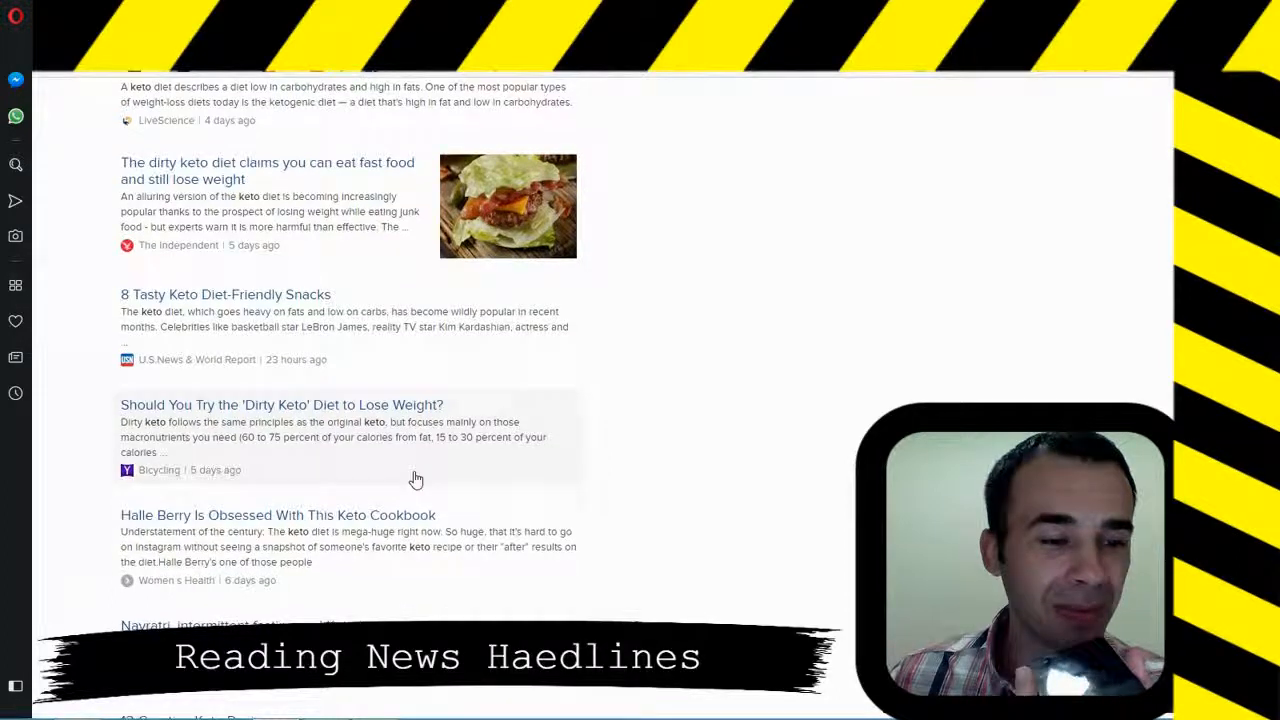
scroll(down, 3)
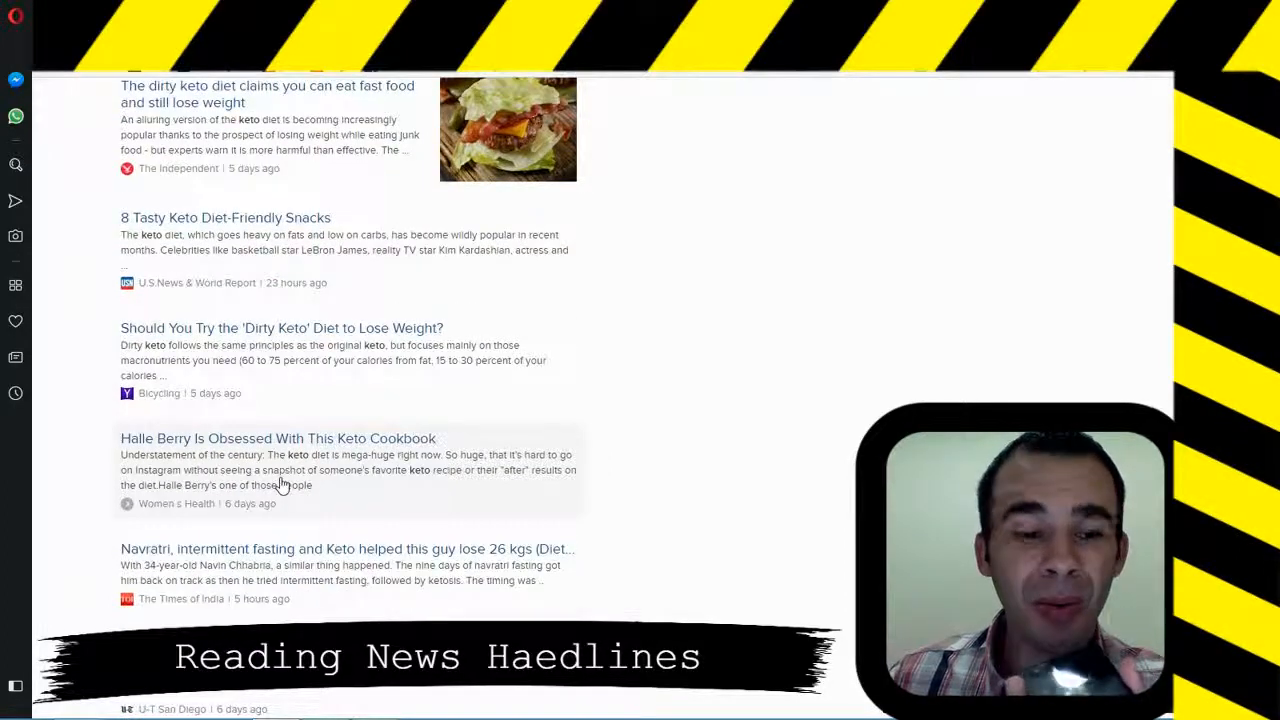
scroll(down, 3)
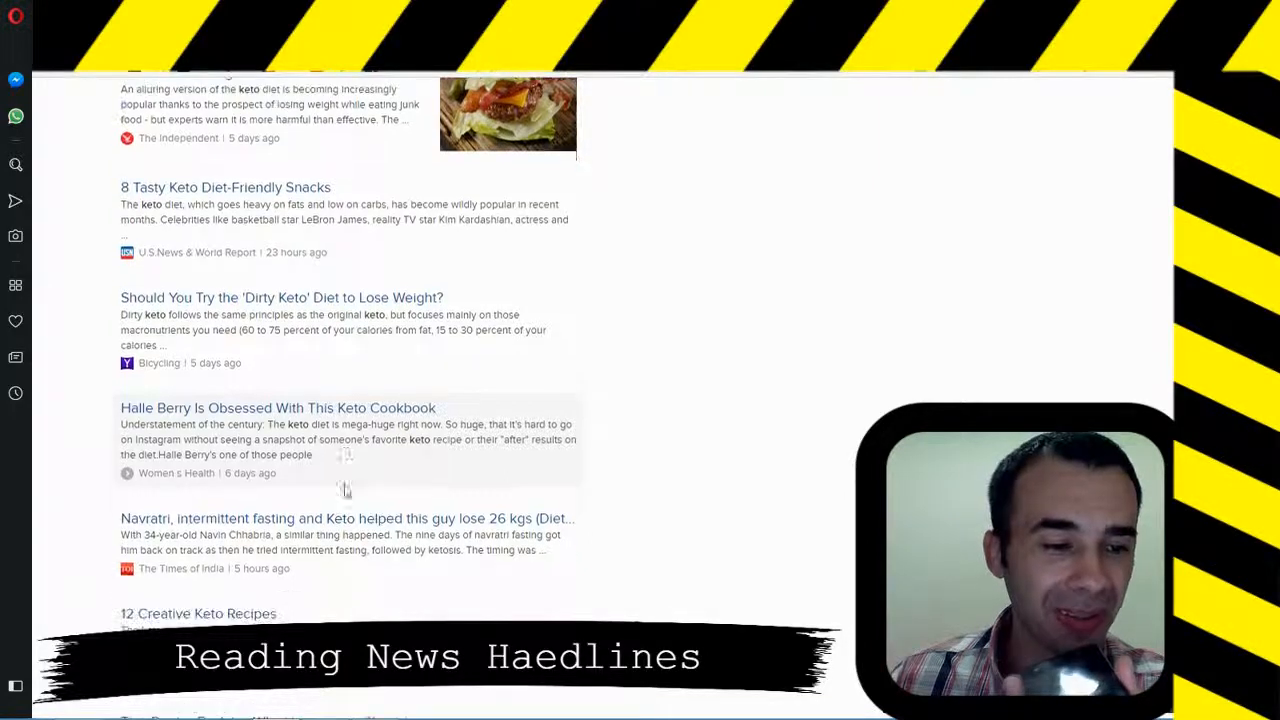
scroll(down, 3)
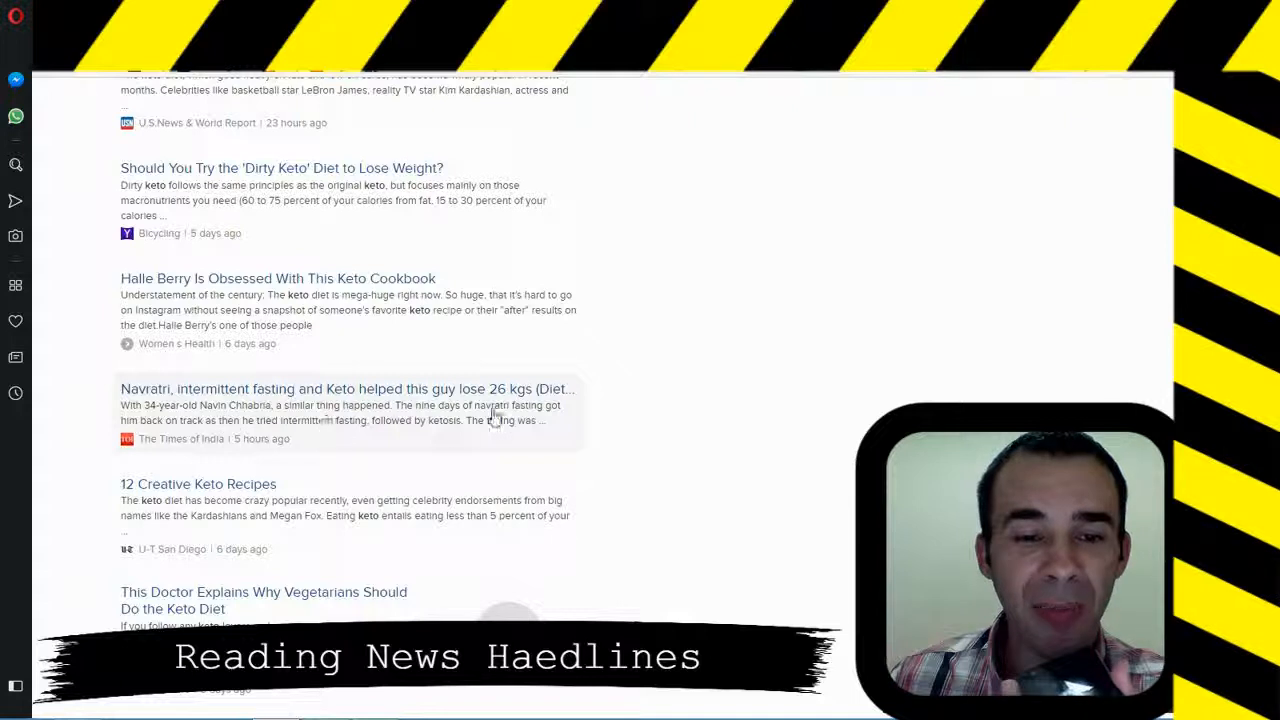
scroll(down, 3)
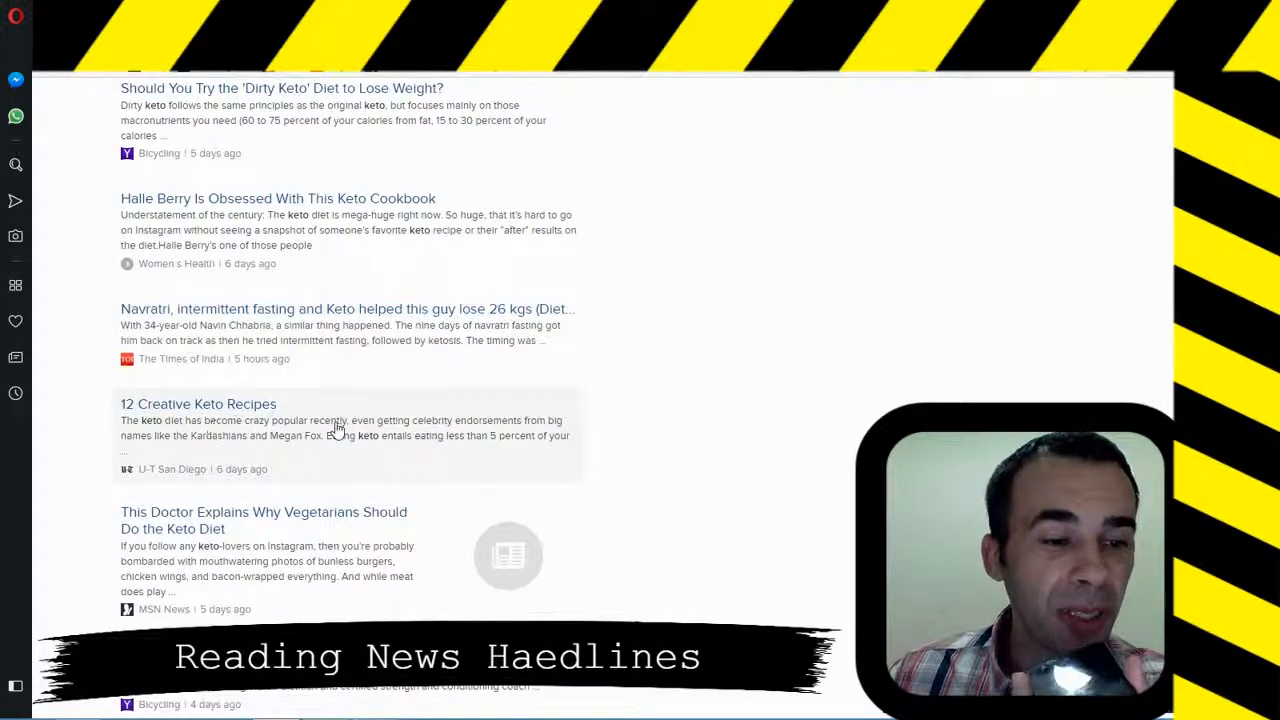
scroll(down, 3)
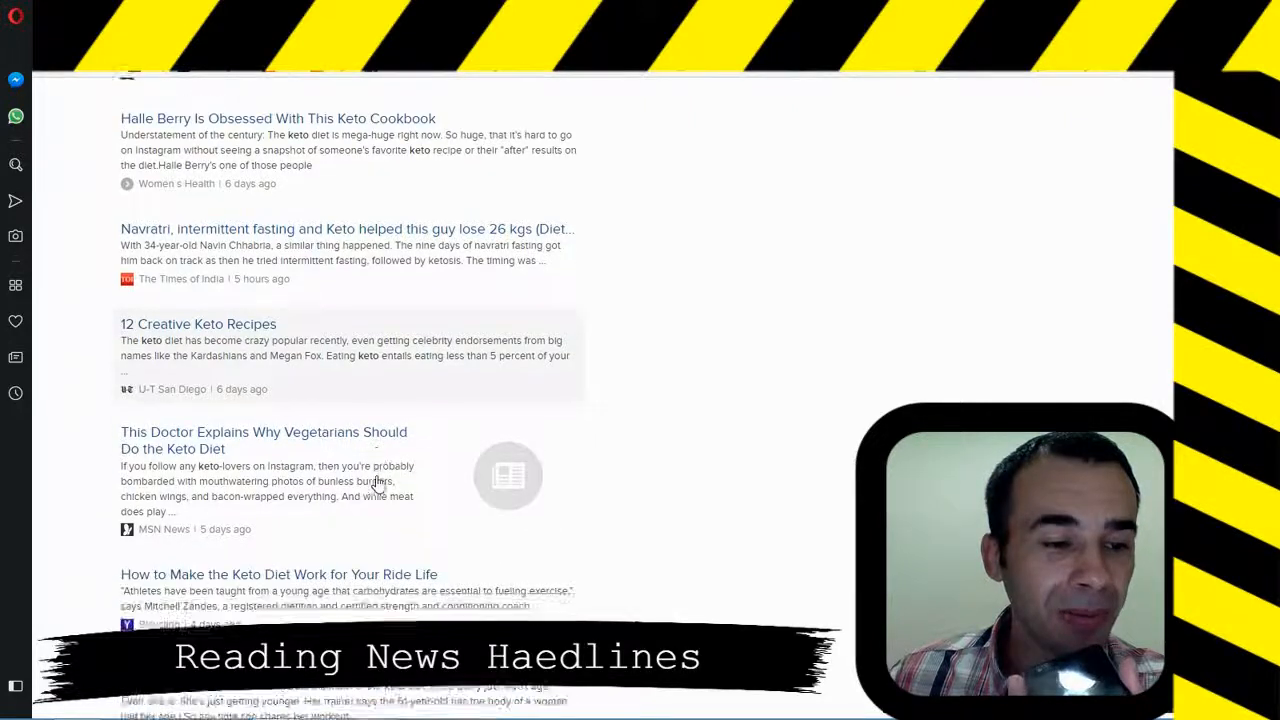
scroll(down, 3)
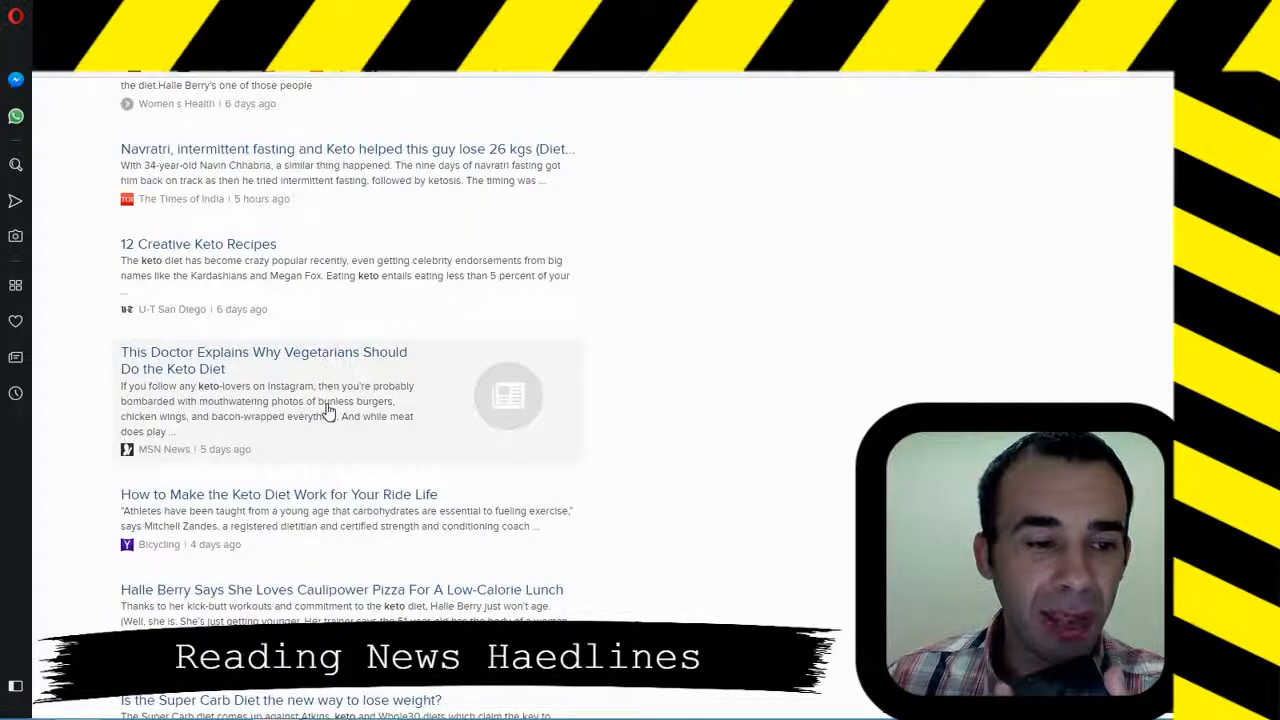
mouse_move(340, 535)
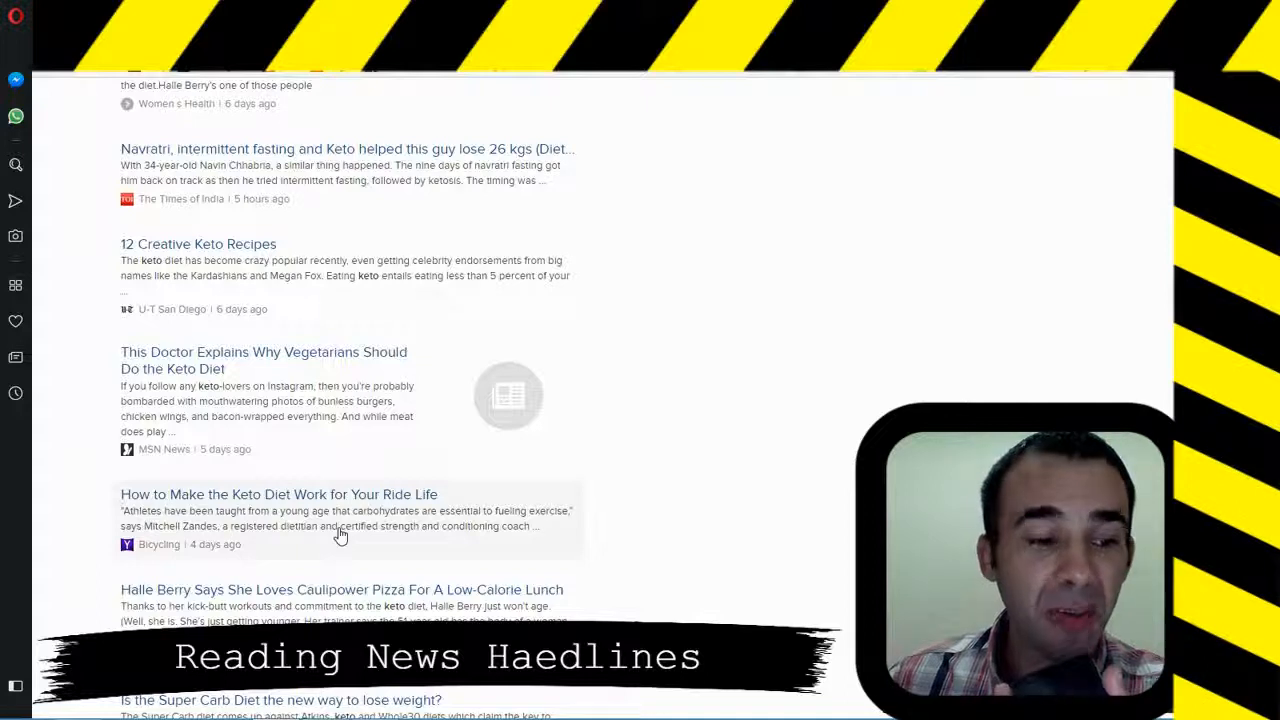
scroll(down, 3)
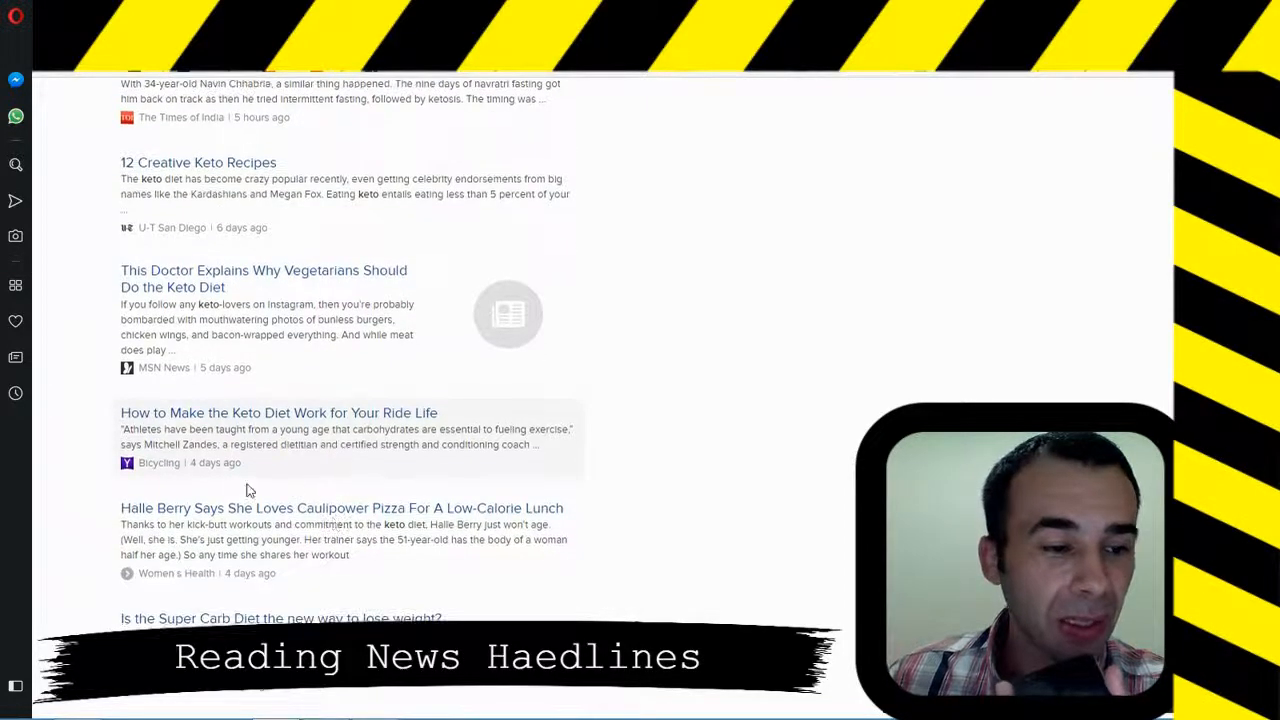
scroll(down, 3)
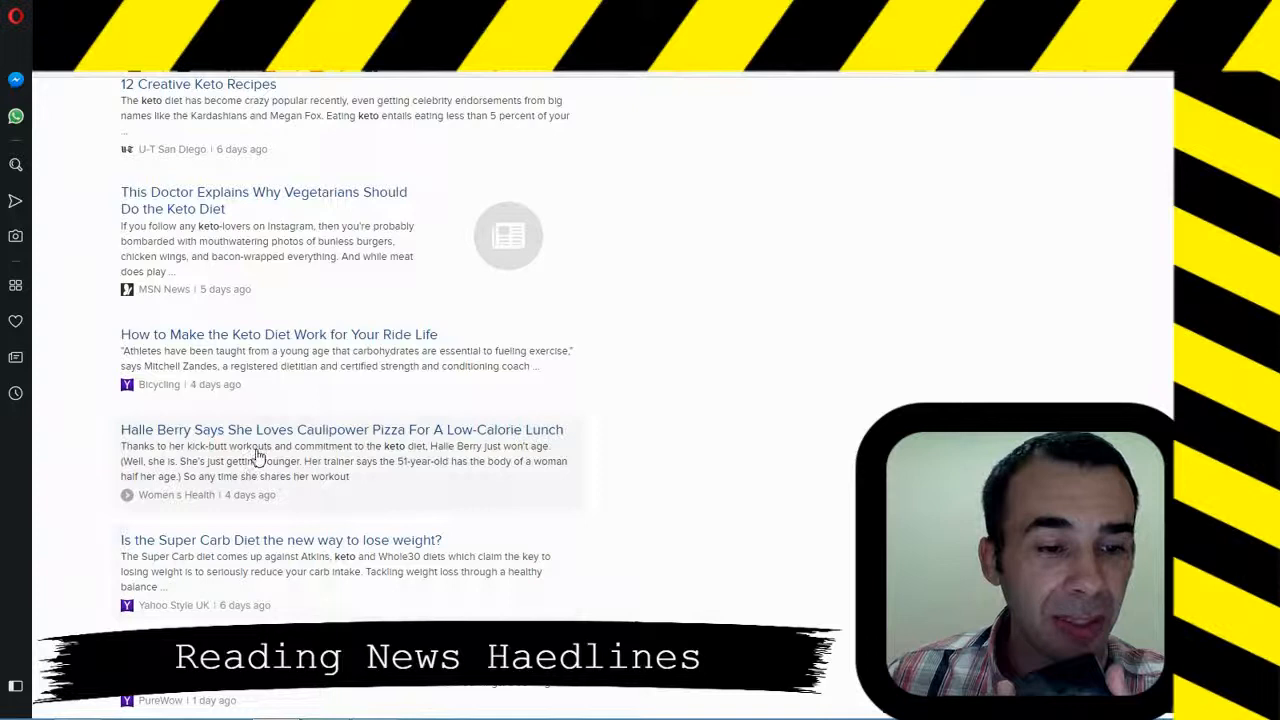
mouse_move(382, 447)
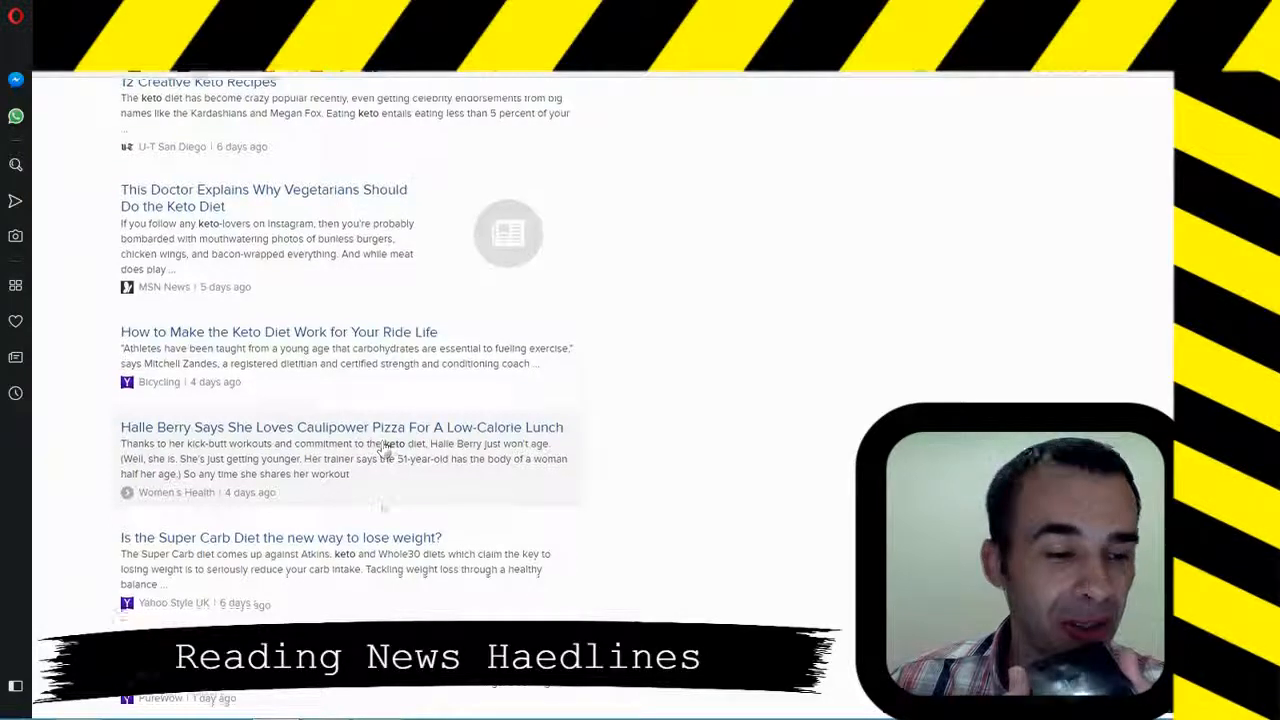
scroll(down, 3)
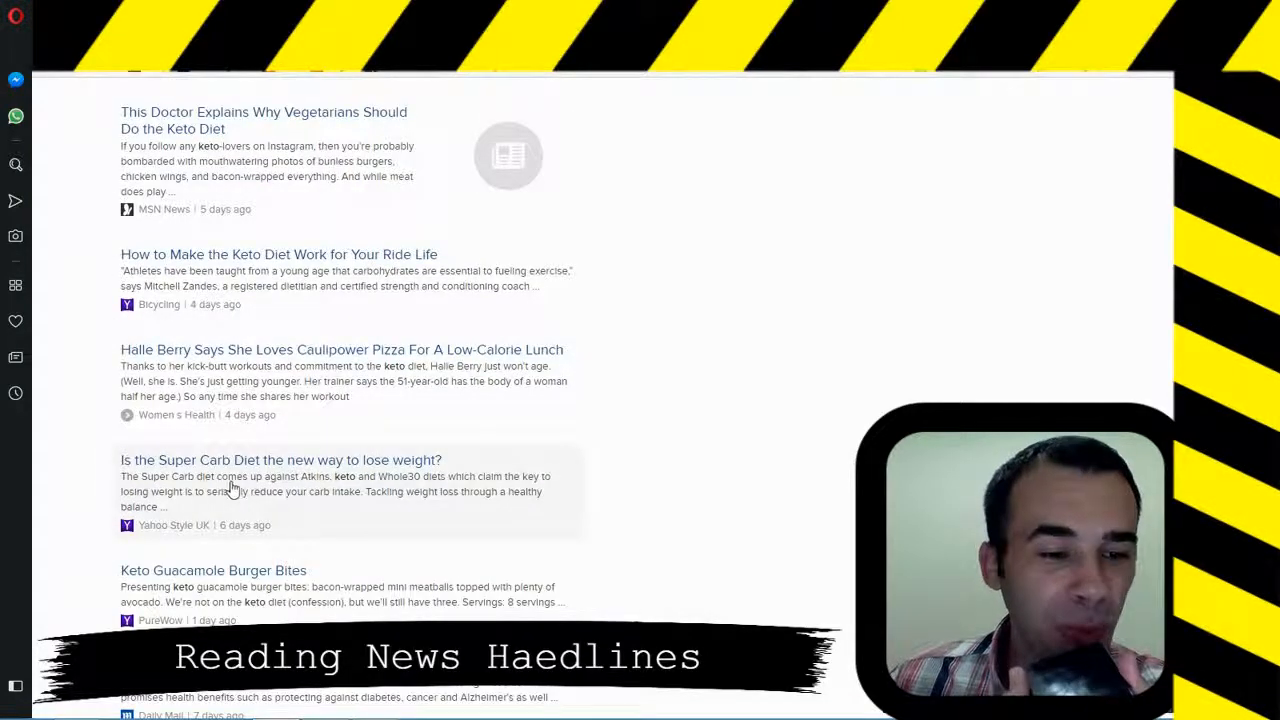
mouse_move(258, 487)
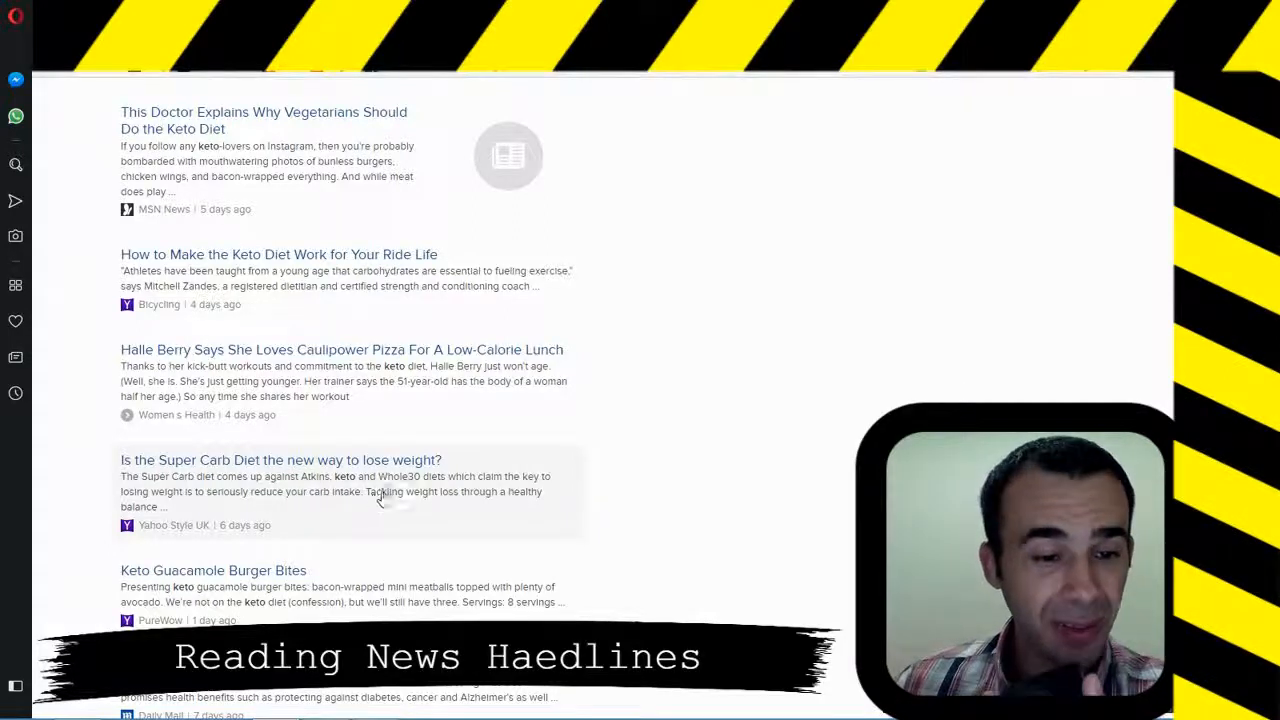
mouse_move(425, 495)
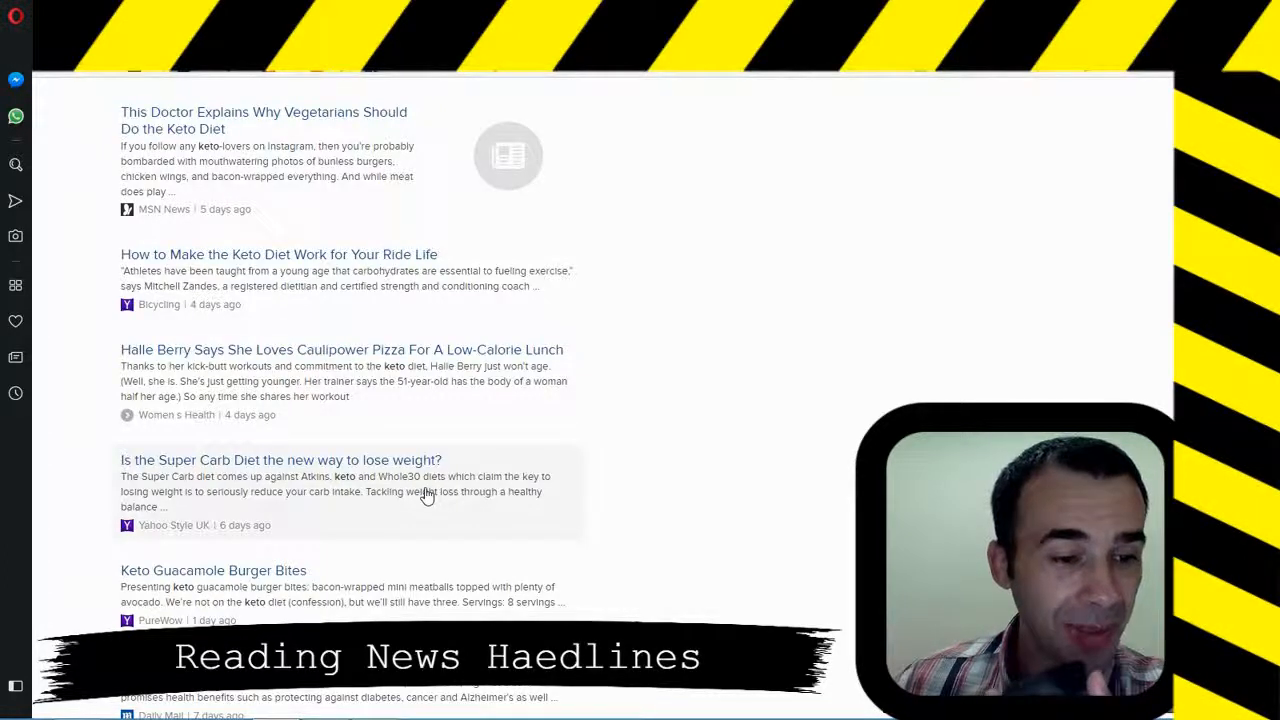
scroll(down, 3)
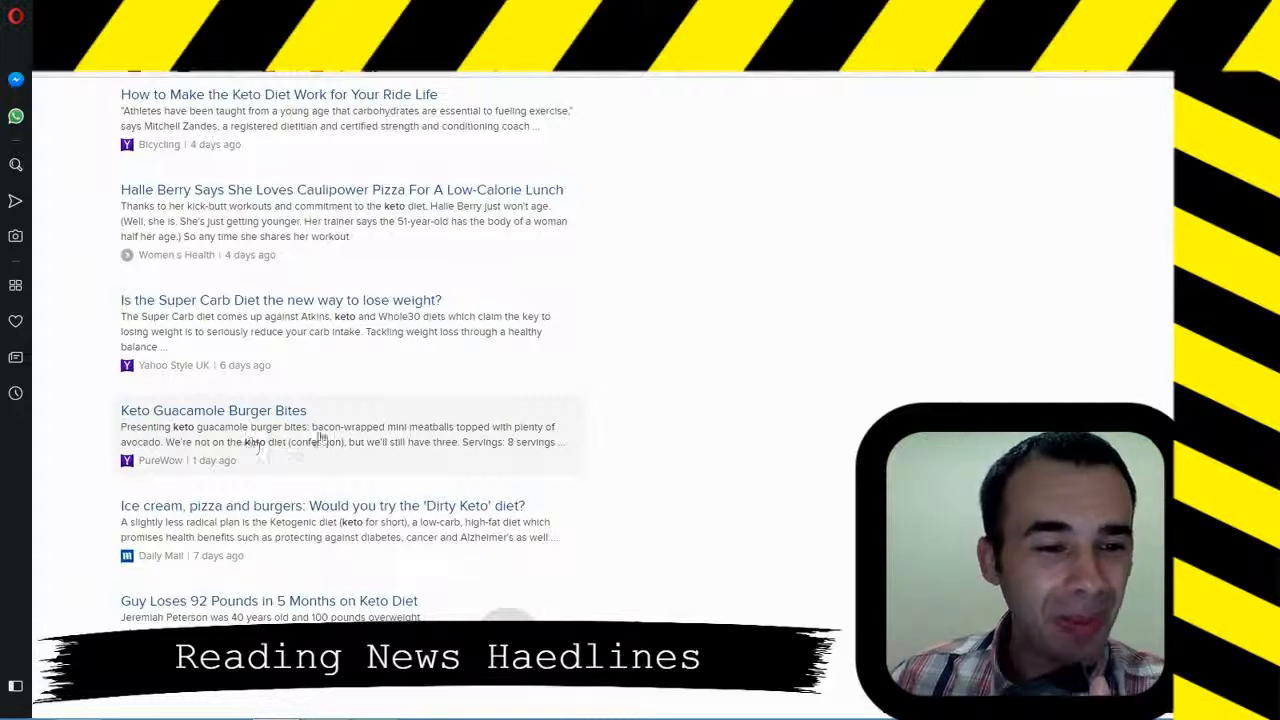
mouse_move(357, 458)
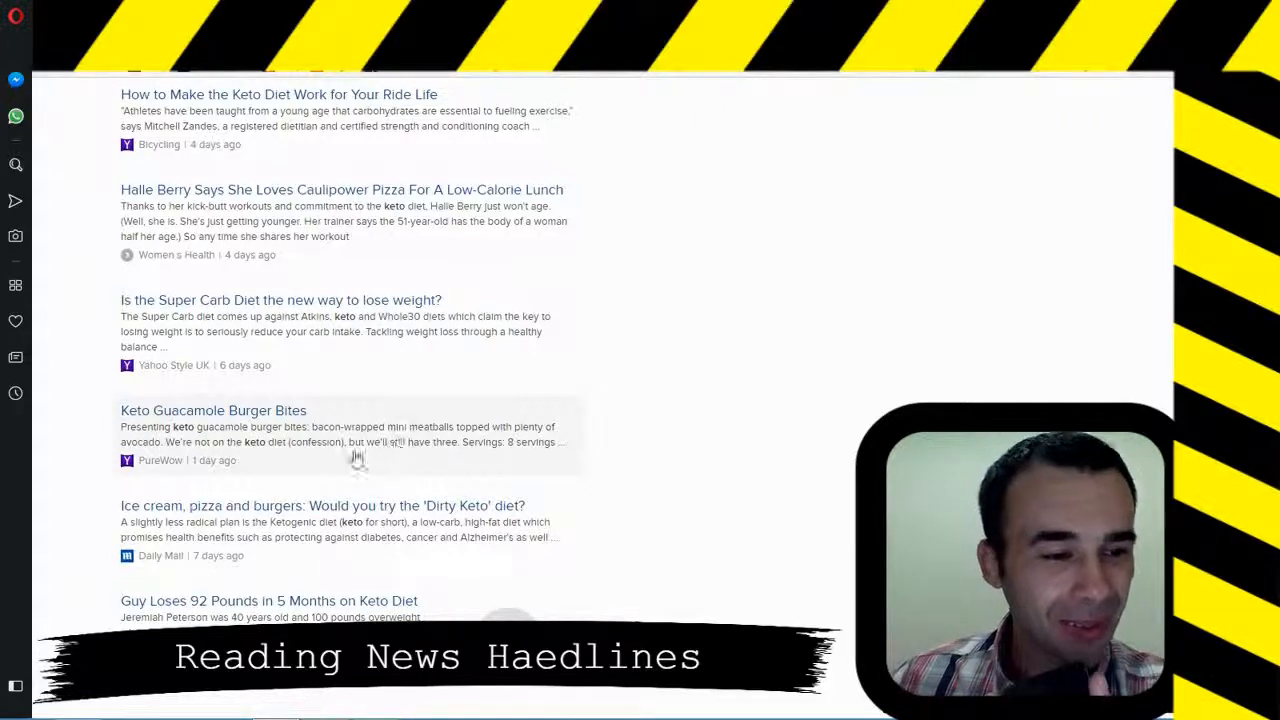
scroll(down, 3)
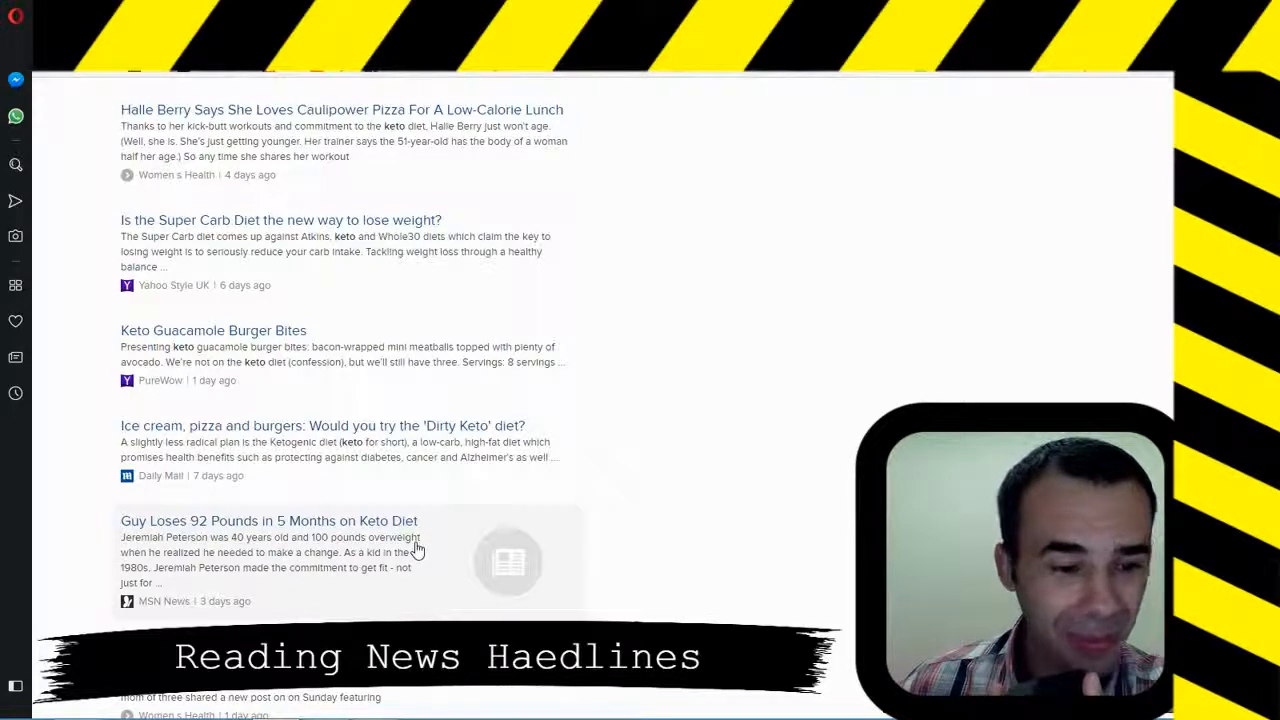
scroll(down, 3)
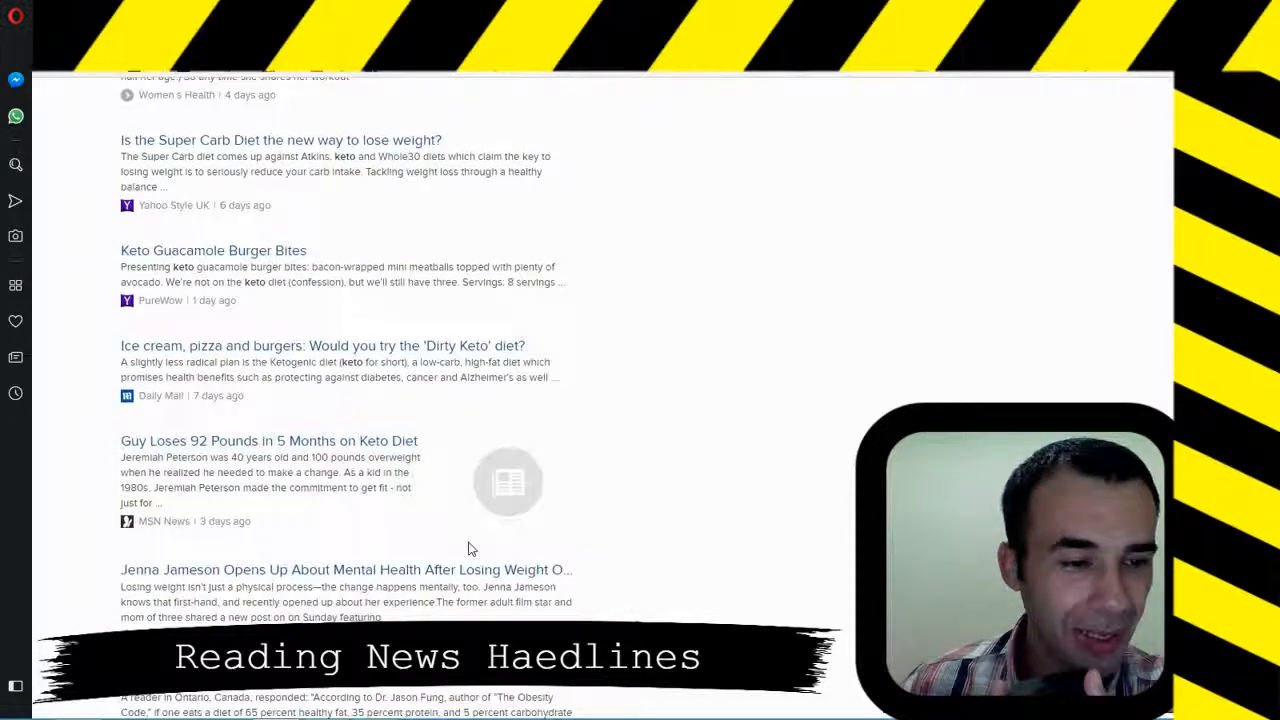
scroll(down, 3)
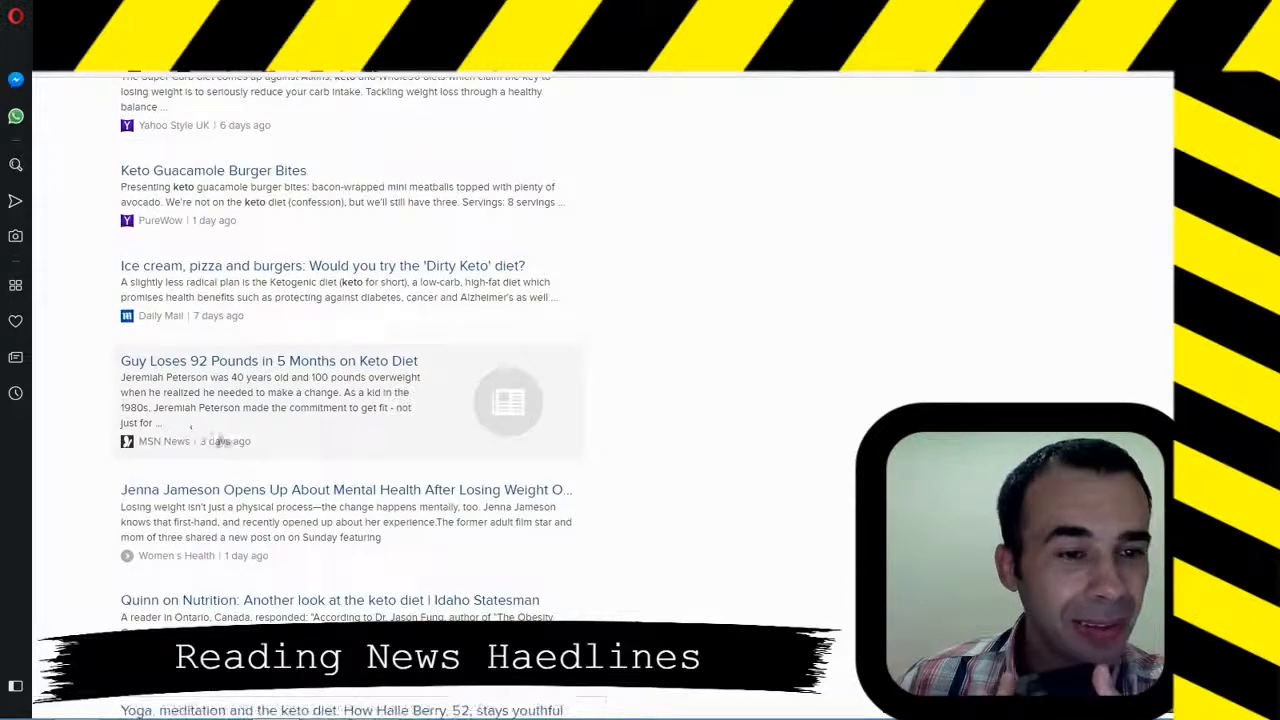
mouse_move(270, 490)
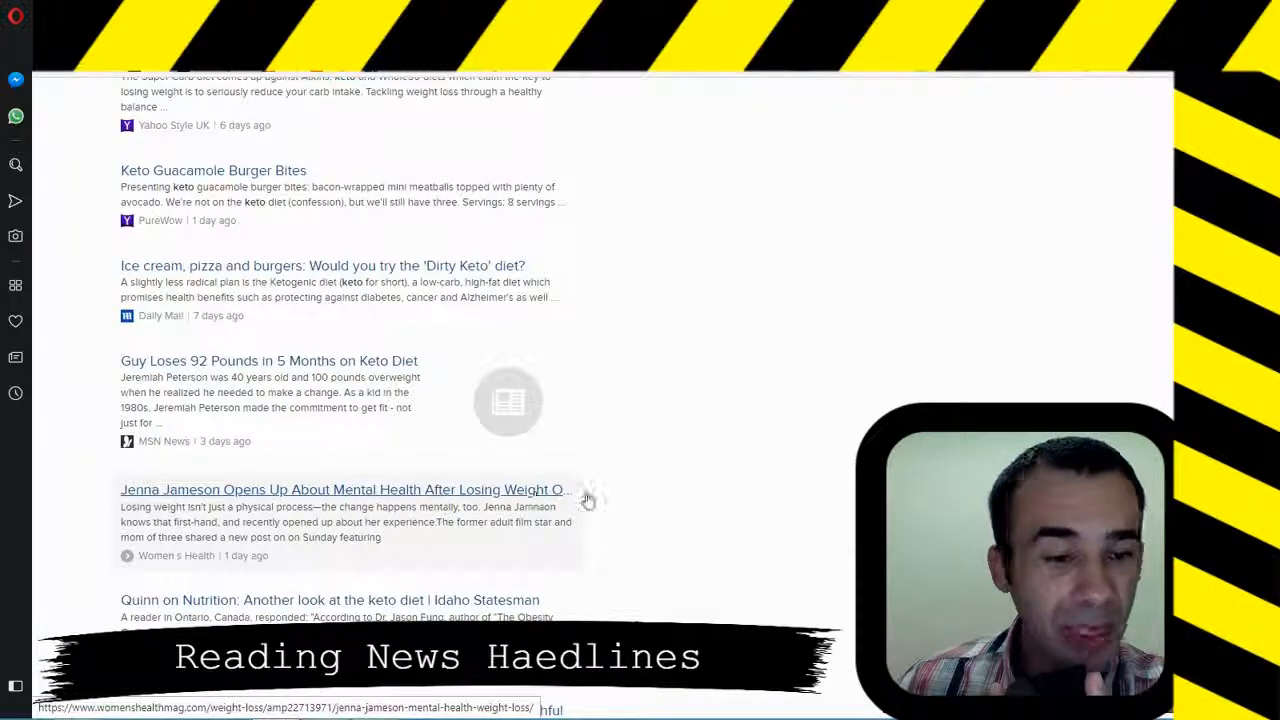
scroll(down, 3)
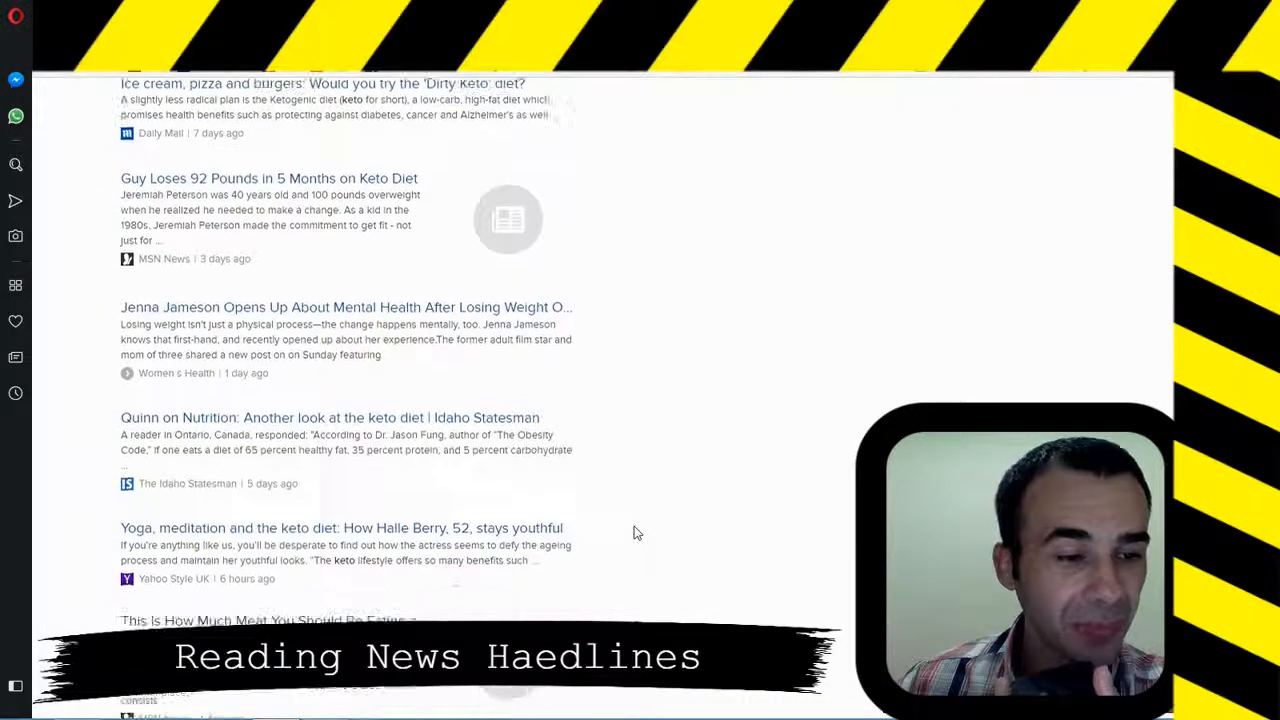
scroll(down, 3)
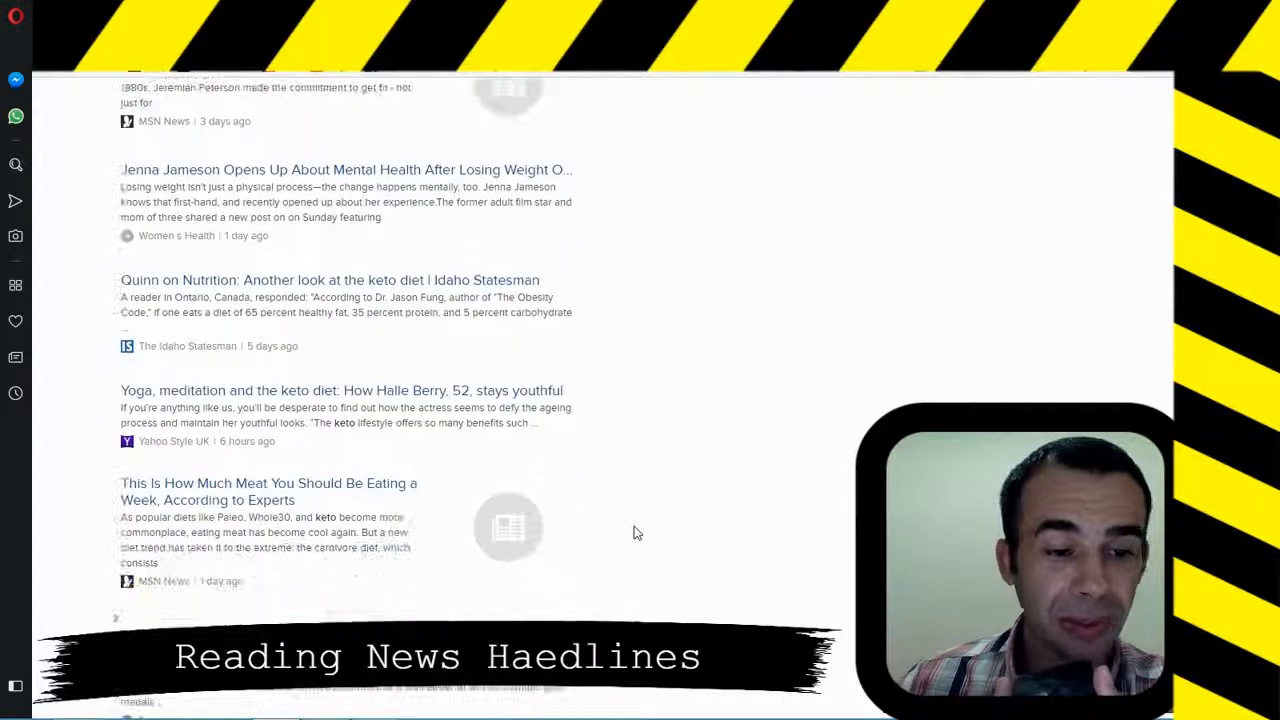
scroll(down, 3)
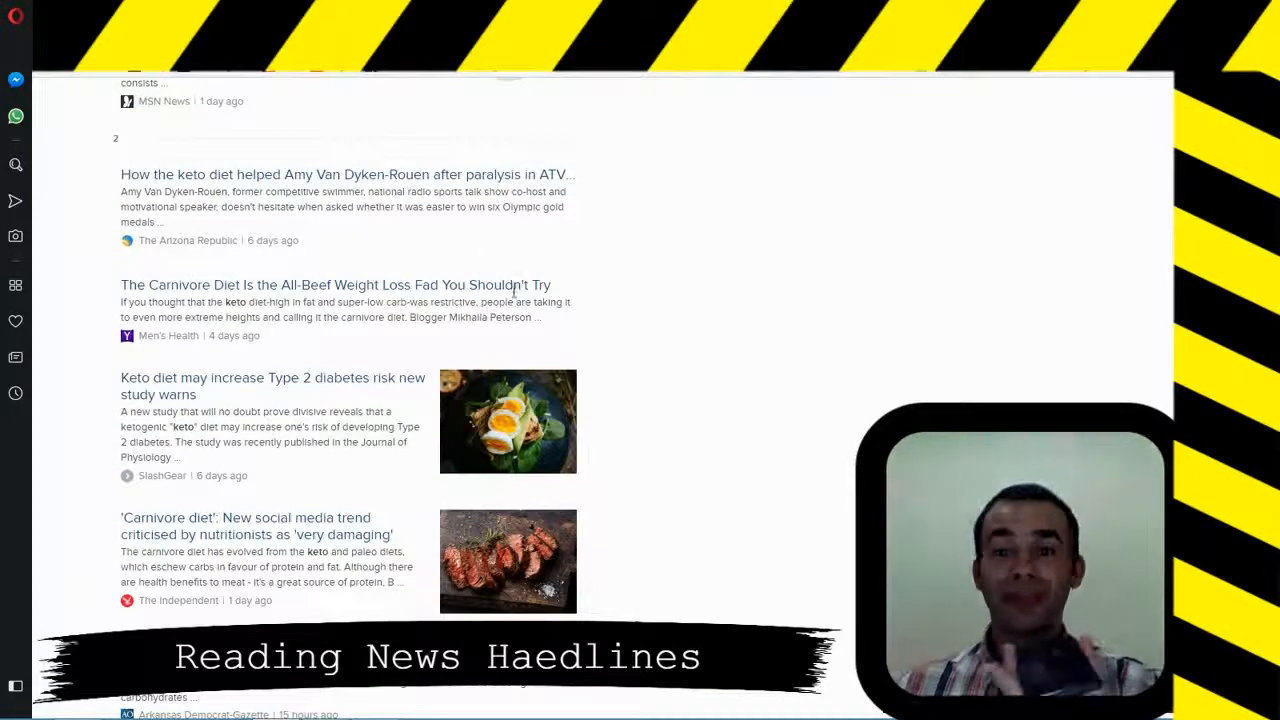
scroll(down, 3)
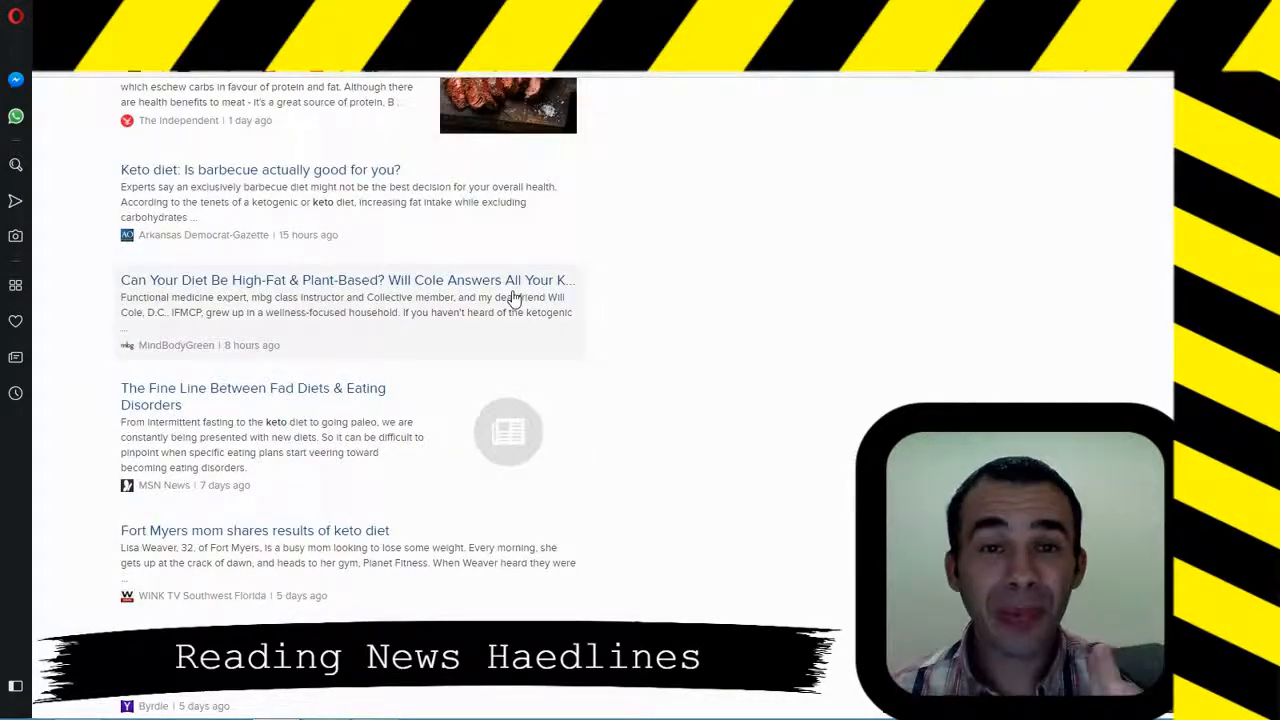